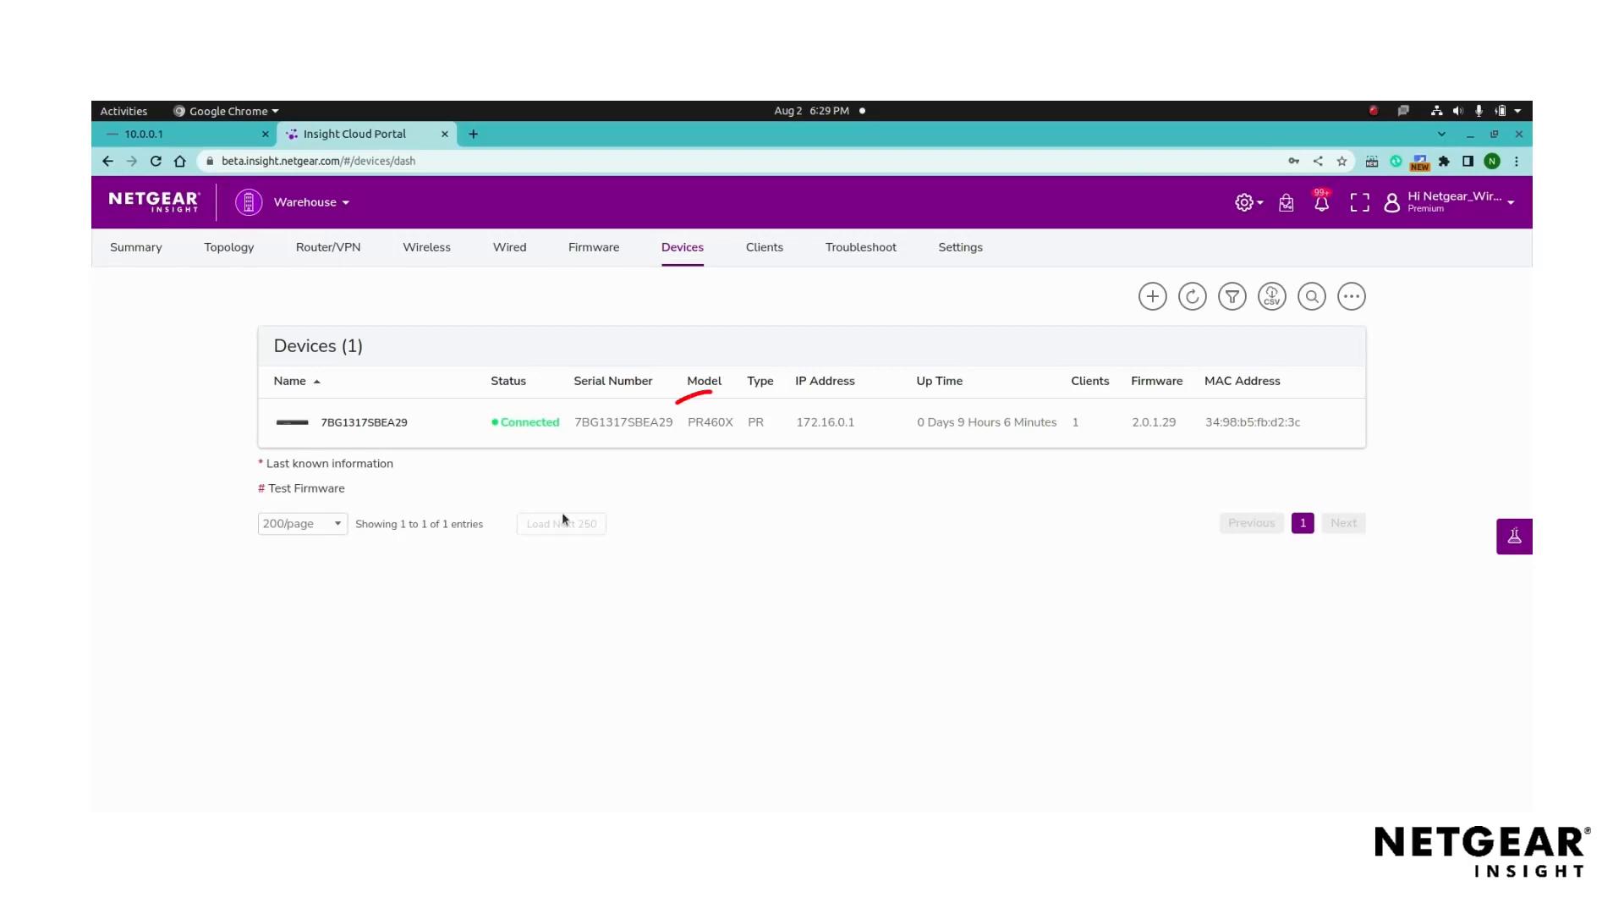
Step: Open the PR460X router's IPSec page listing the Amazon_Web_Services and Microsoft_Azure profiles
click(364, 421)
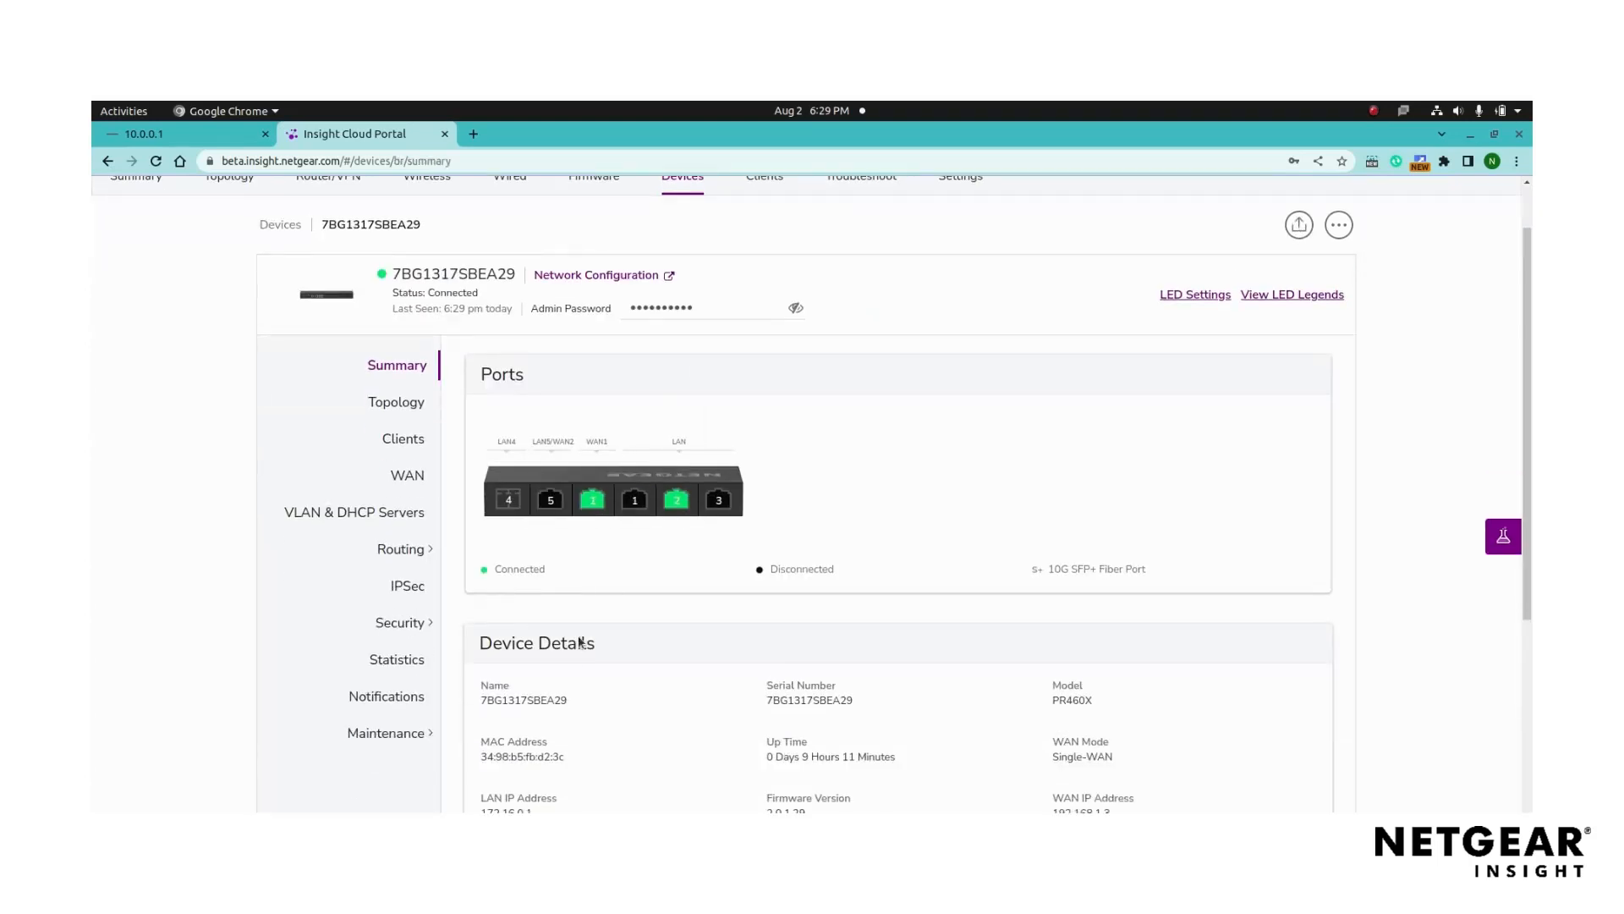
click(407, 586)
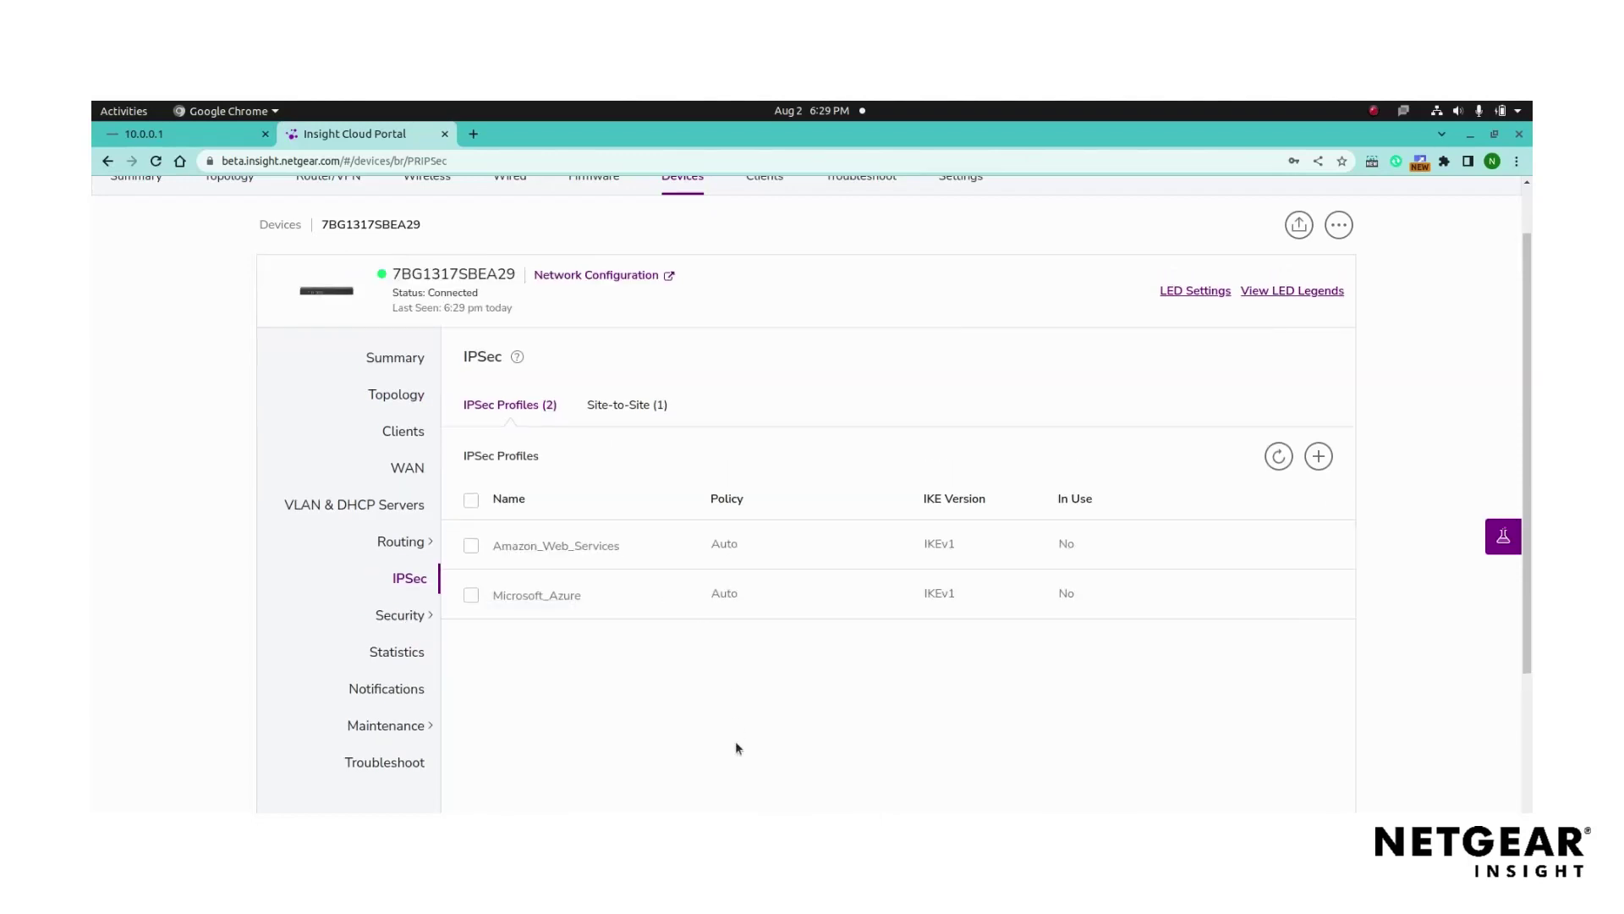
mouse_move(846, 704)
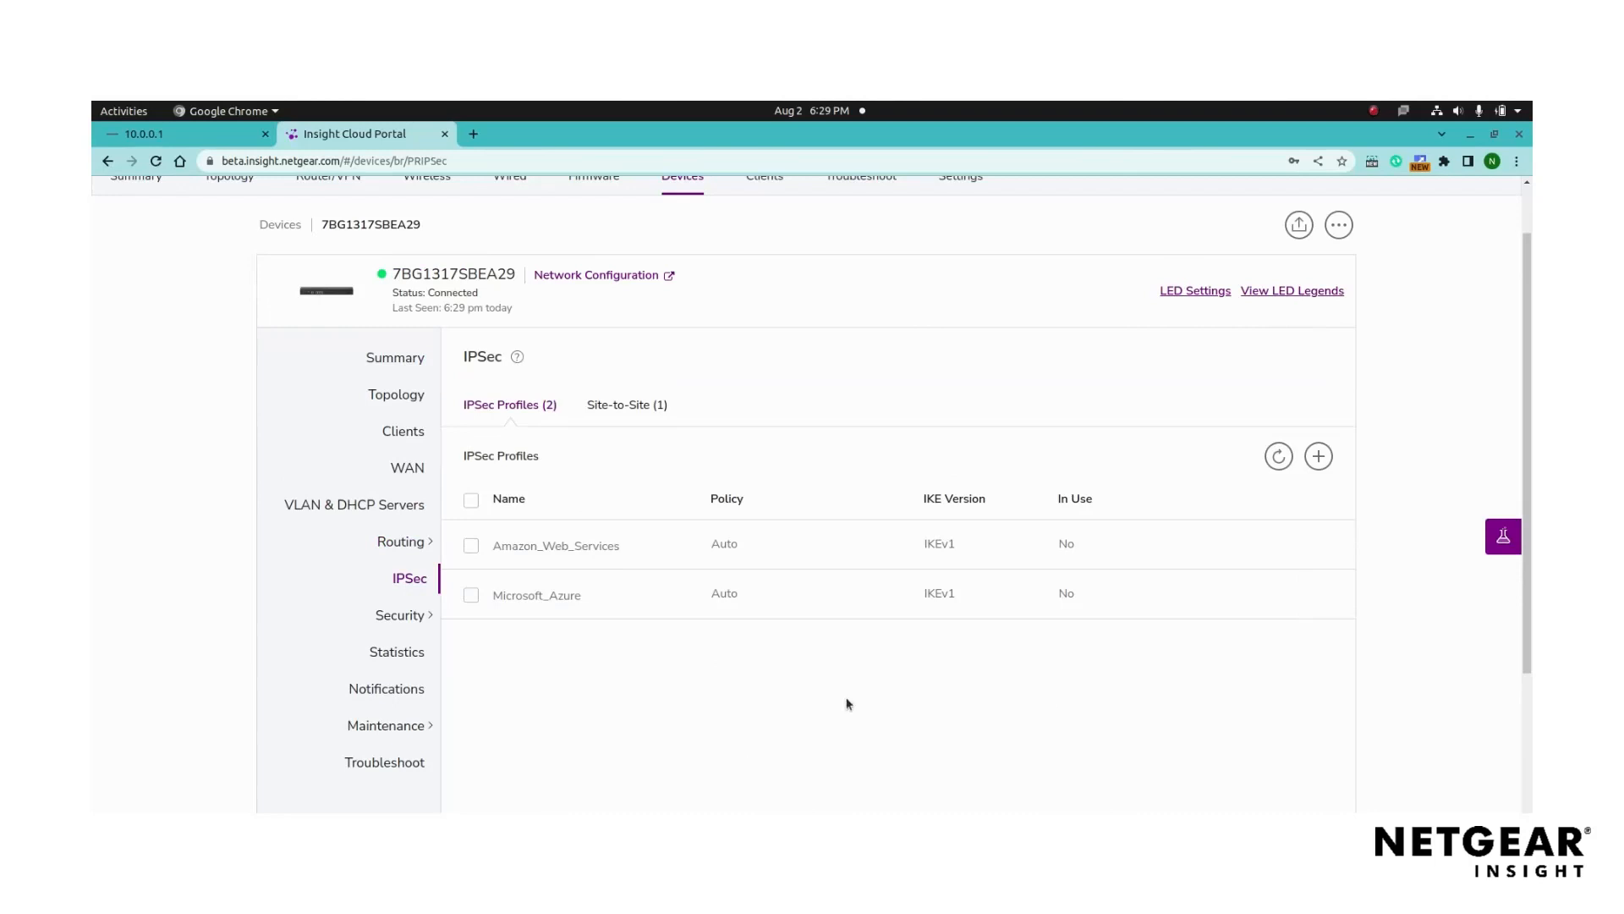
Step: Create profile NTGU using IKEv2, keeping the Phase I DH group at Group2
click(1318, 456)
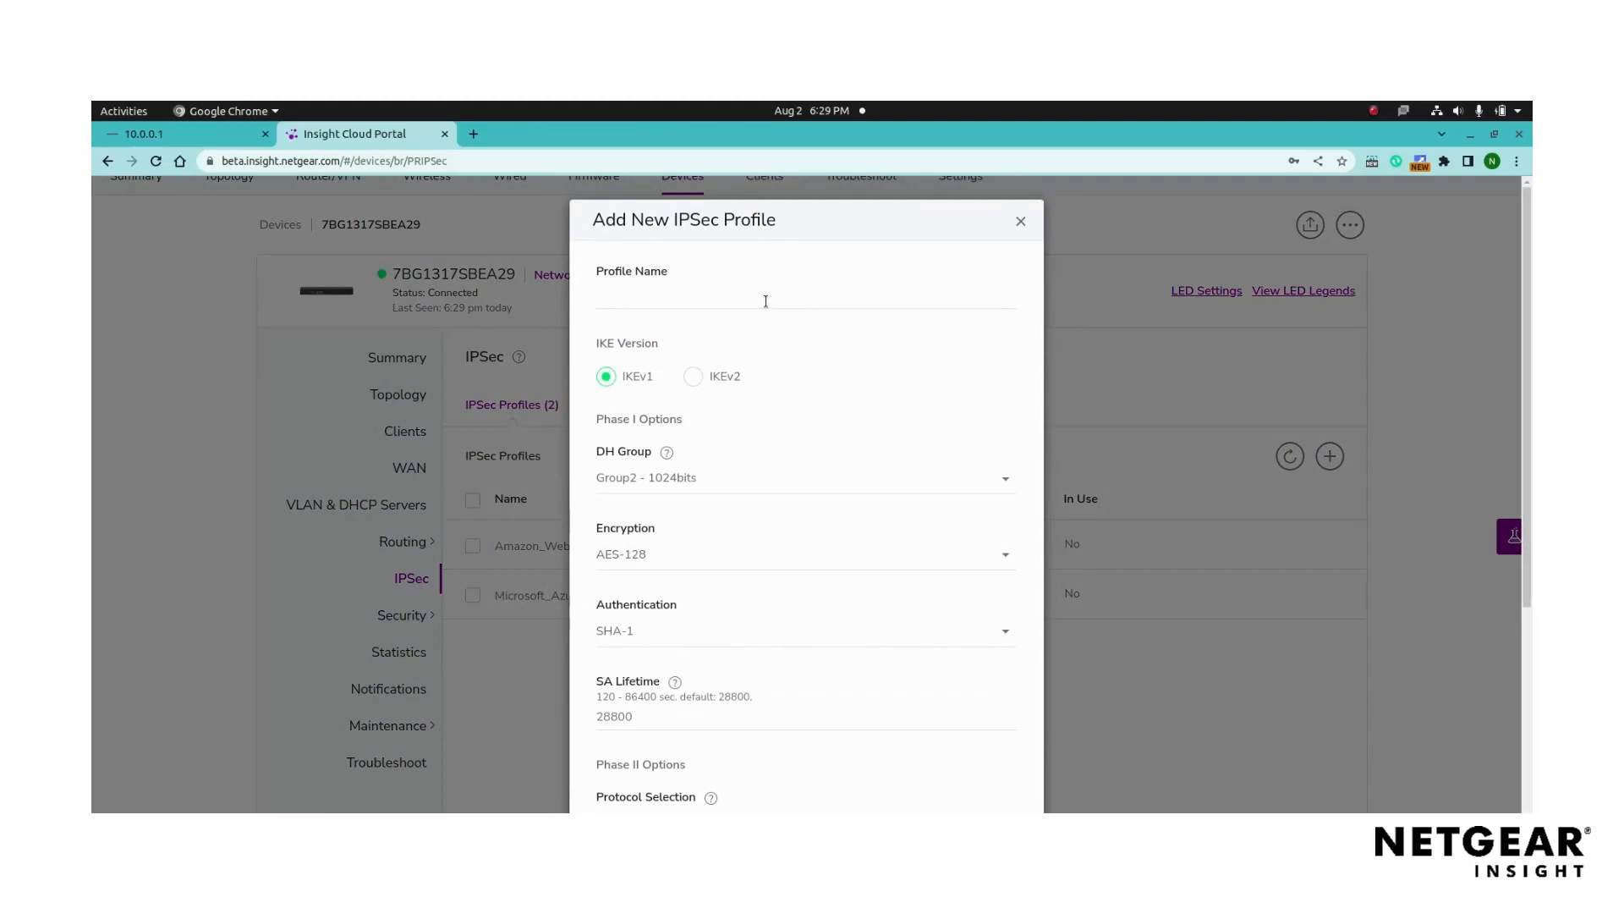
text(NTGU)
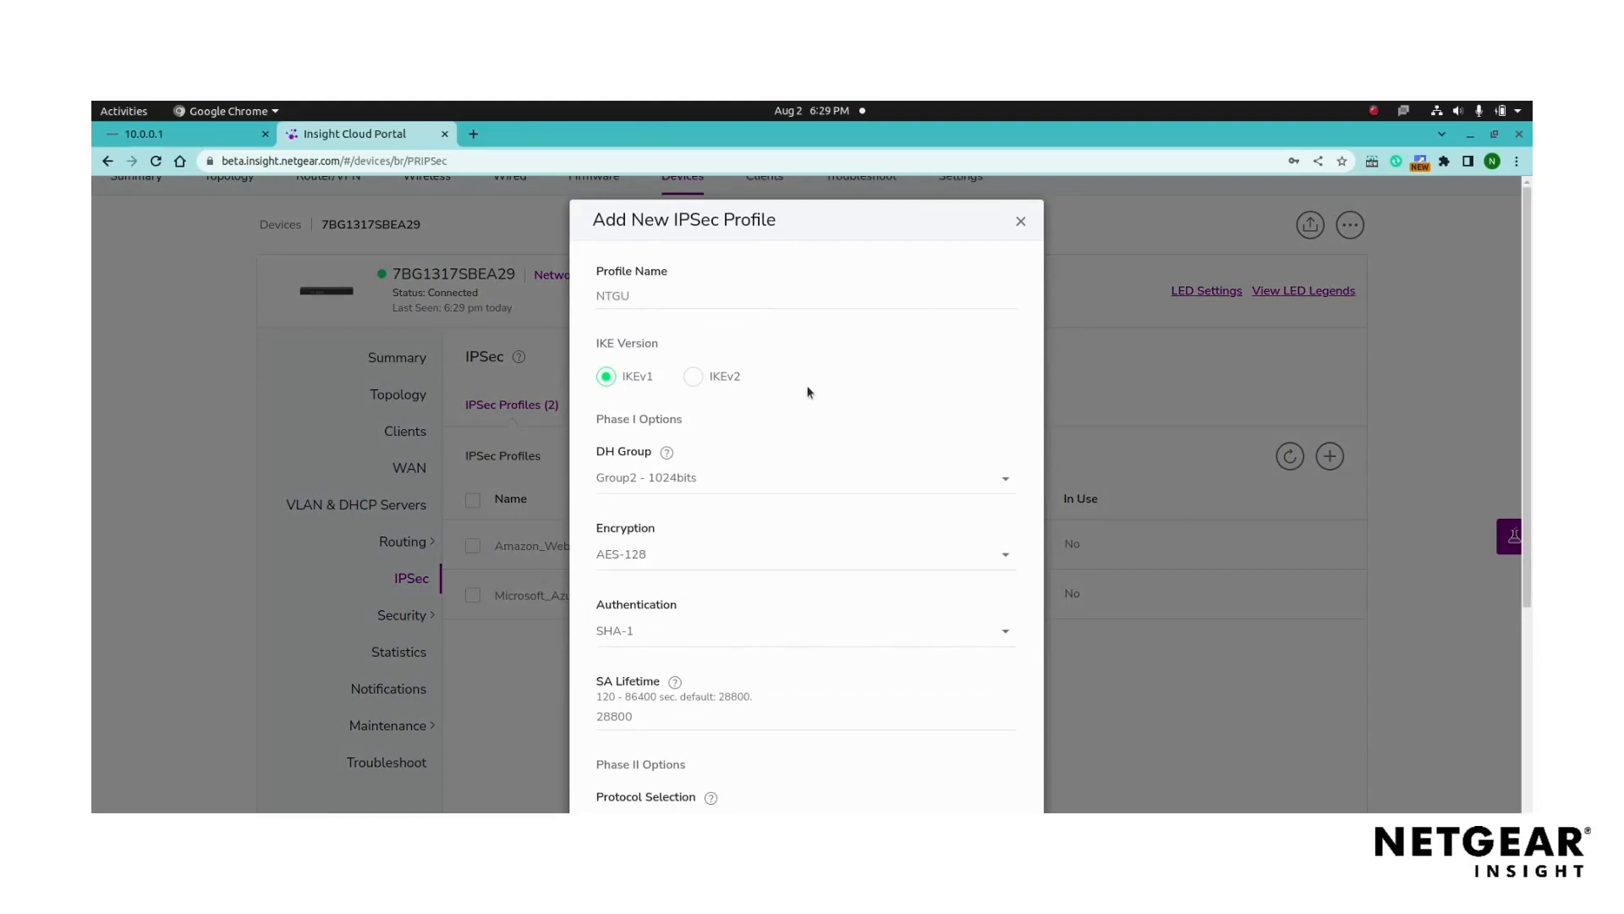
scroll(down, 3)
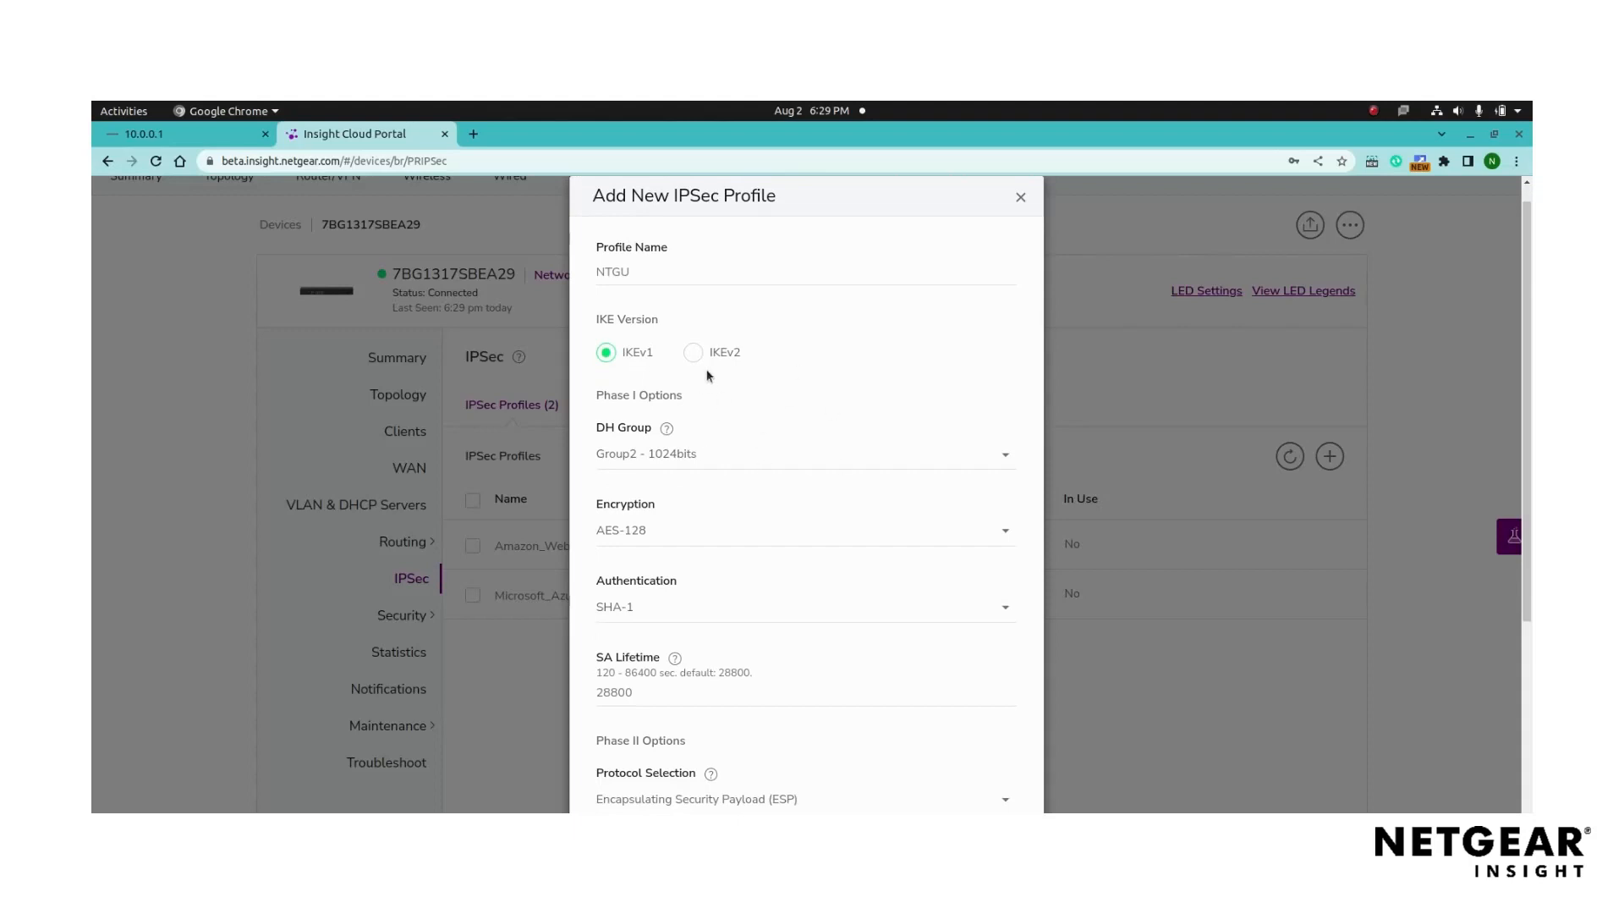
click(693, 352)
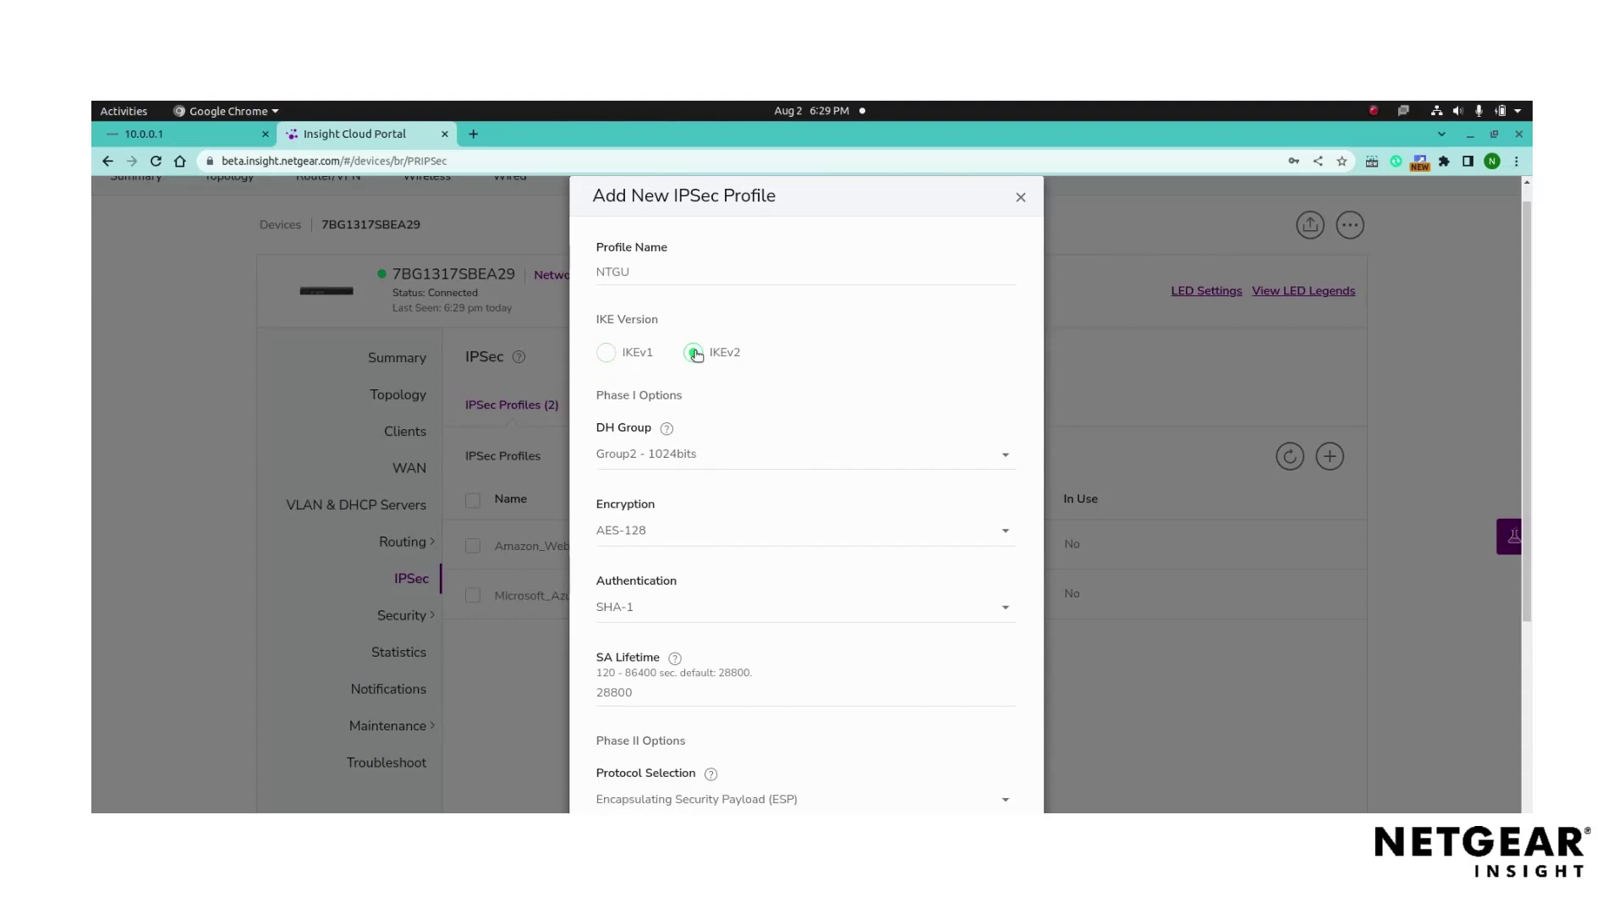
click(804, 453)
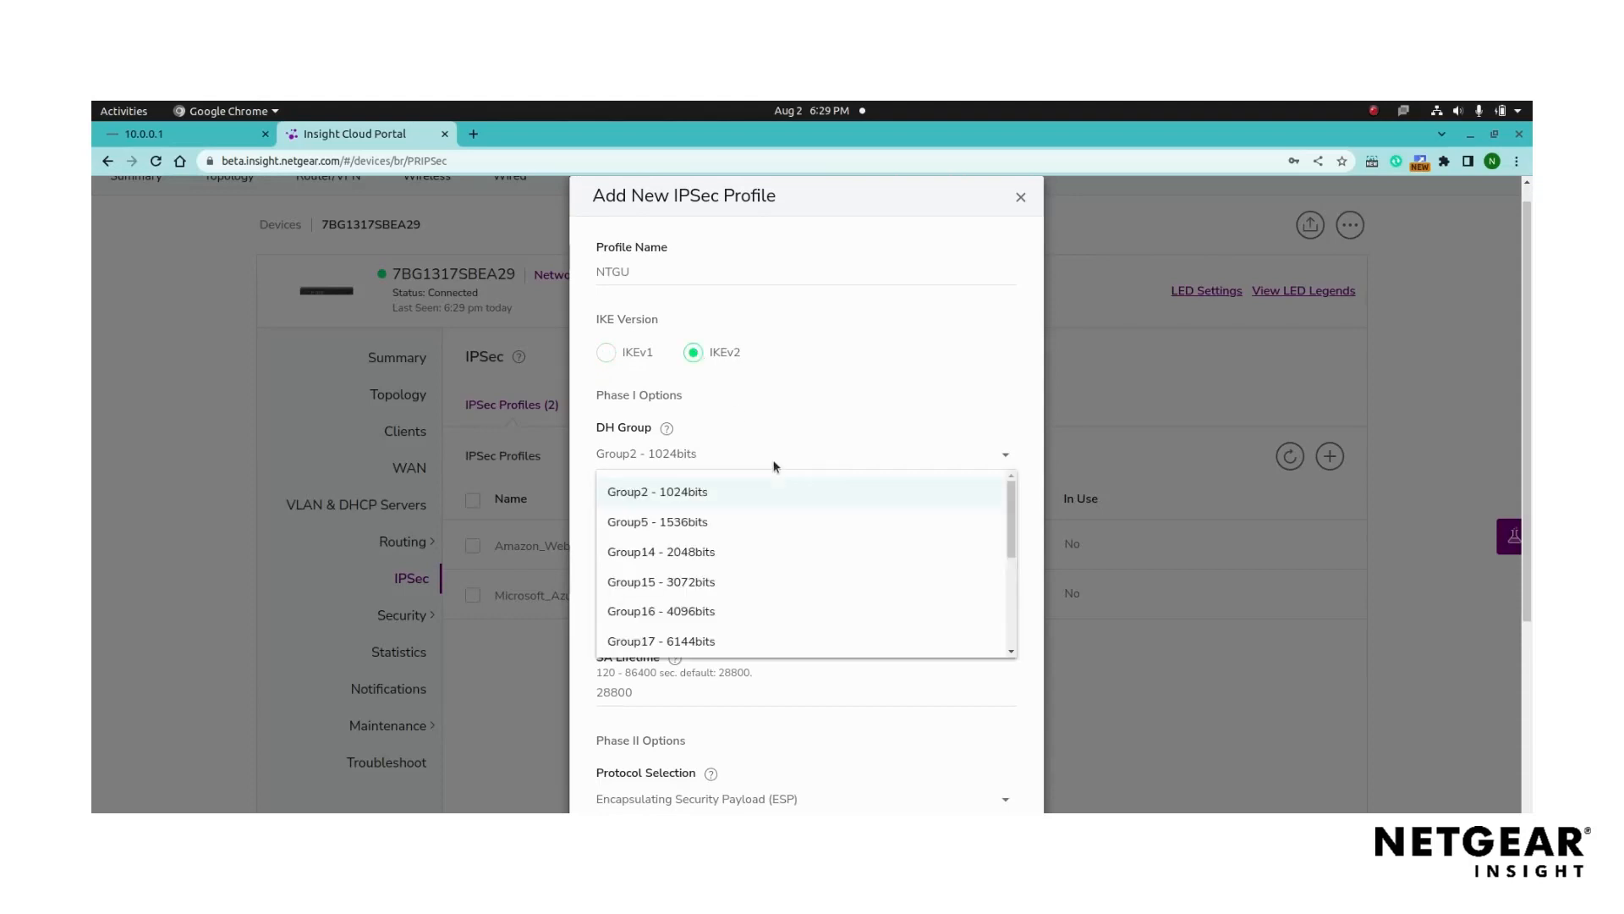
click(656, 490)
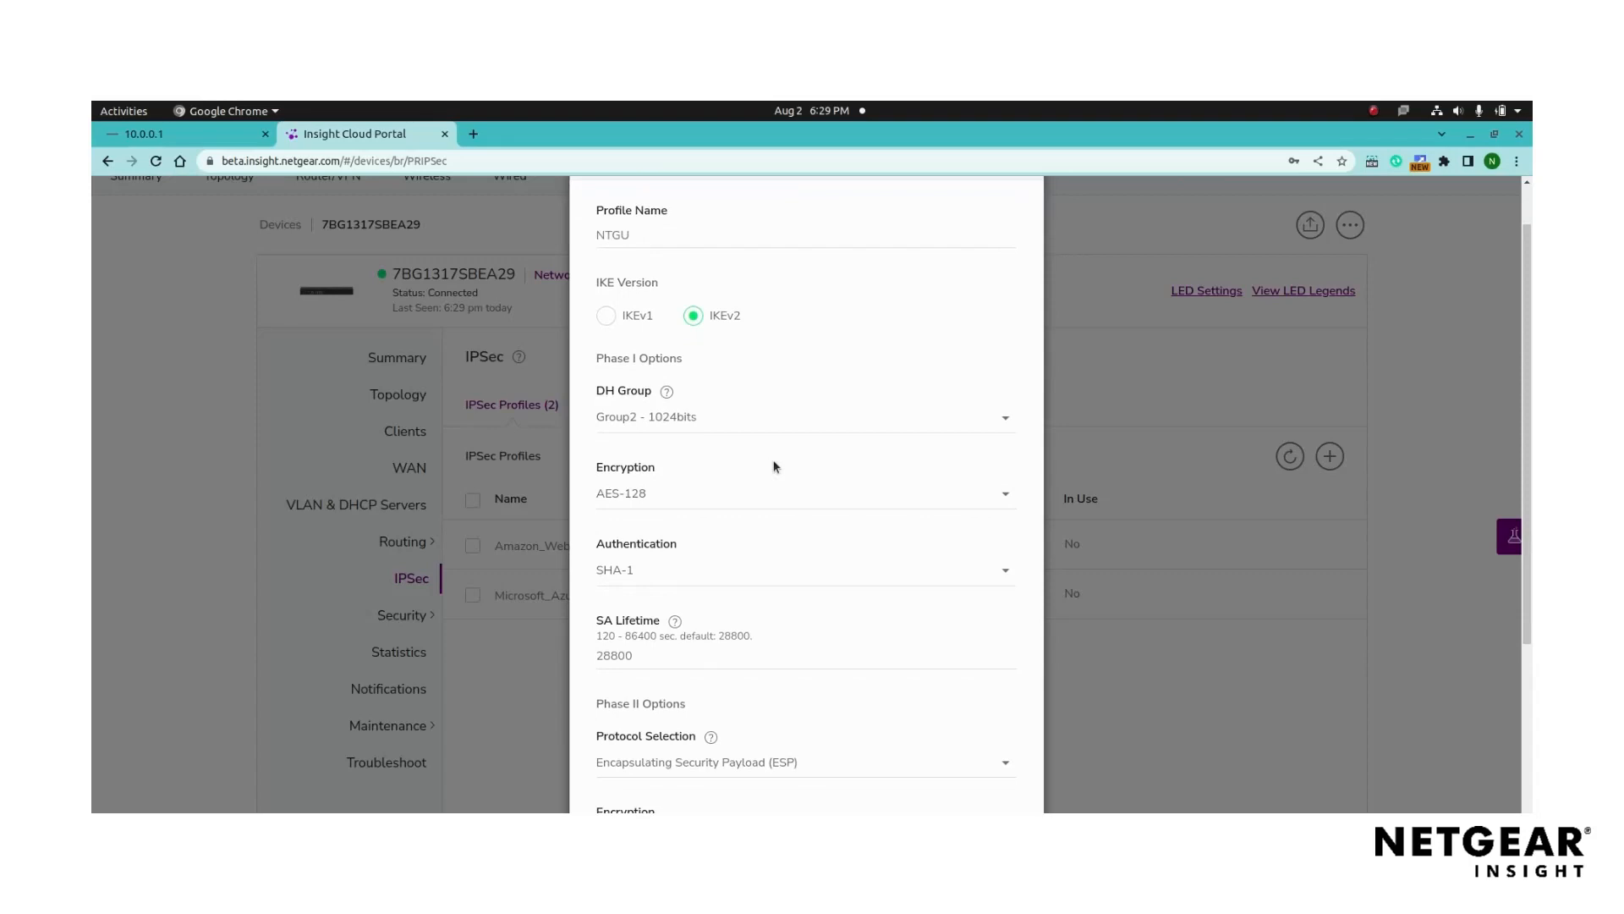
click(803, 493)
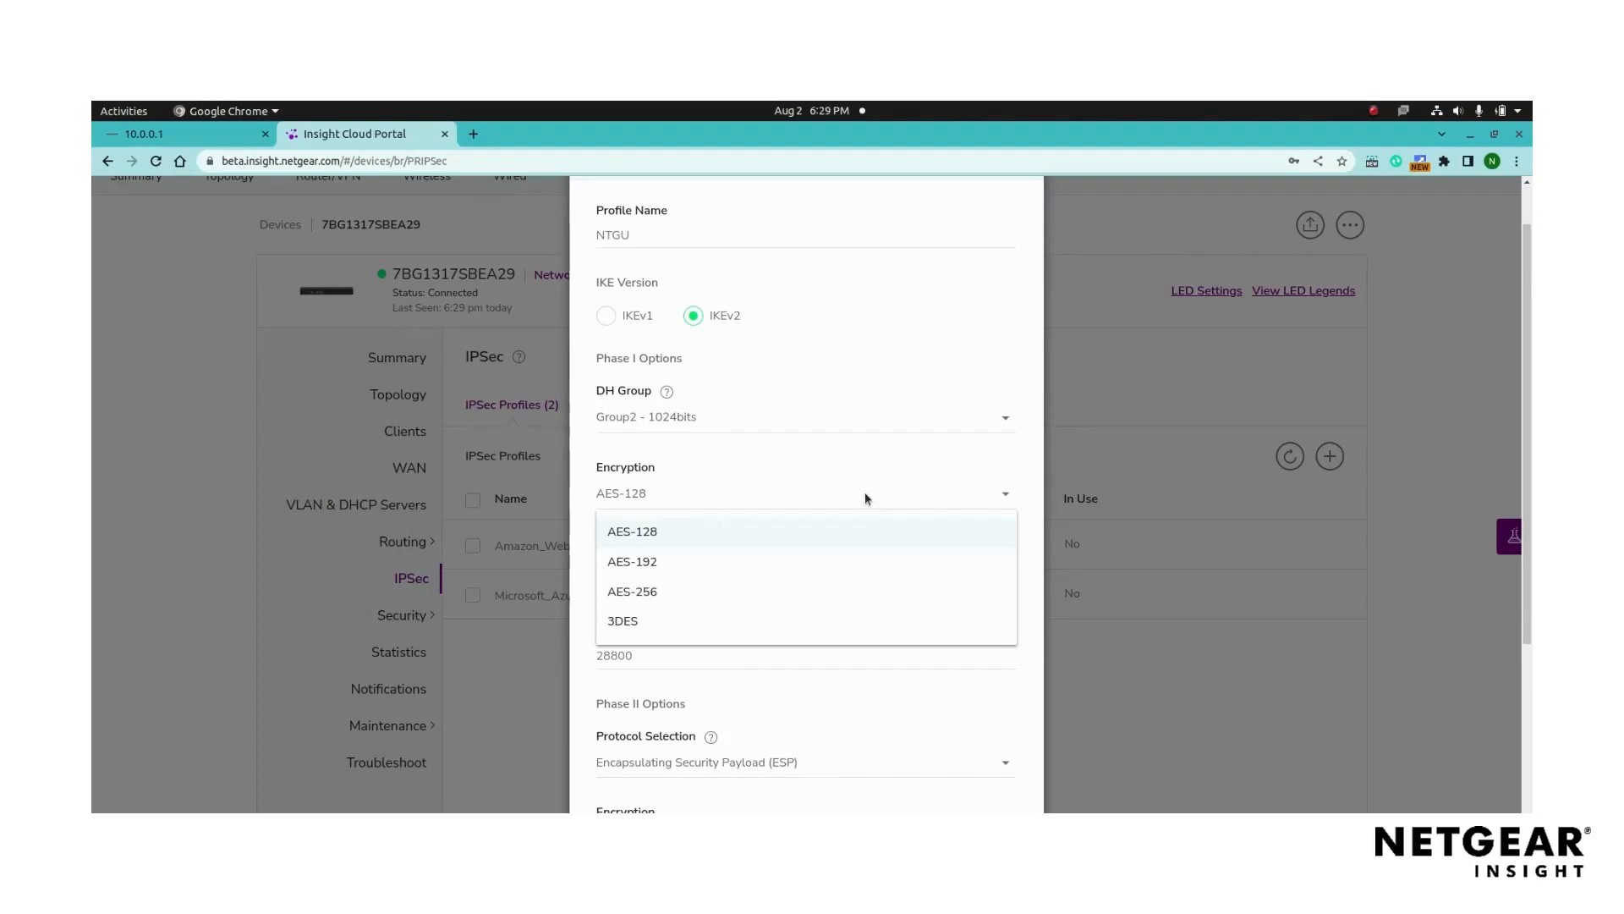
click(632, 531)
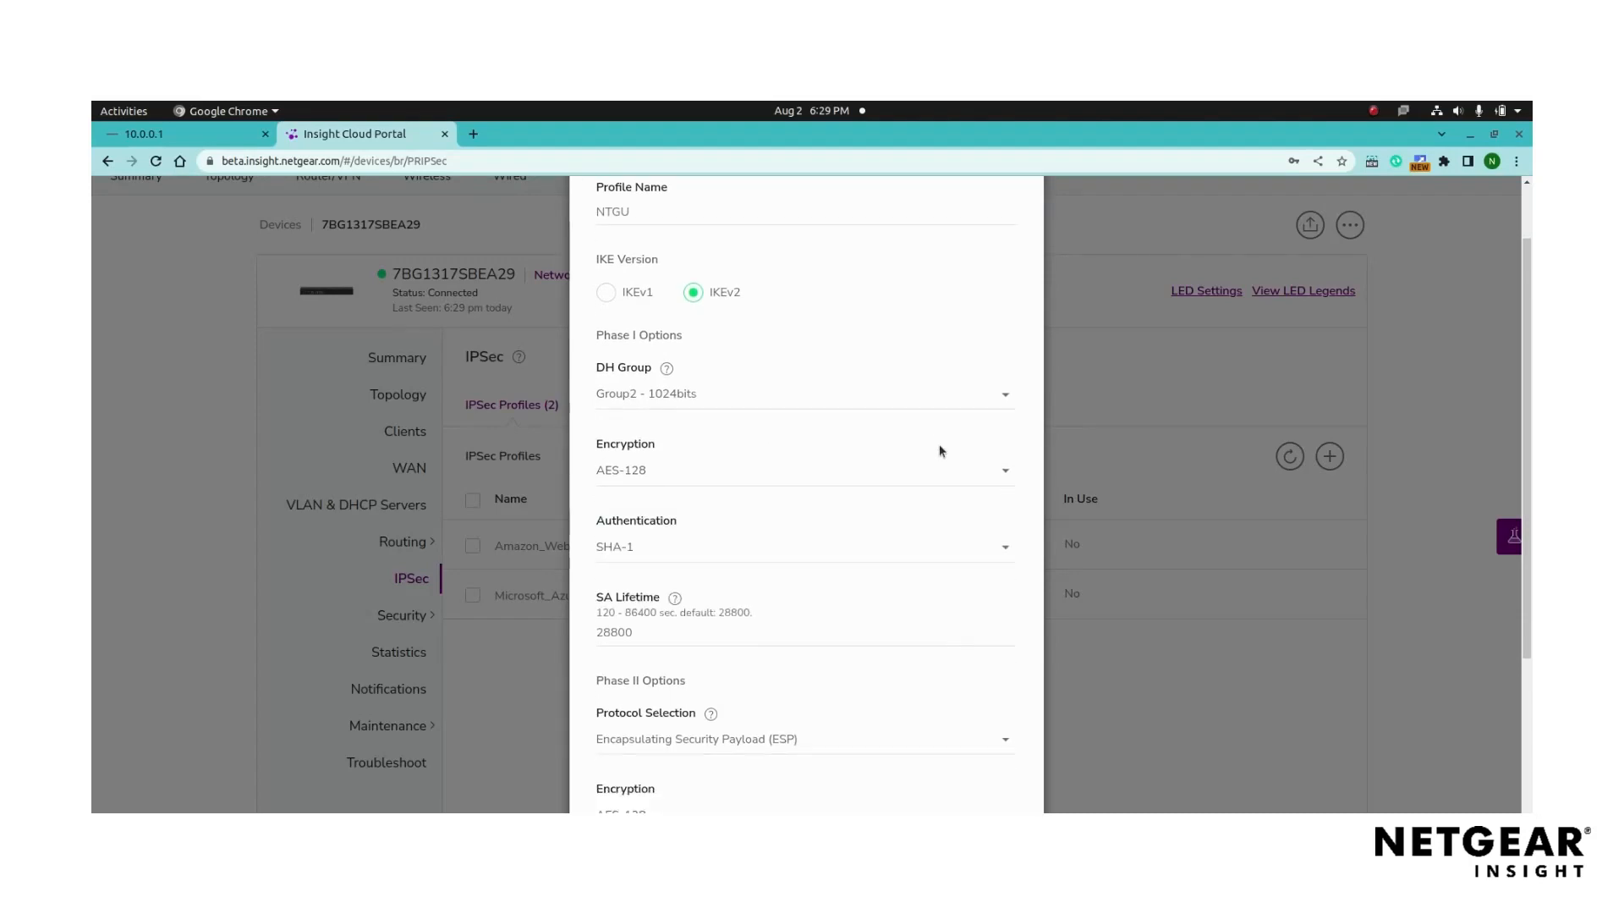
scroll(down, 3)
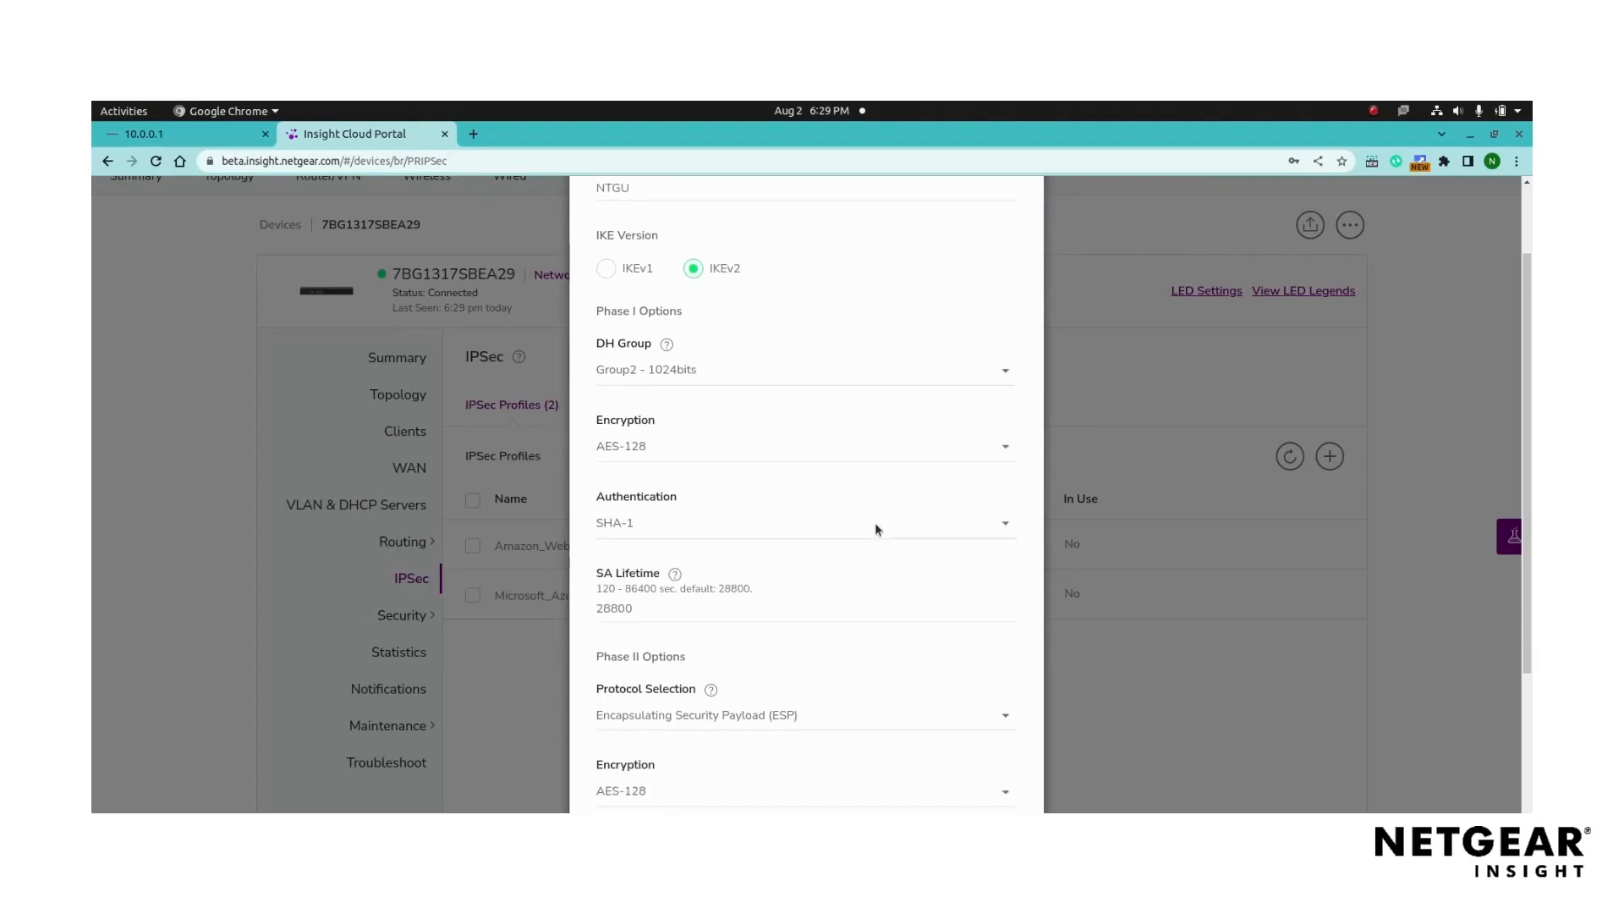
scroll(down, 3)
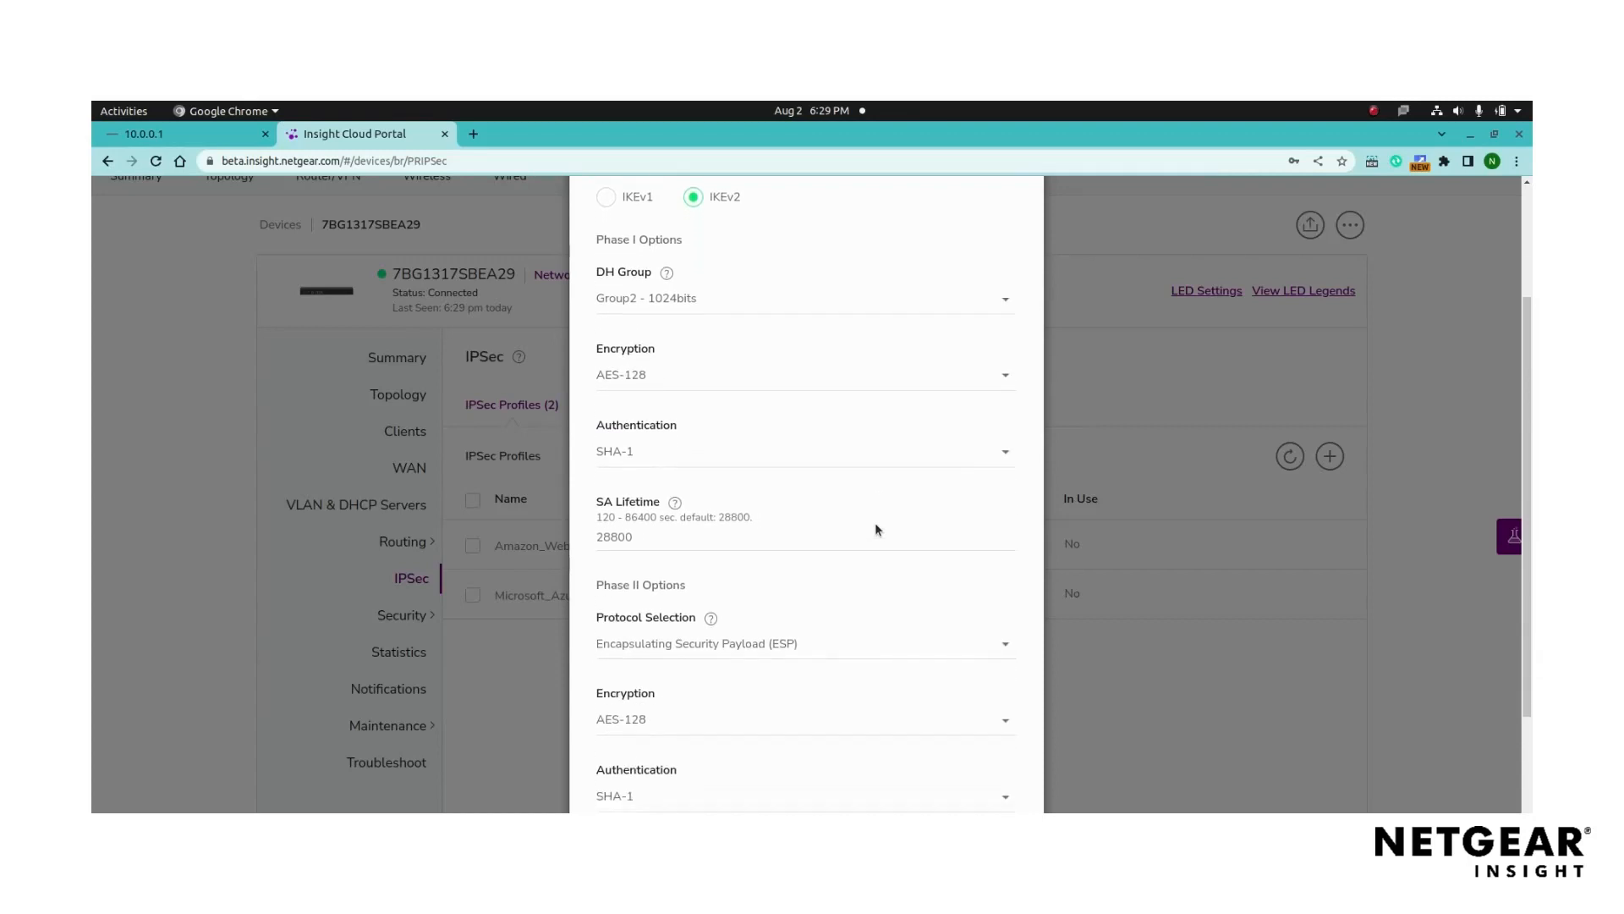
scroll(down, 3)
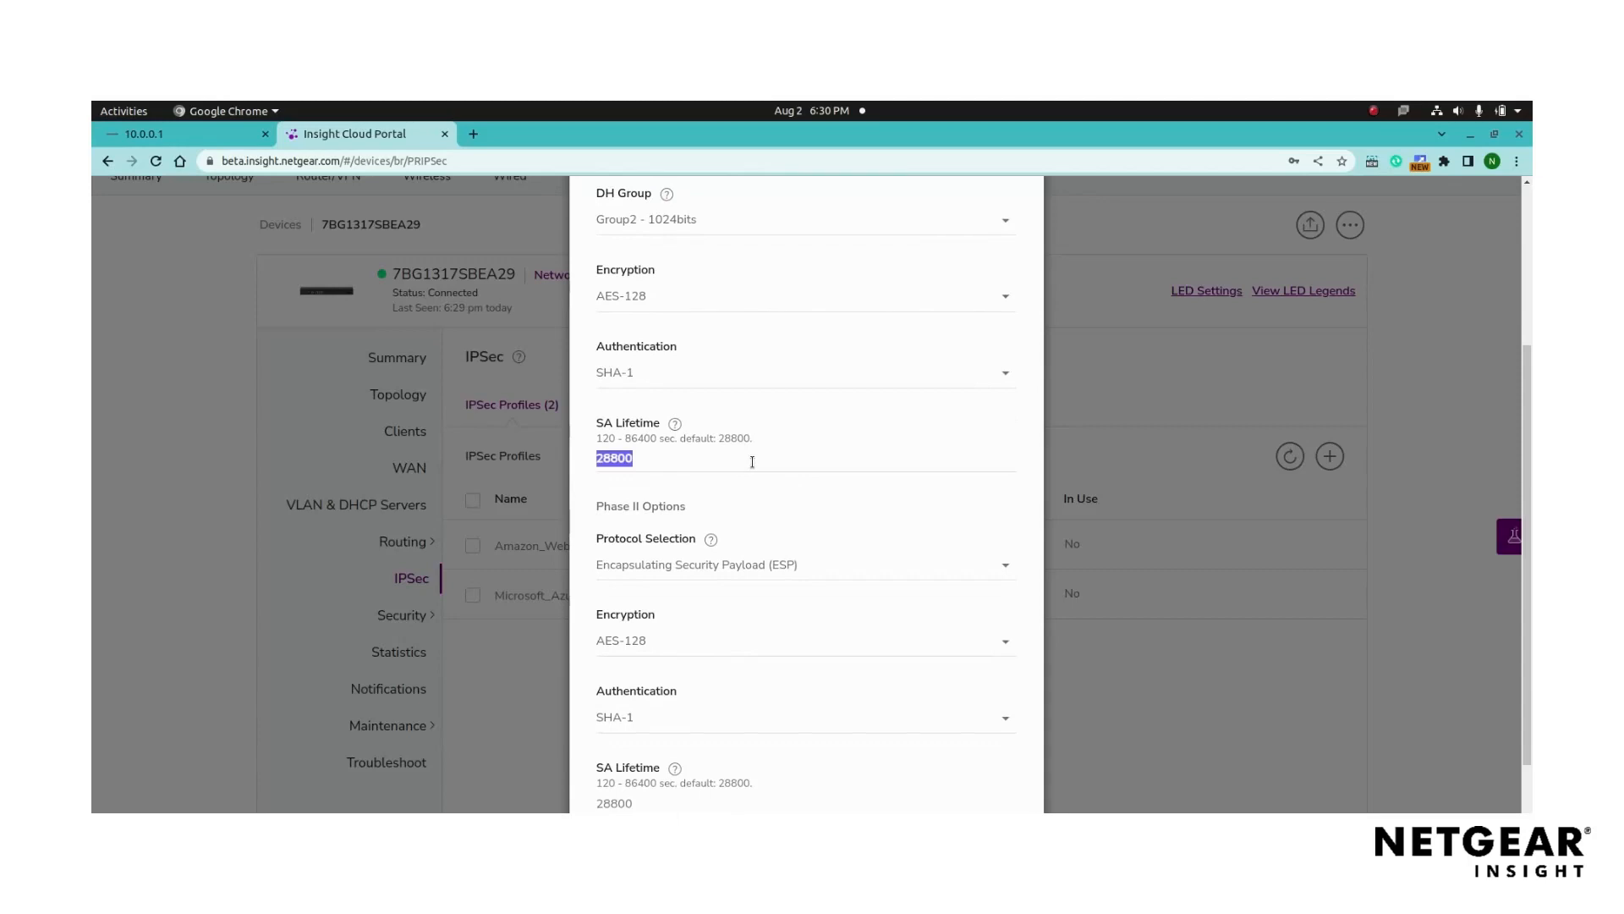
click(751, 458)
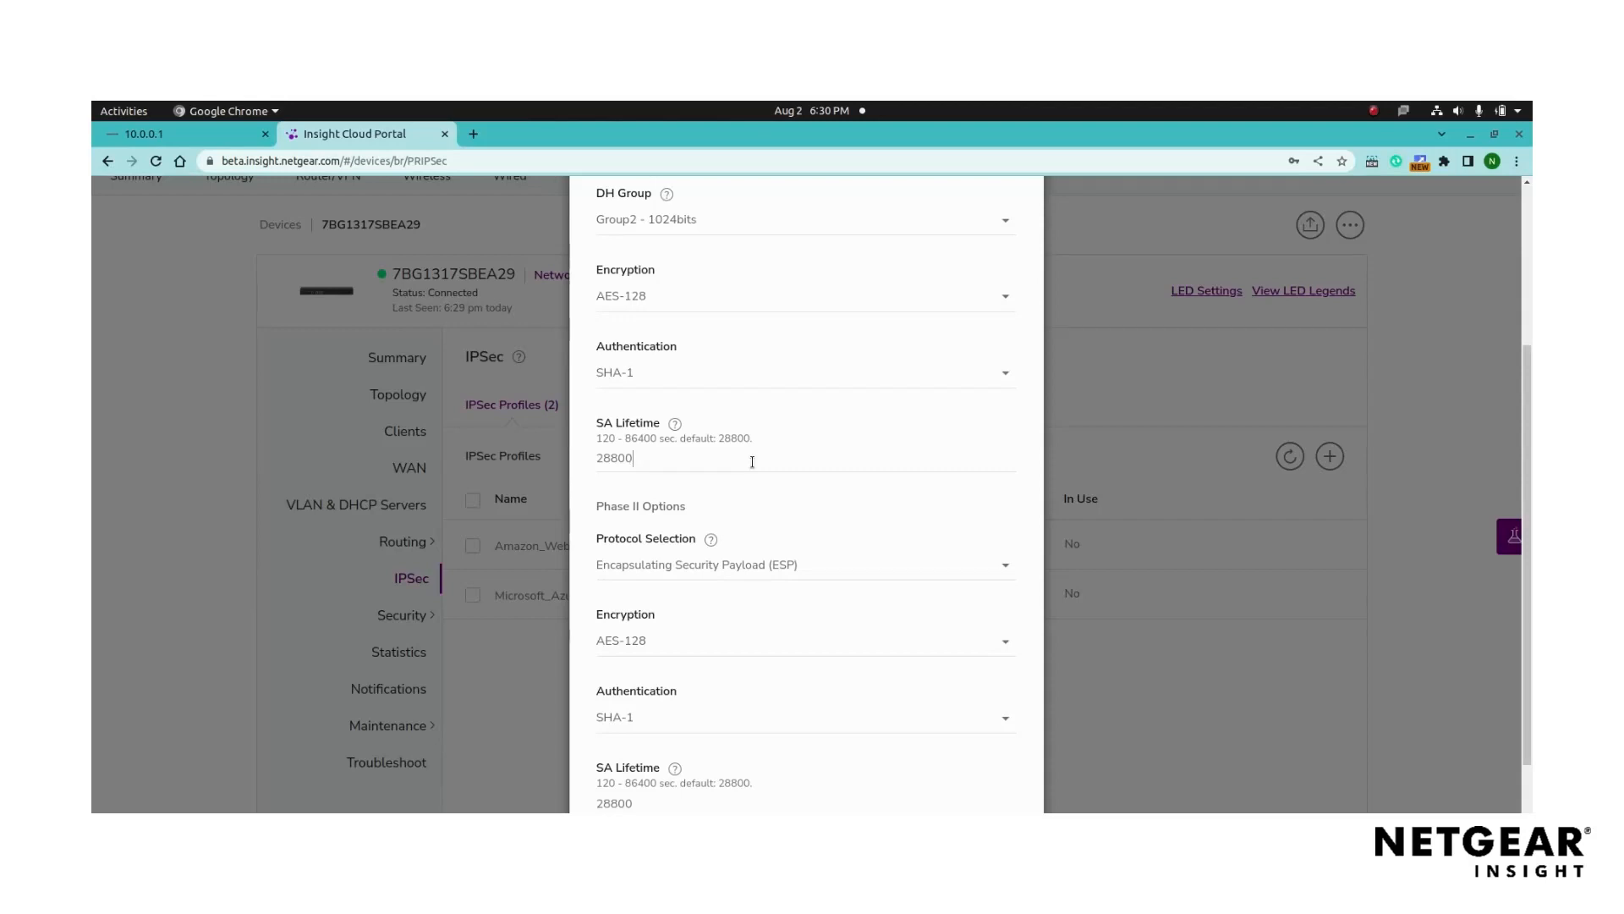
Step: Keep Phase II encryption AES-128, use DH Group5 - 1536bits, and add NTGU
scroll(down, 3)
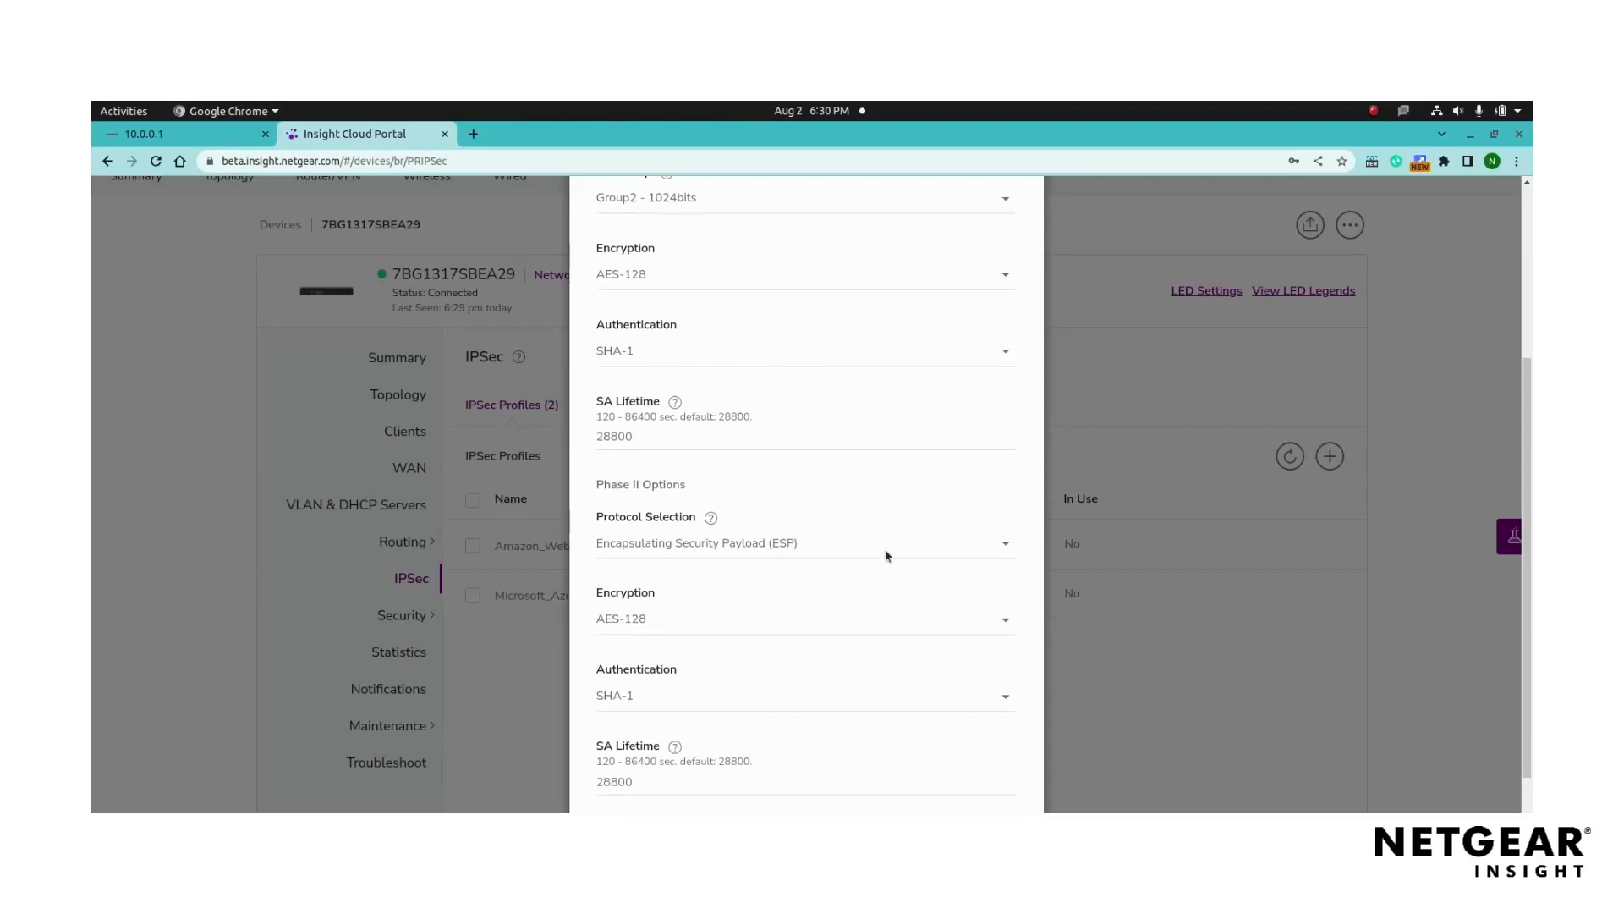
scroll(down, 3)
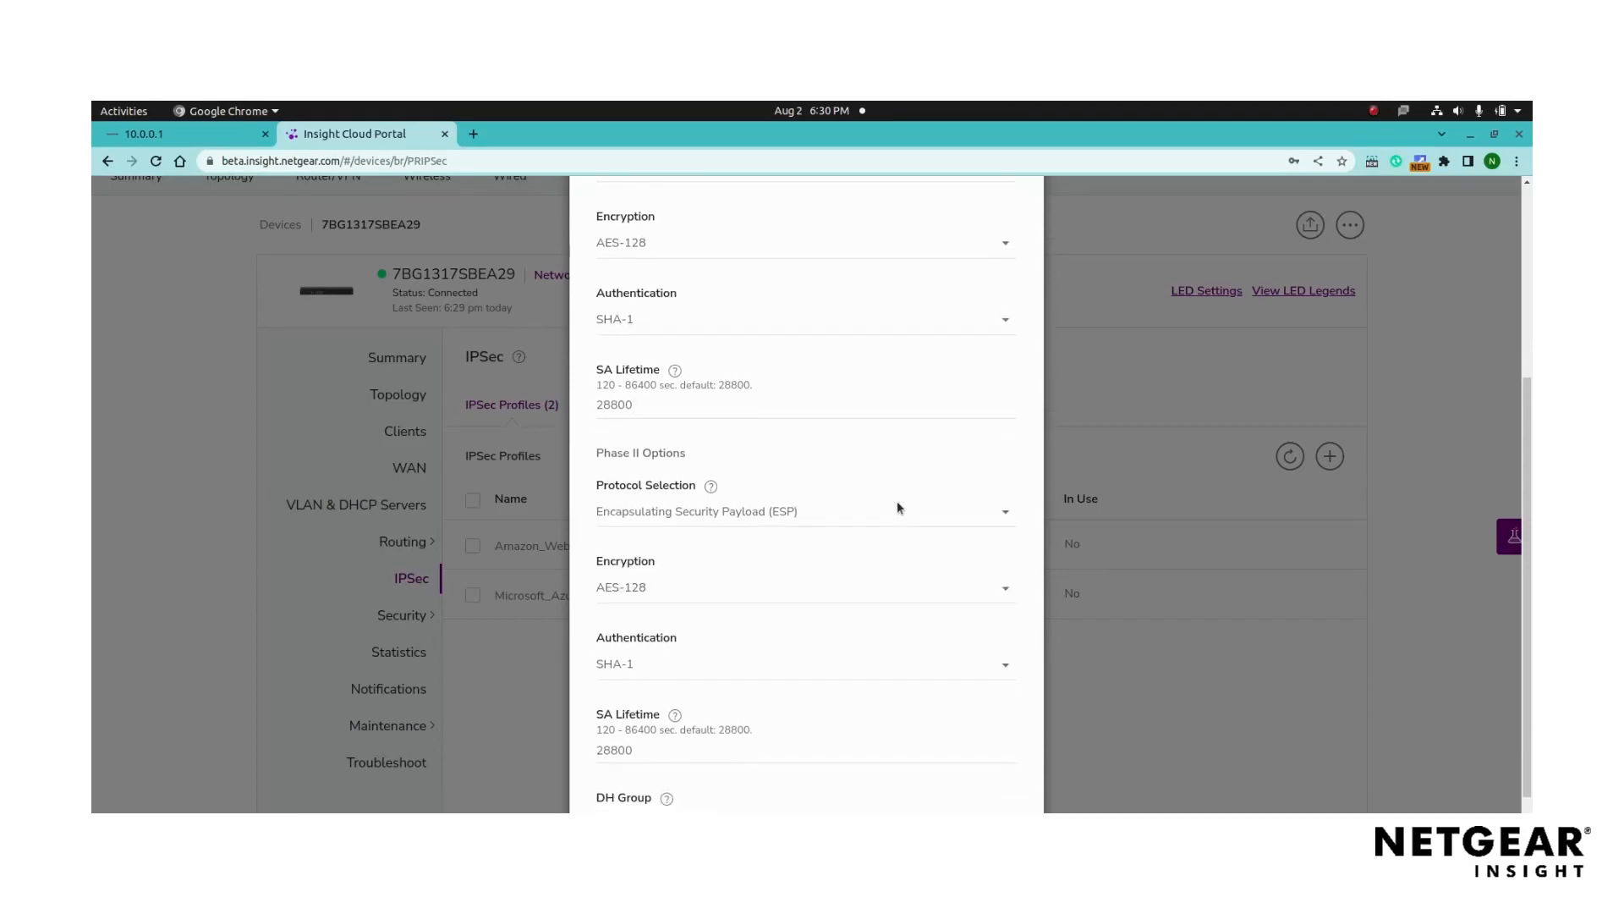
scroll(down, 3)
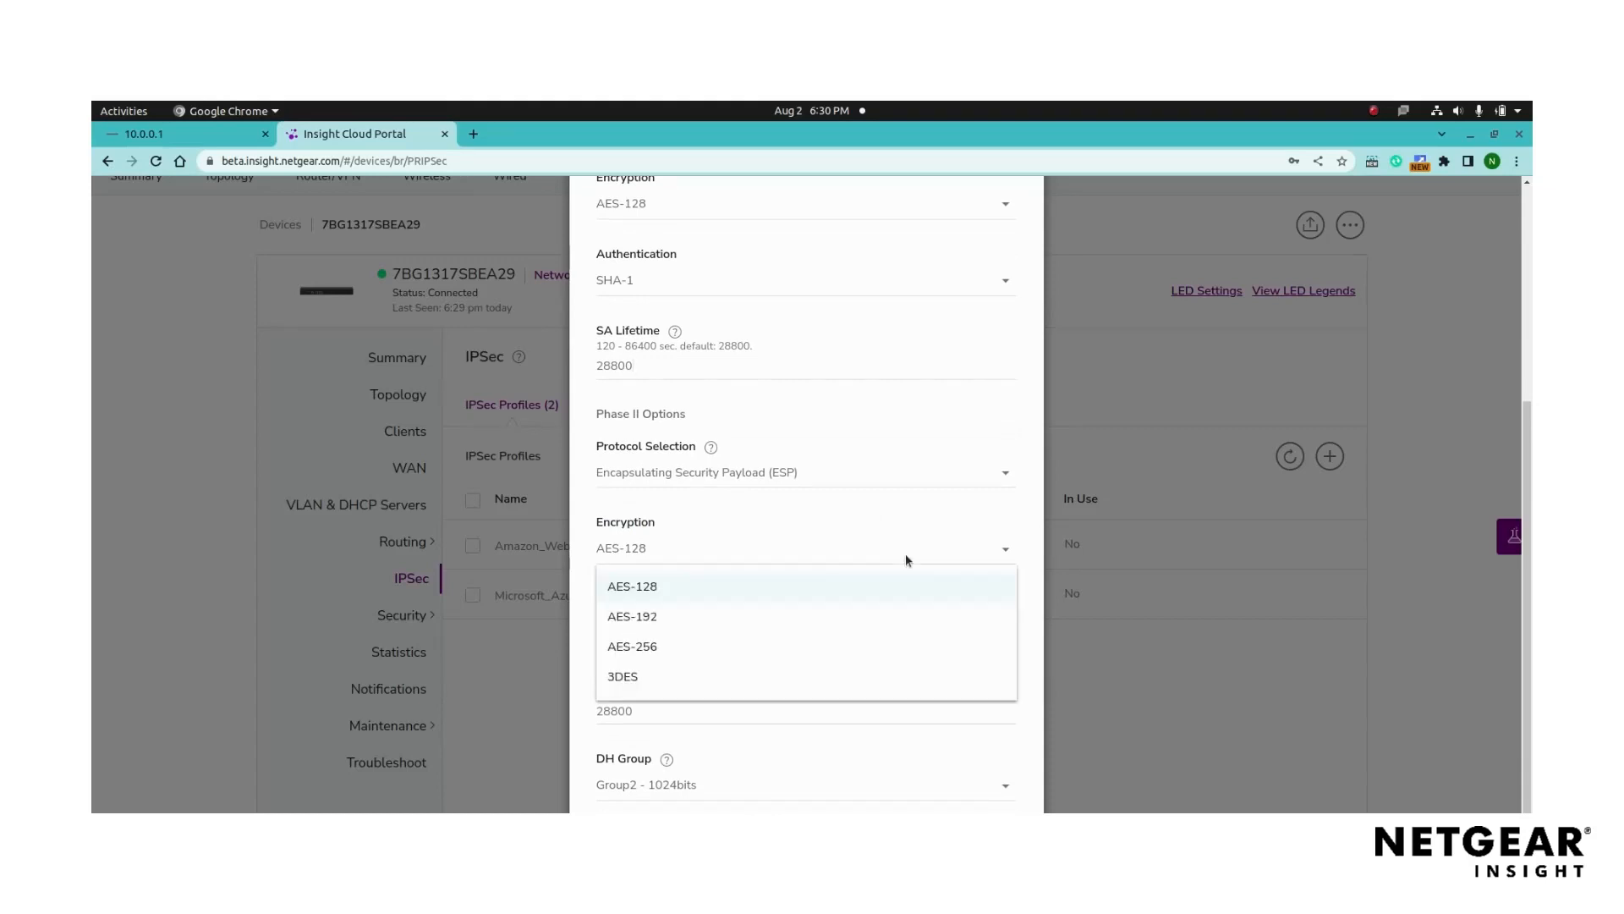
click(632, 585)
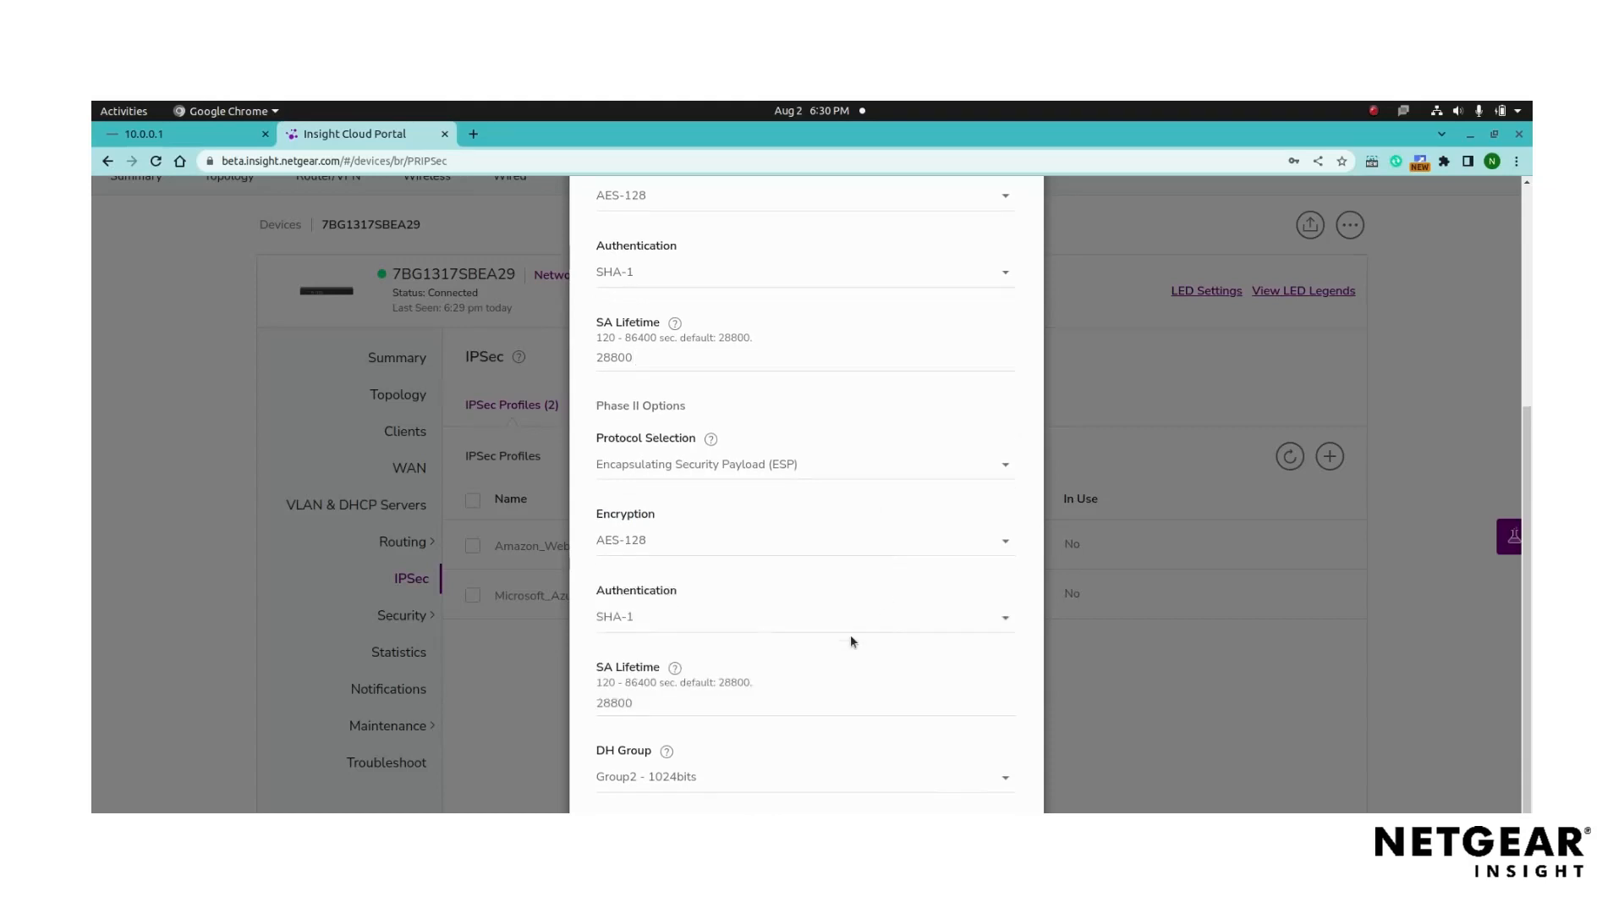
scroll(down, 3)
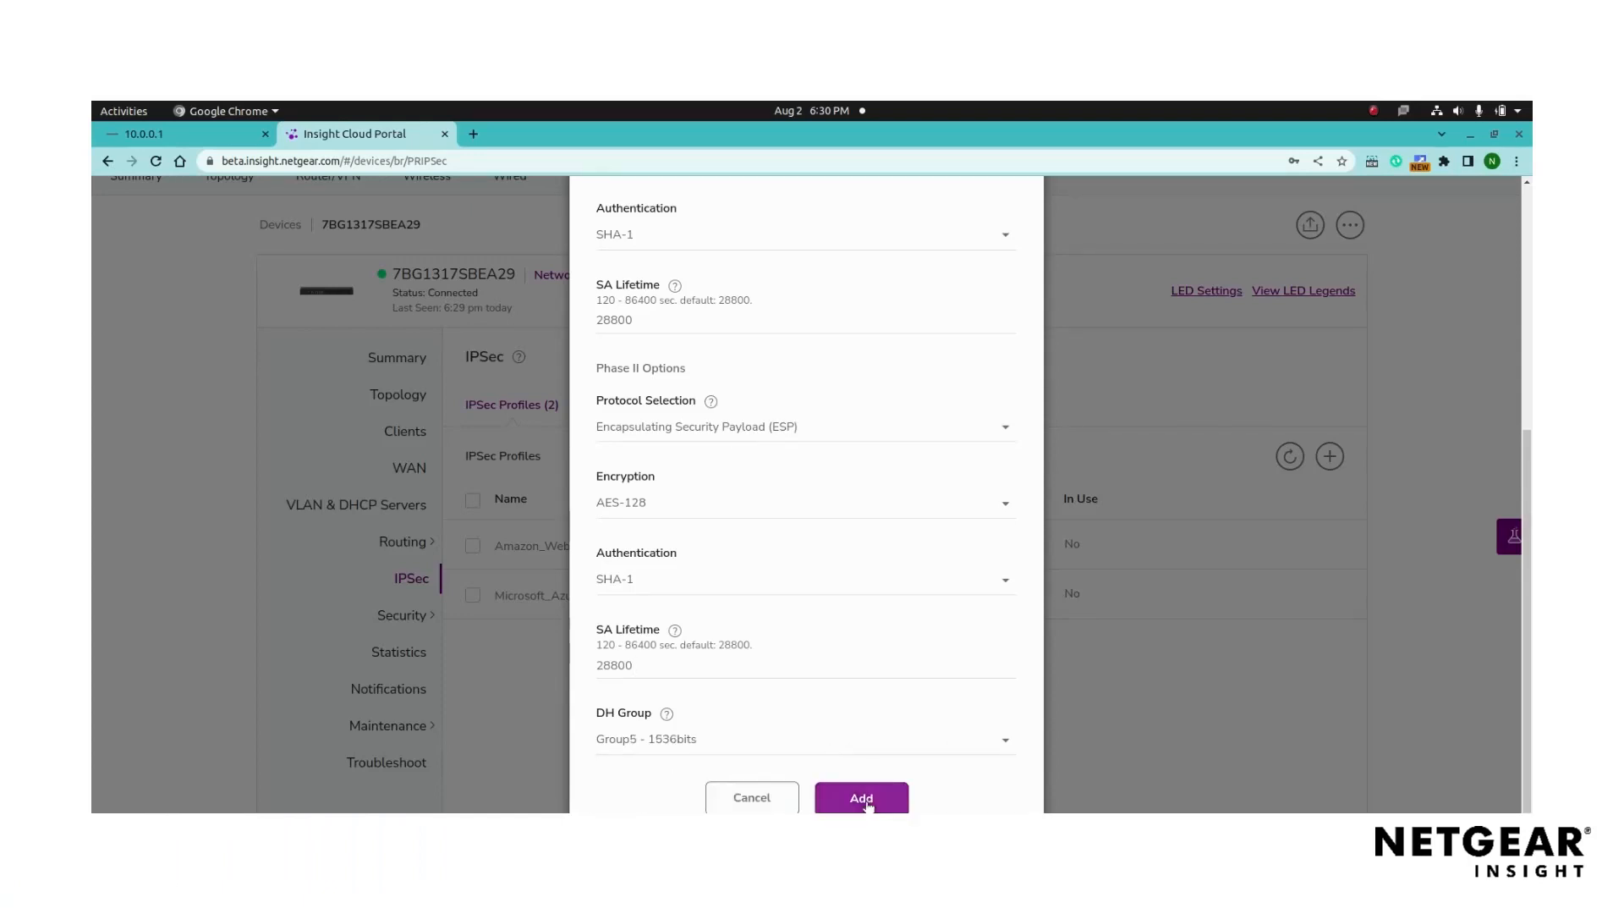
click(861, 797)
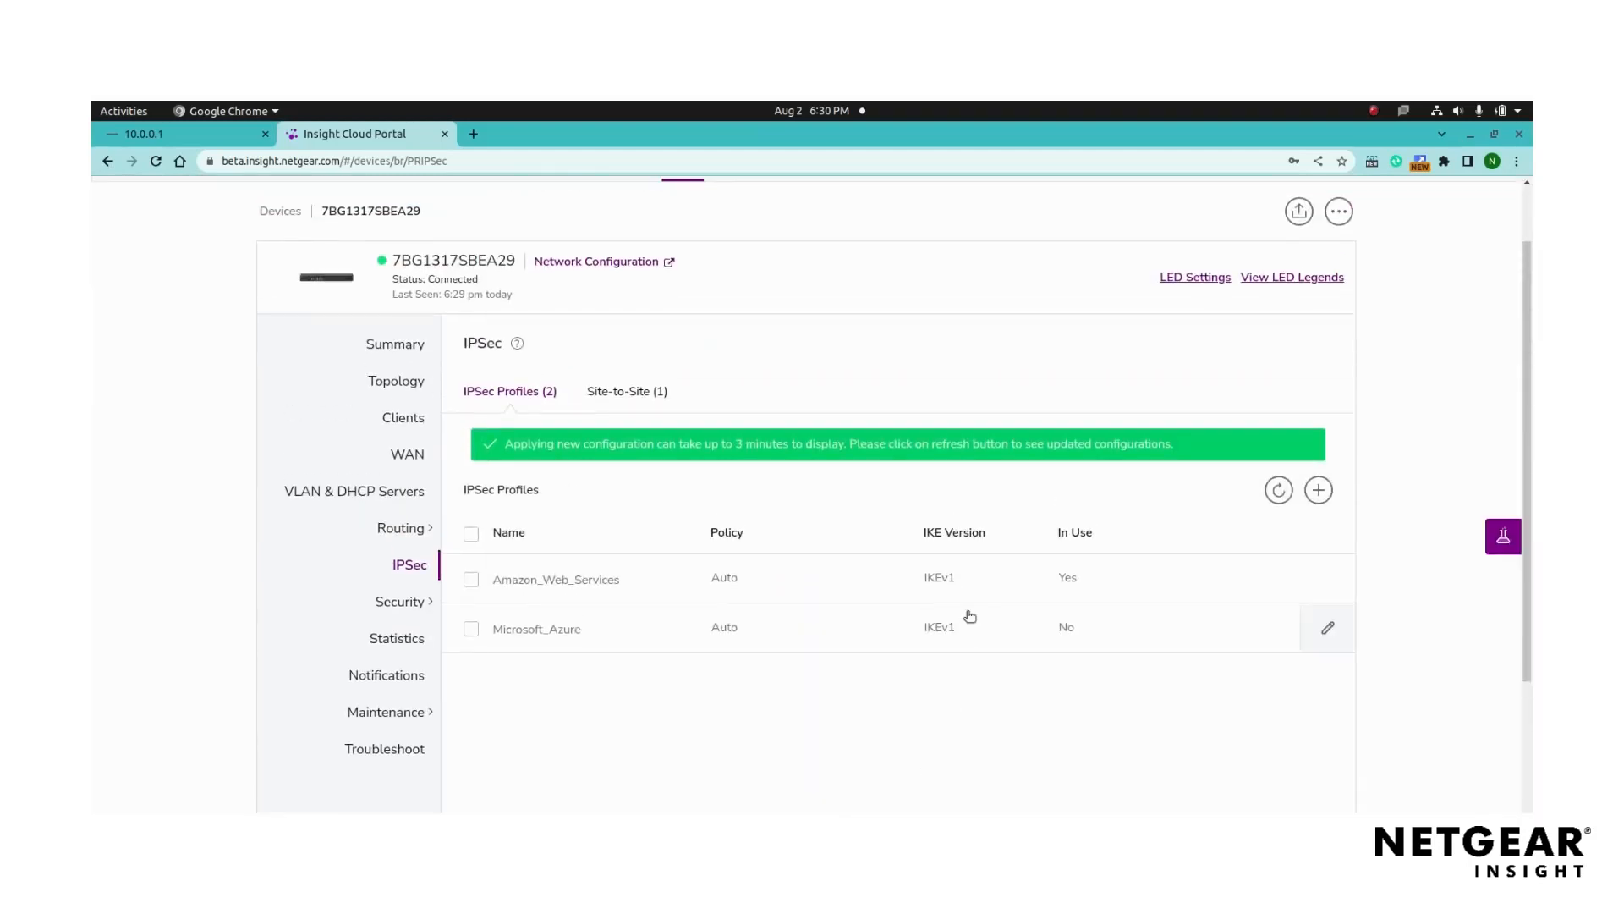
mouse_move(954, 497)
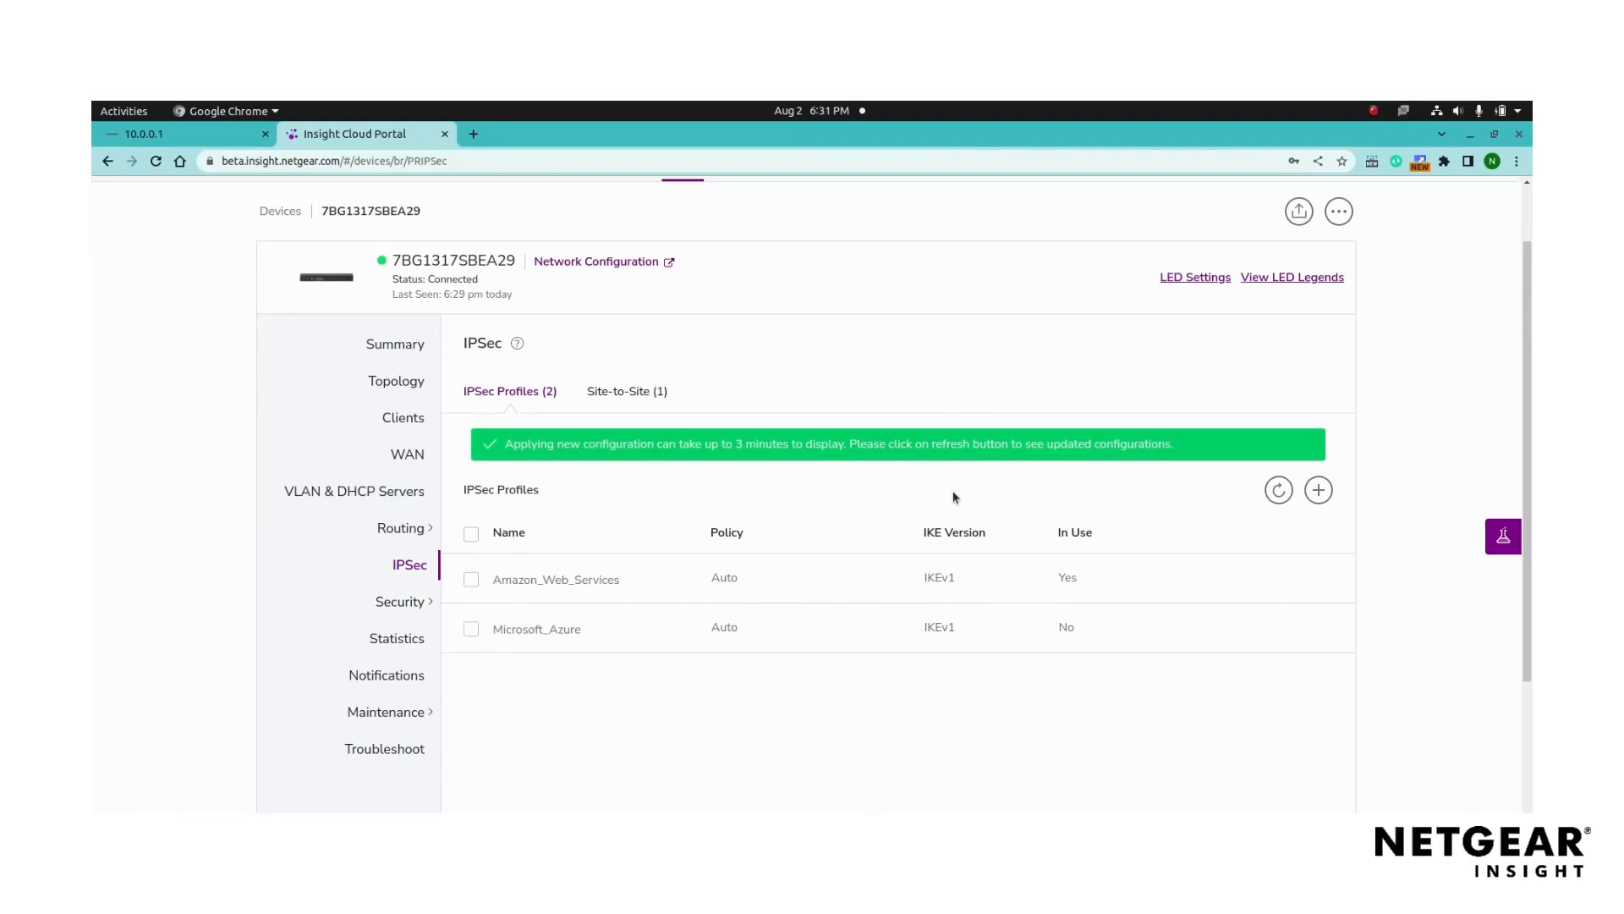
Step: Open the Site-to-Site list and start a new connection form
click(624, 390)
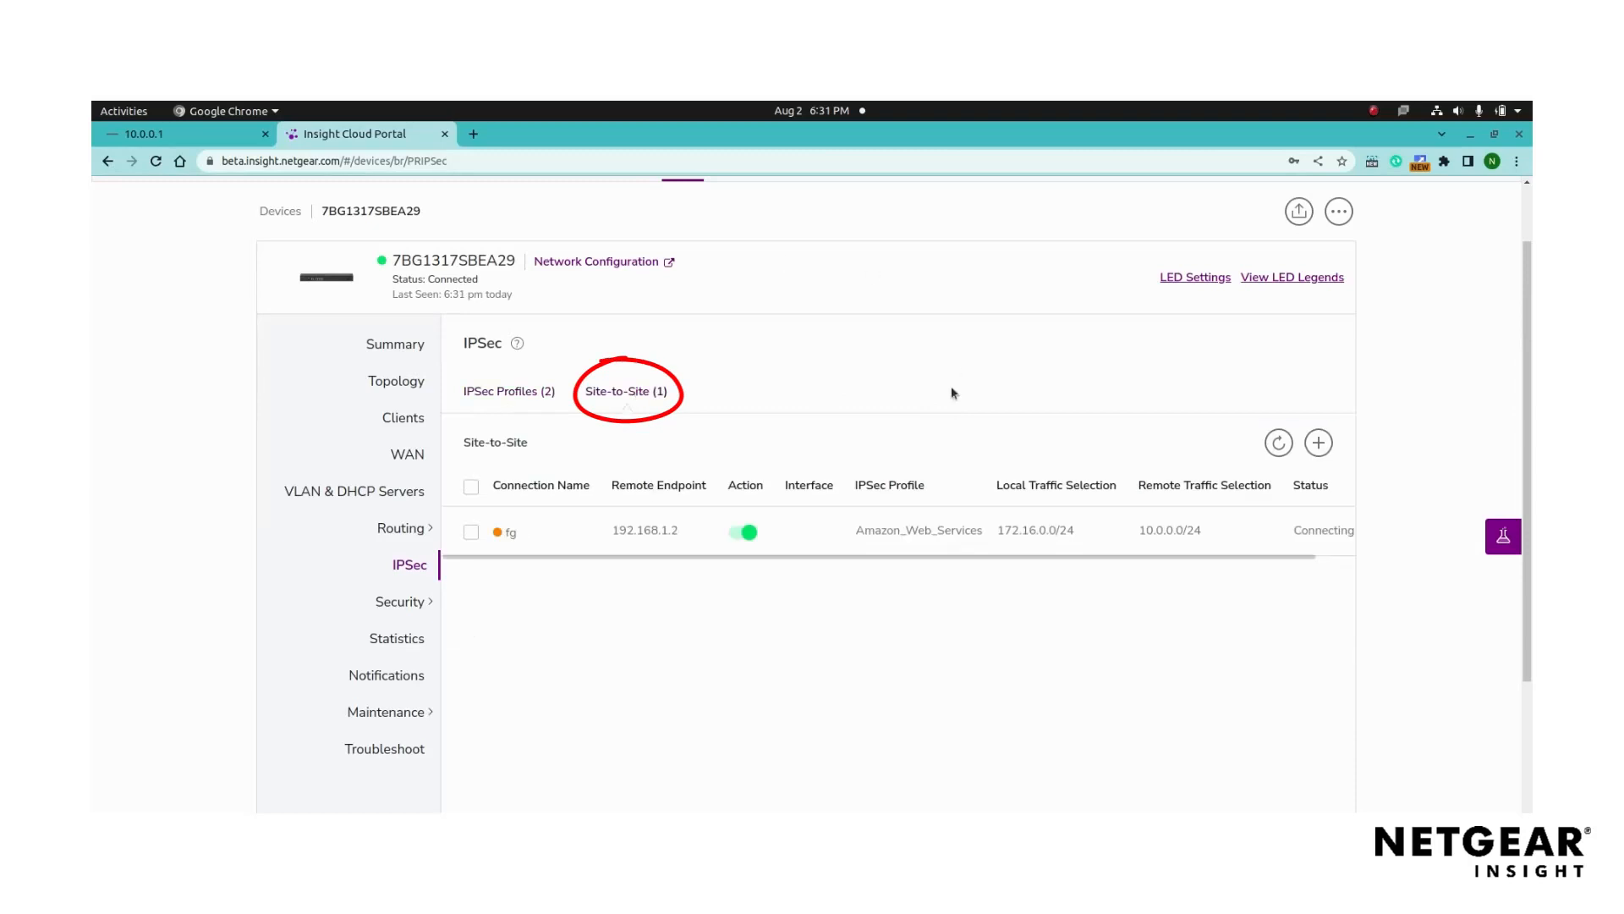
click(1318, 442)
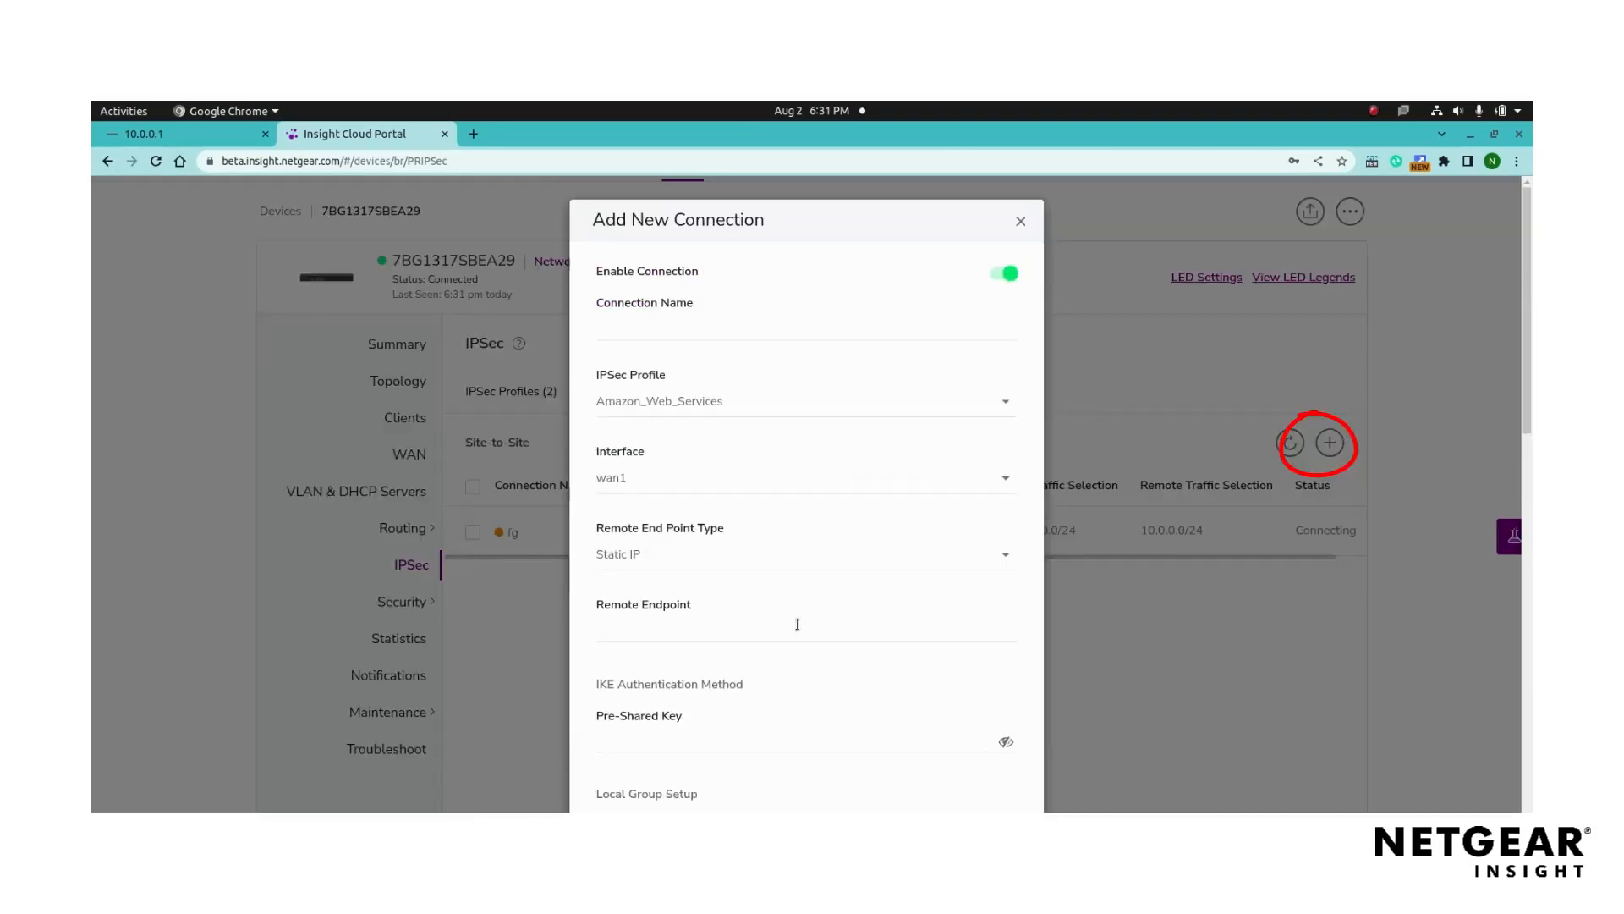
mouse_move(854, 314)
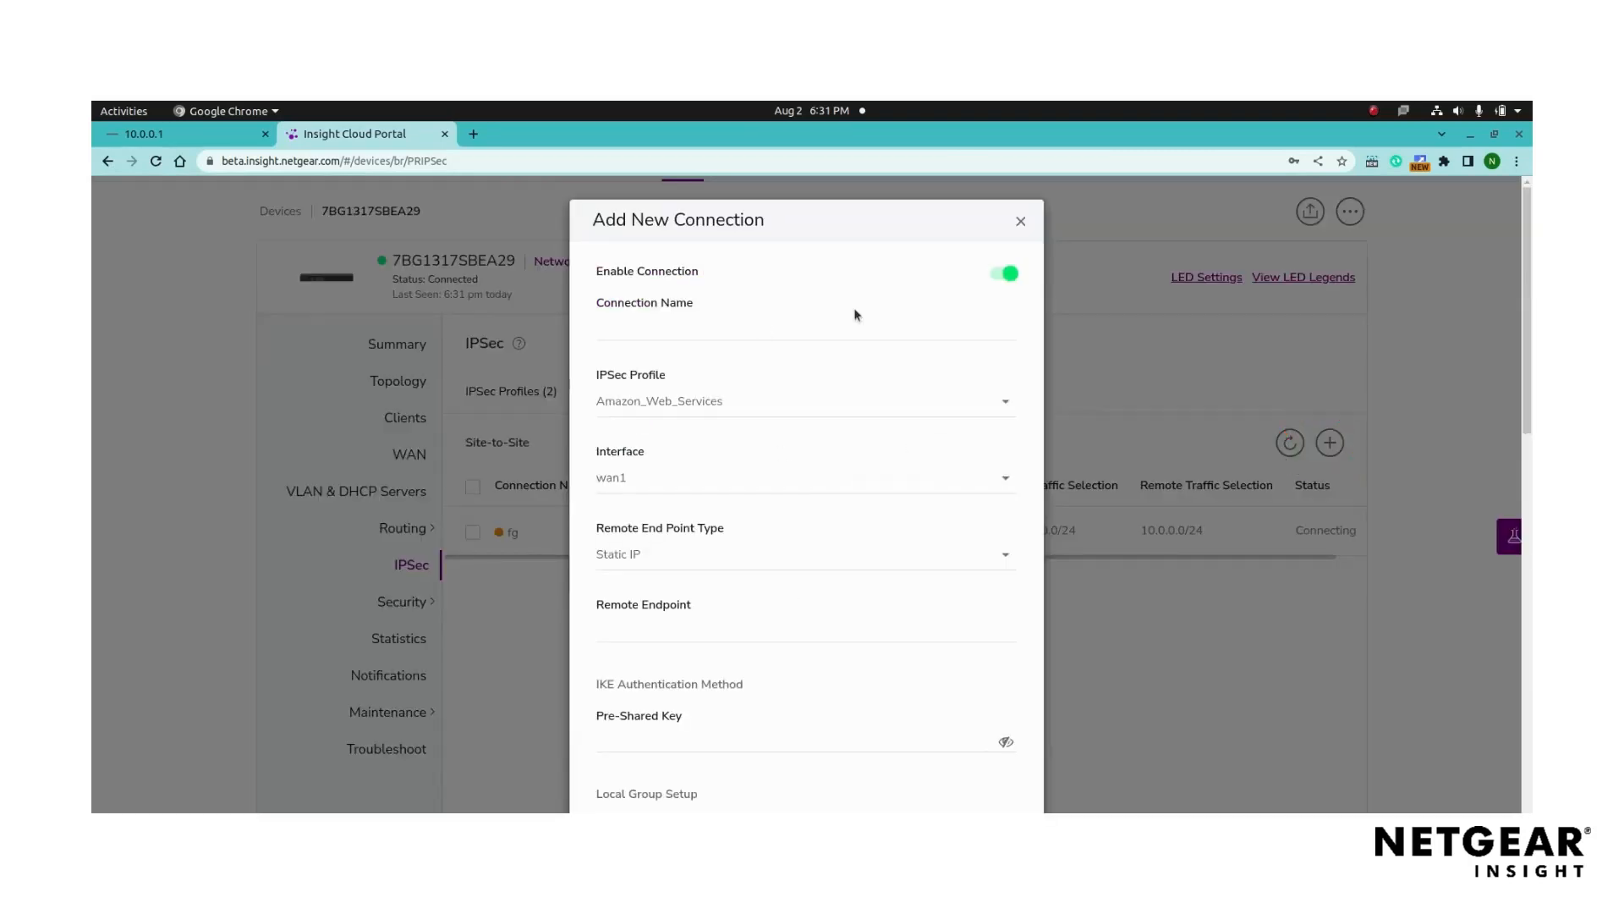
mouse_move(938, 313)
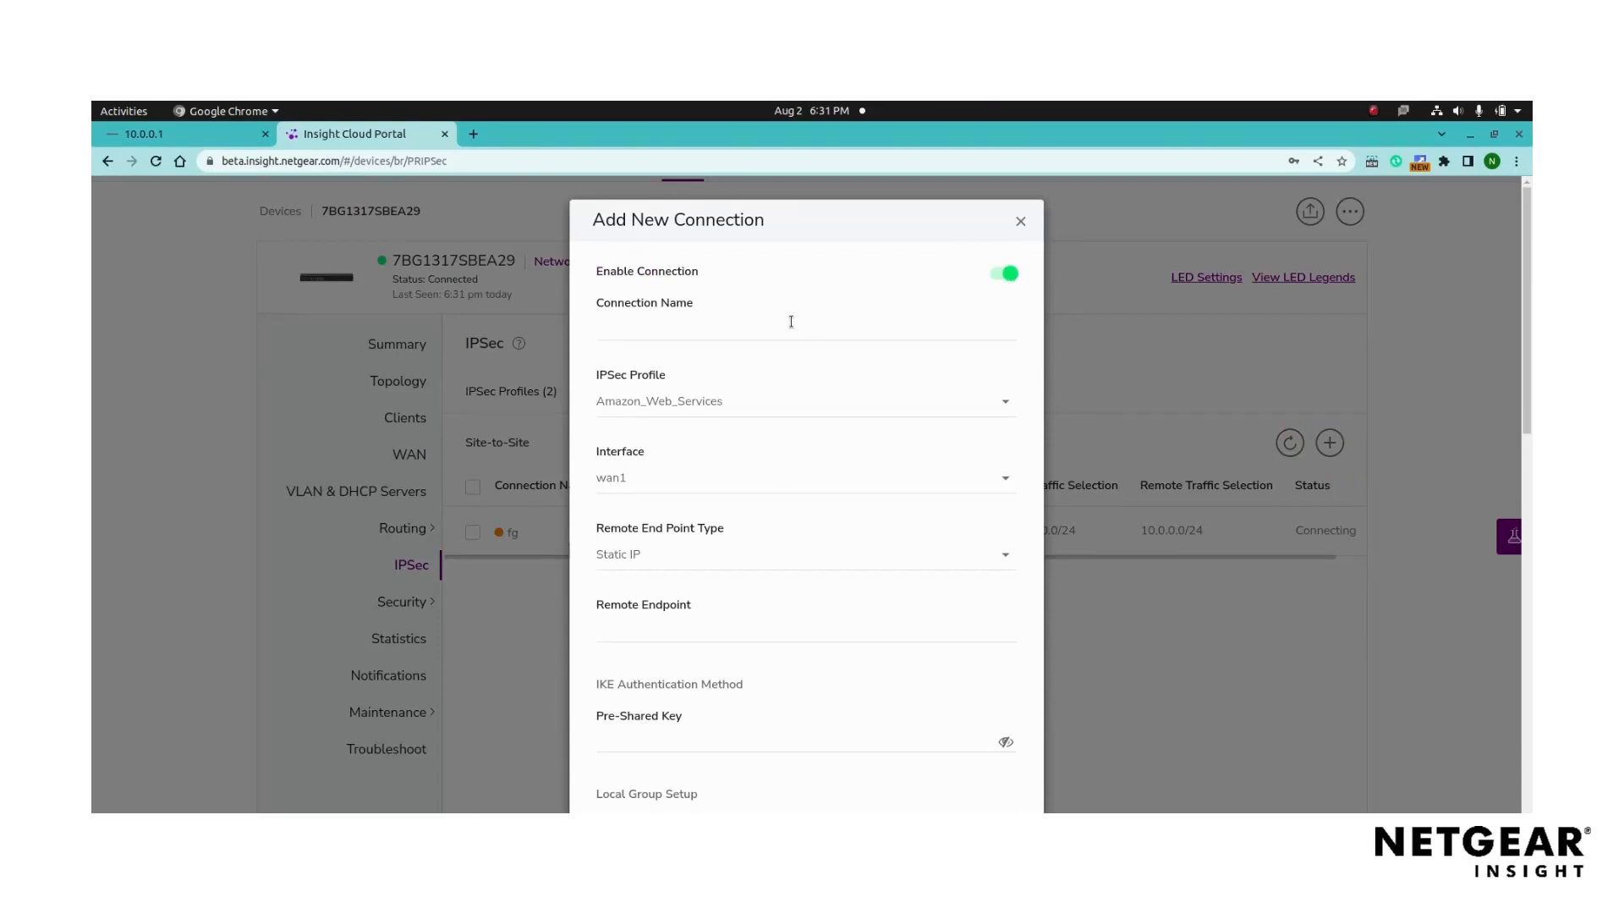
Step: Name the connection 'Test' with the Amazon_Web_Services IPsec profile
click(804, 328)
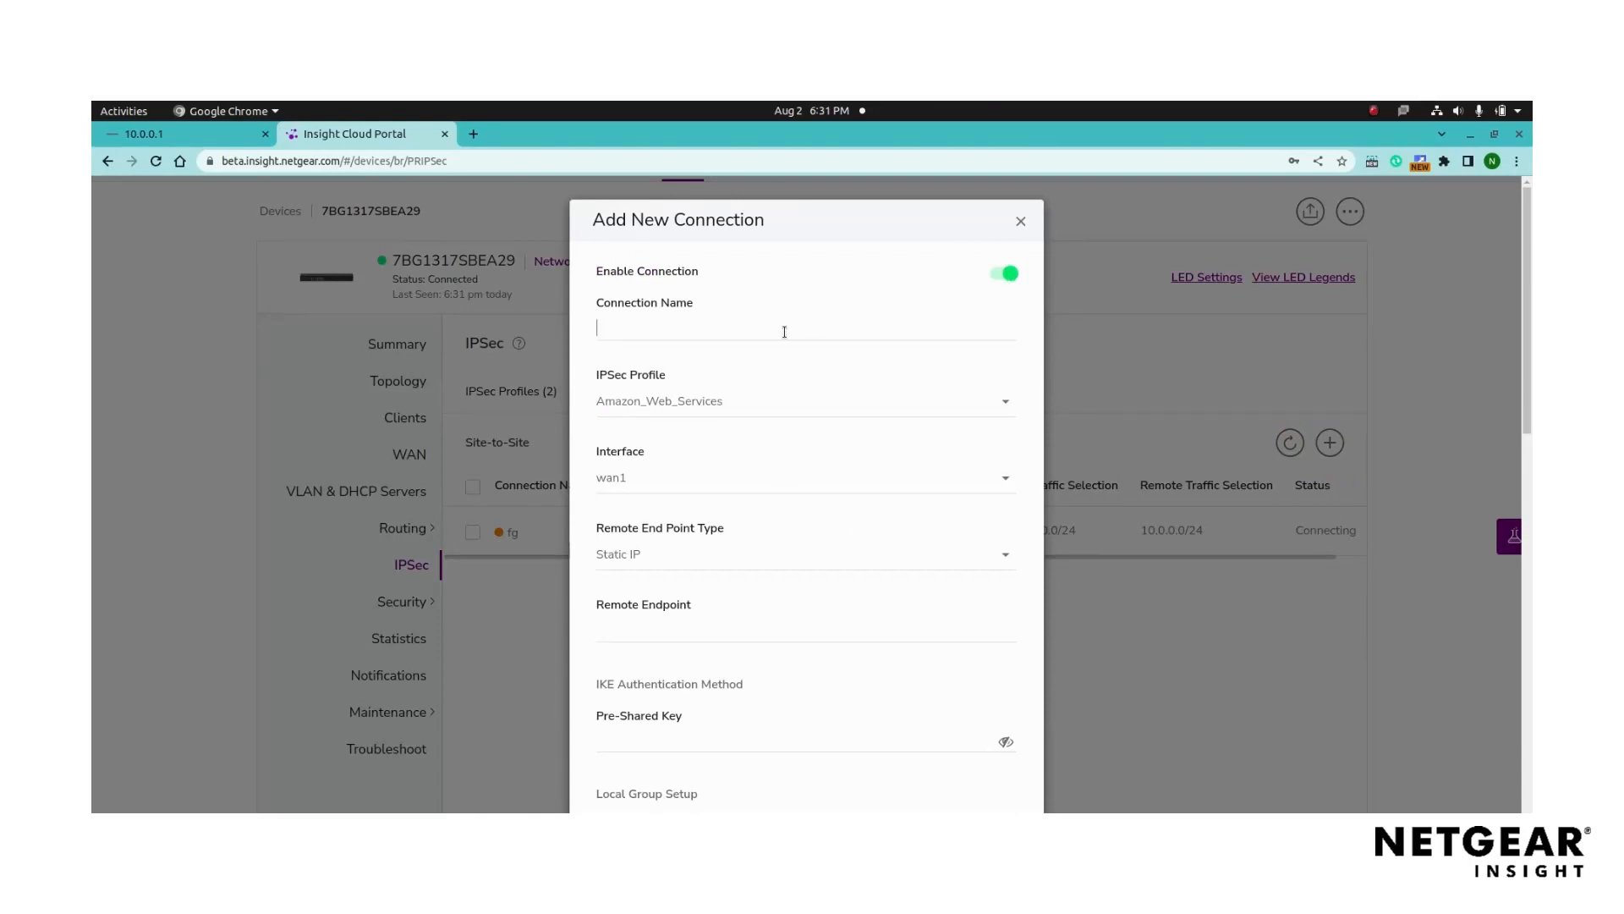
text(T)
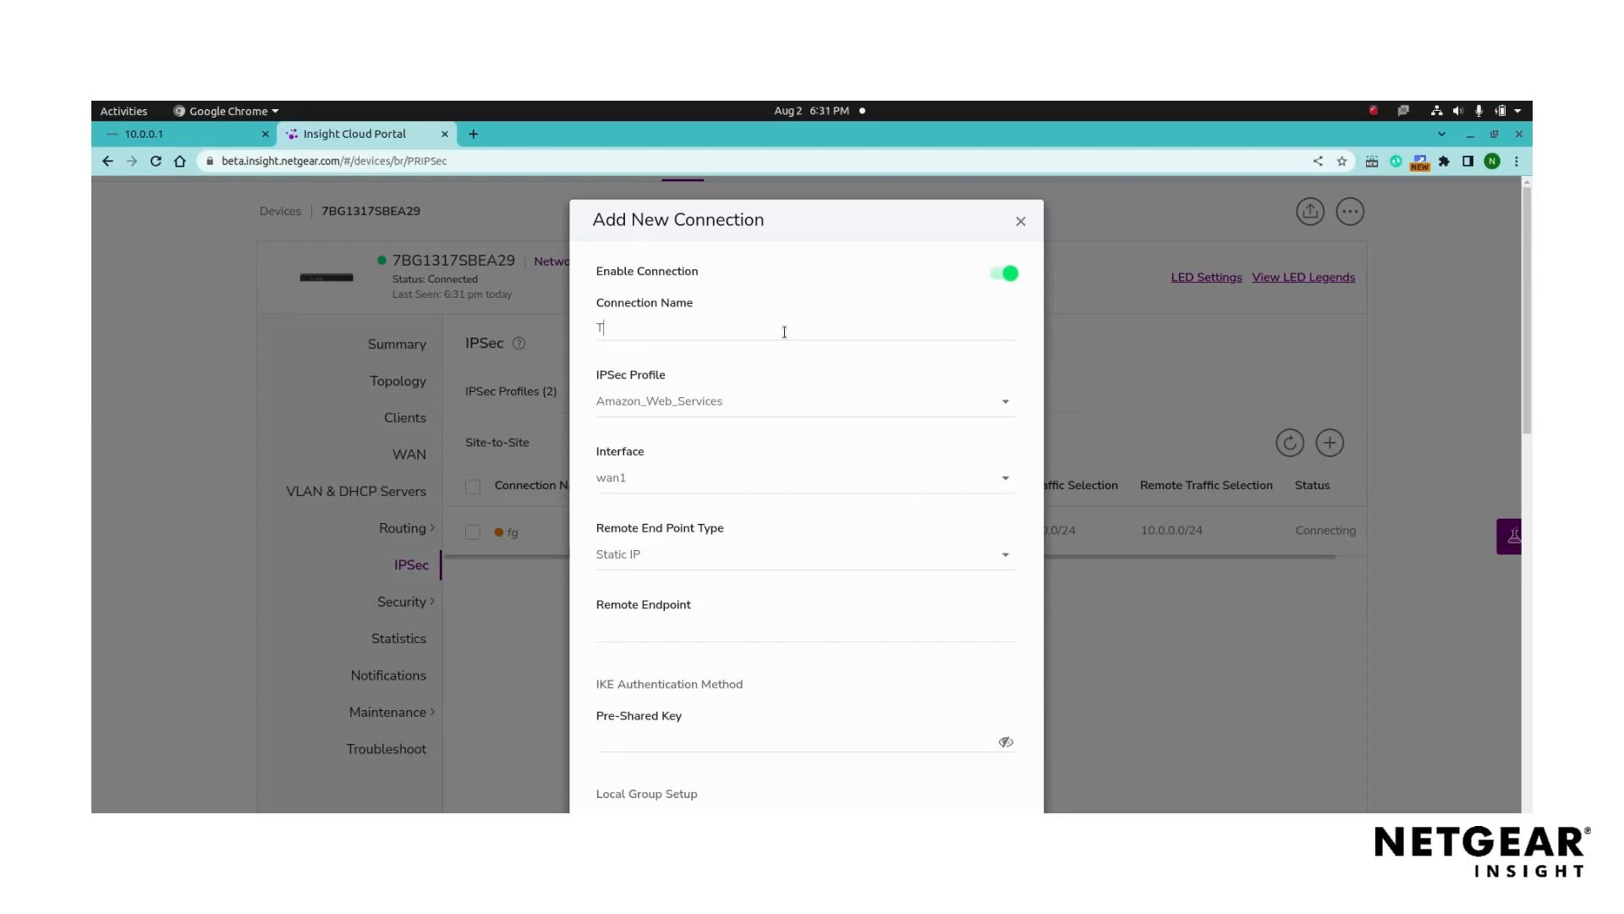
text(est)
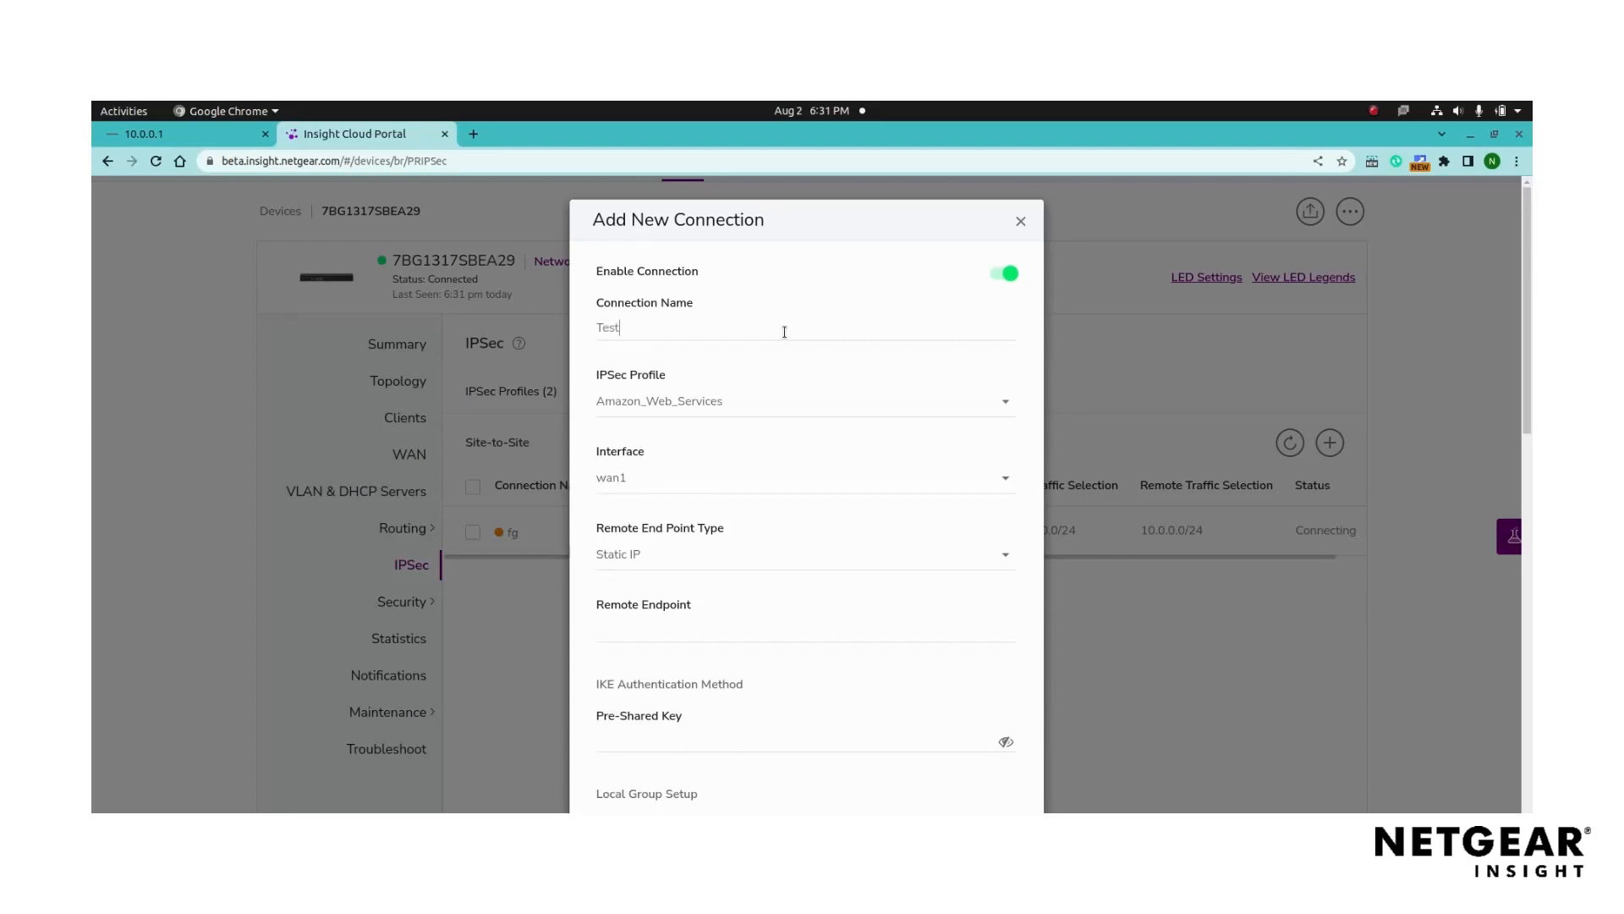
mouse_move(968, 398)
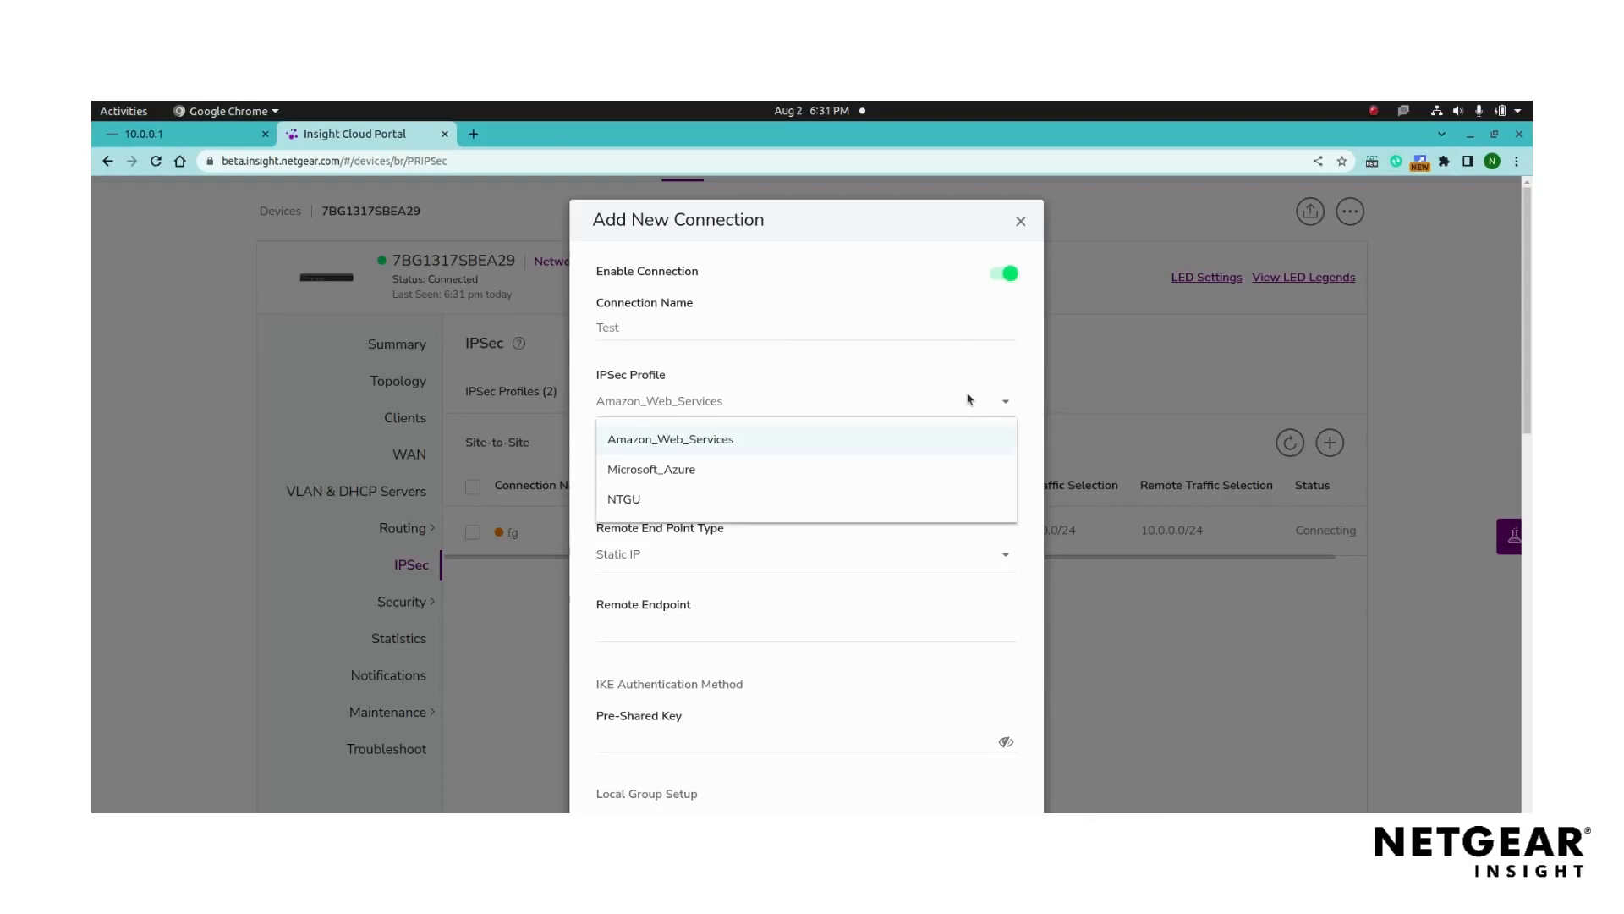
click(670, 438)
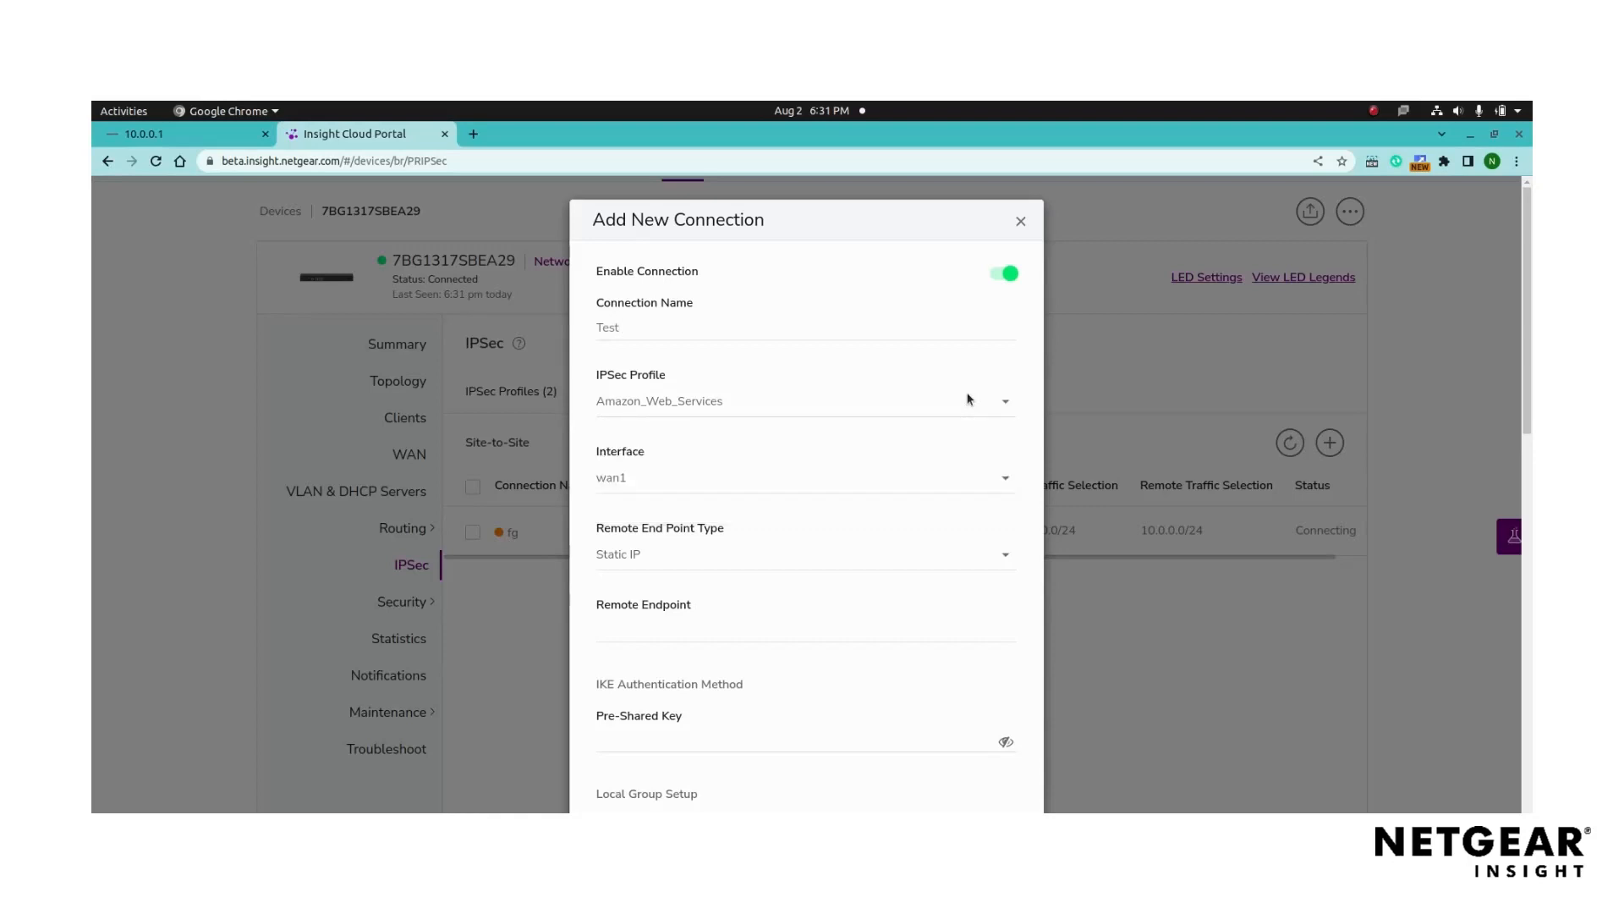
click(622, 327)
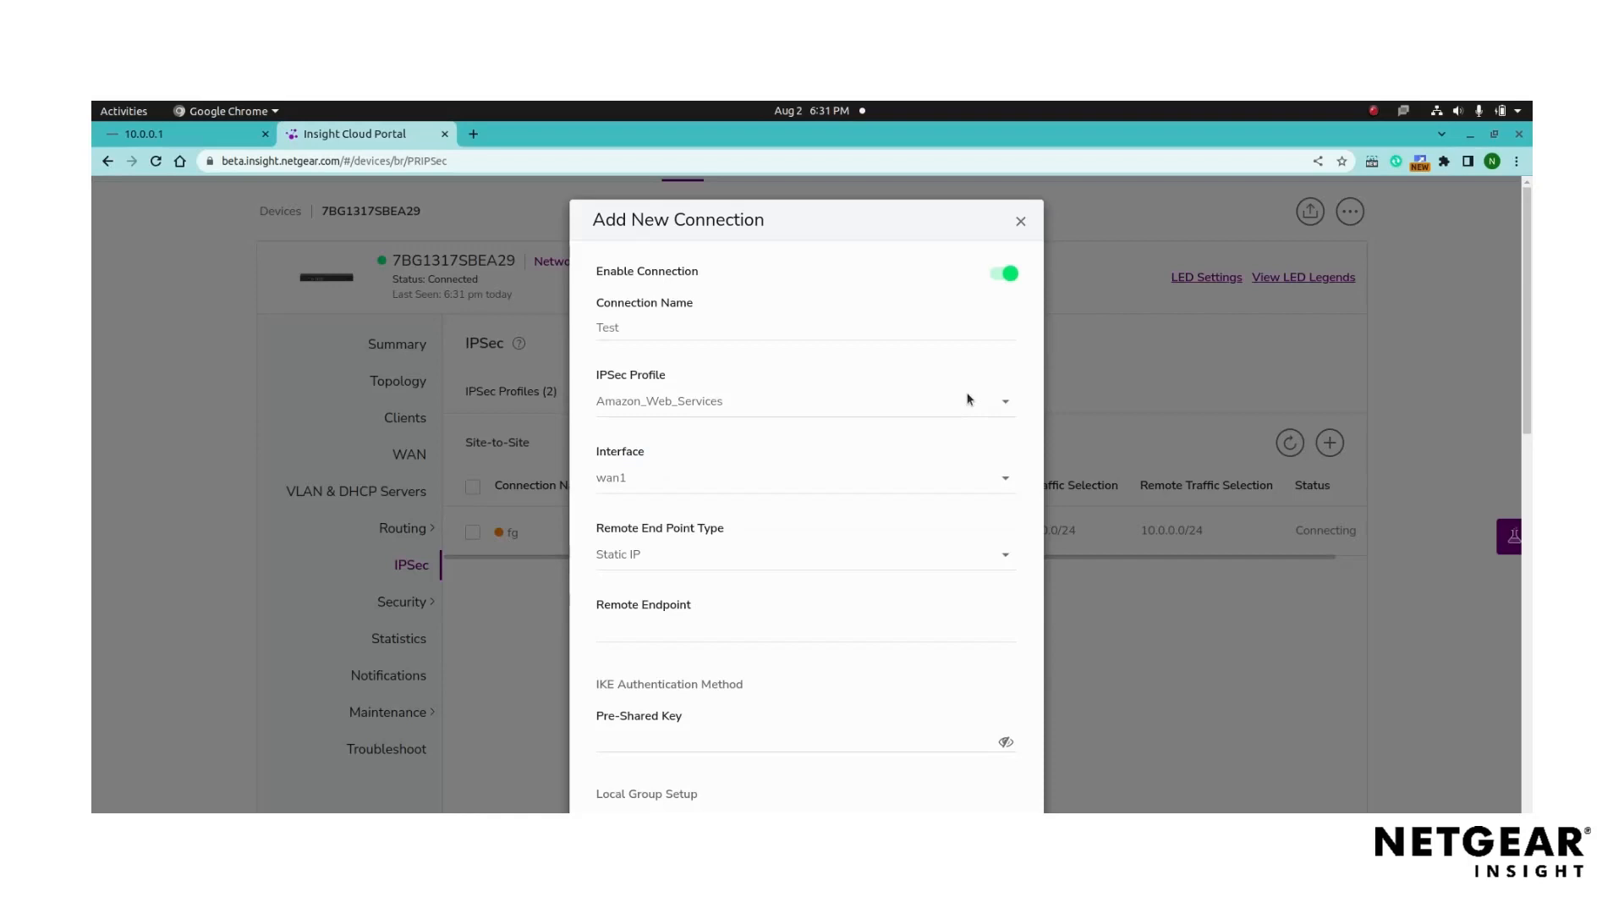
Step: Keep interface wan1, enter remote endpoint 192.168.1.2 and a pre-shared key
click(803, 477)
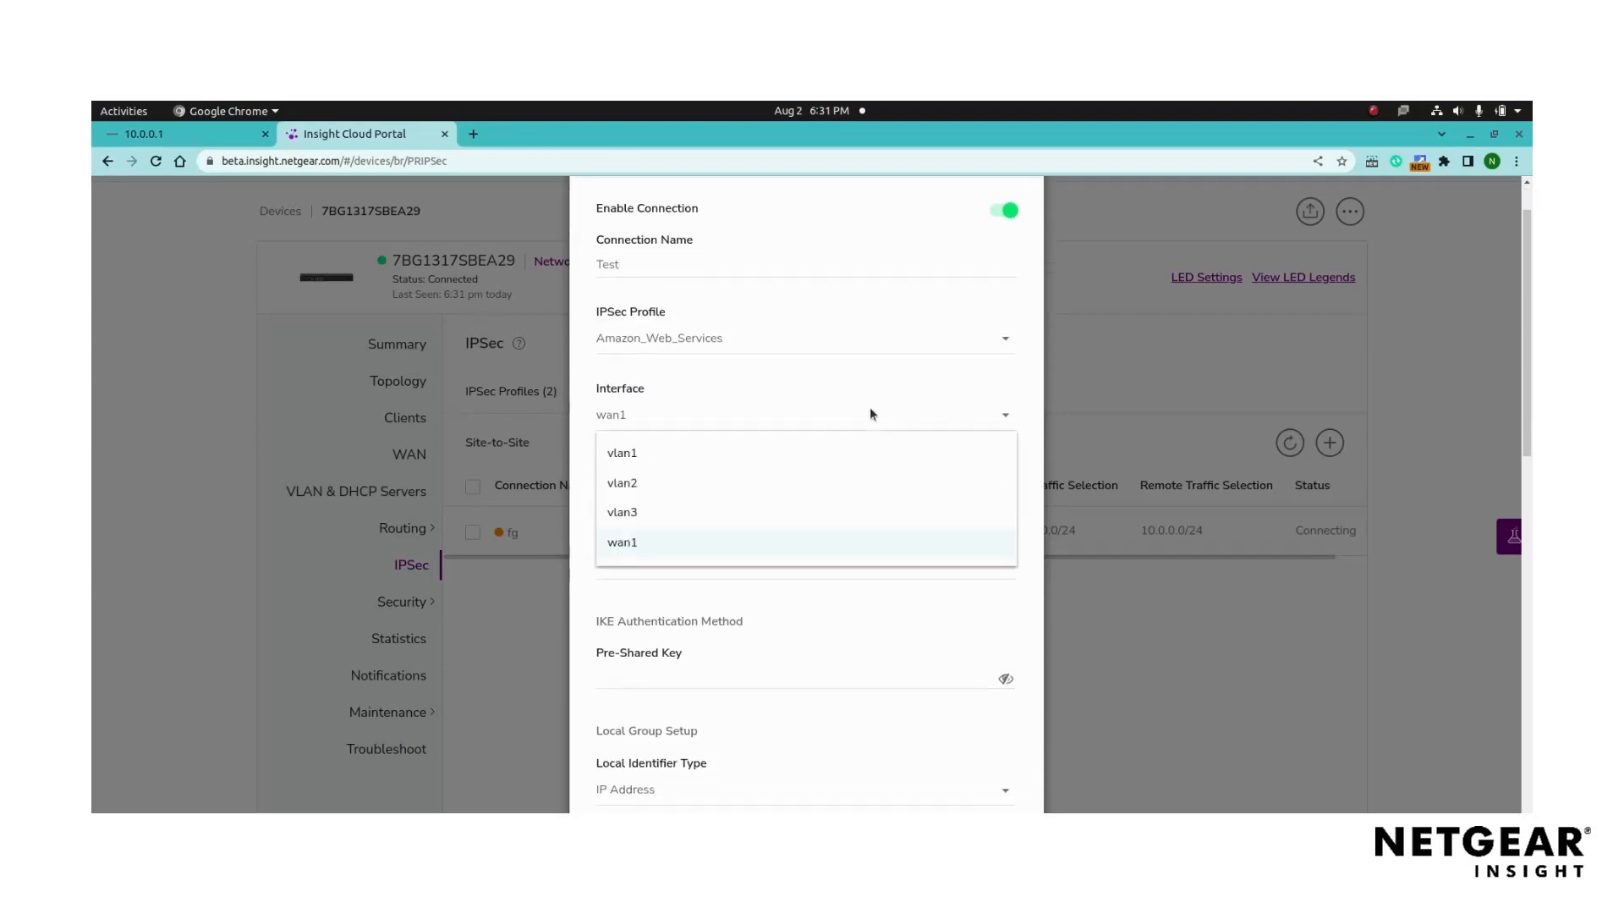
click(622, 541)
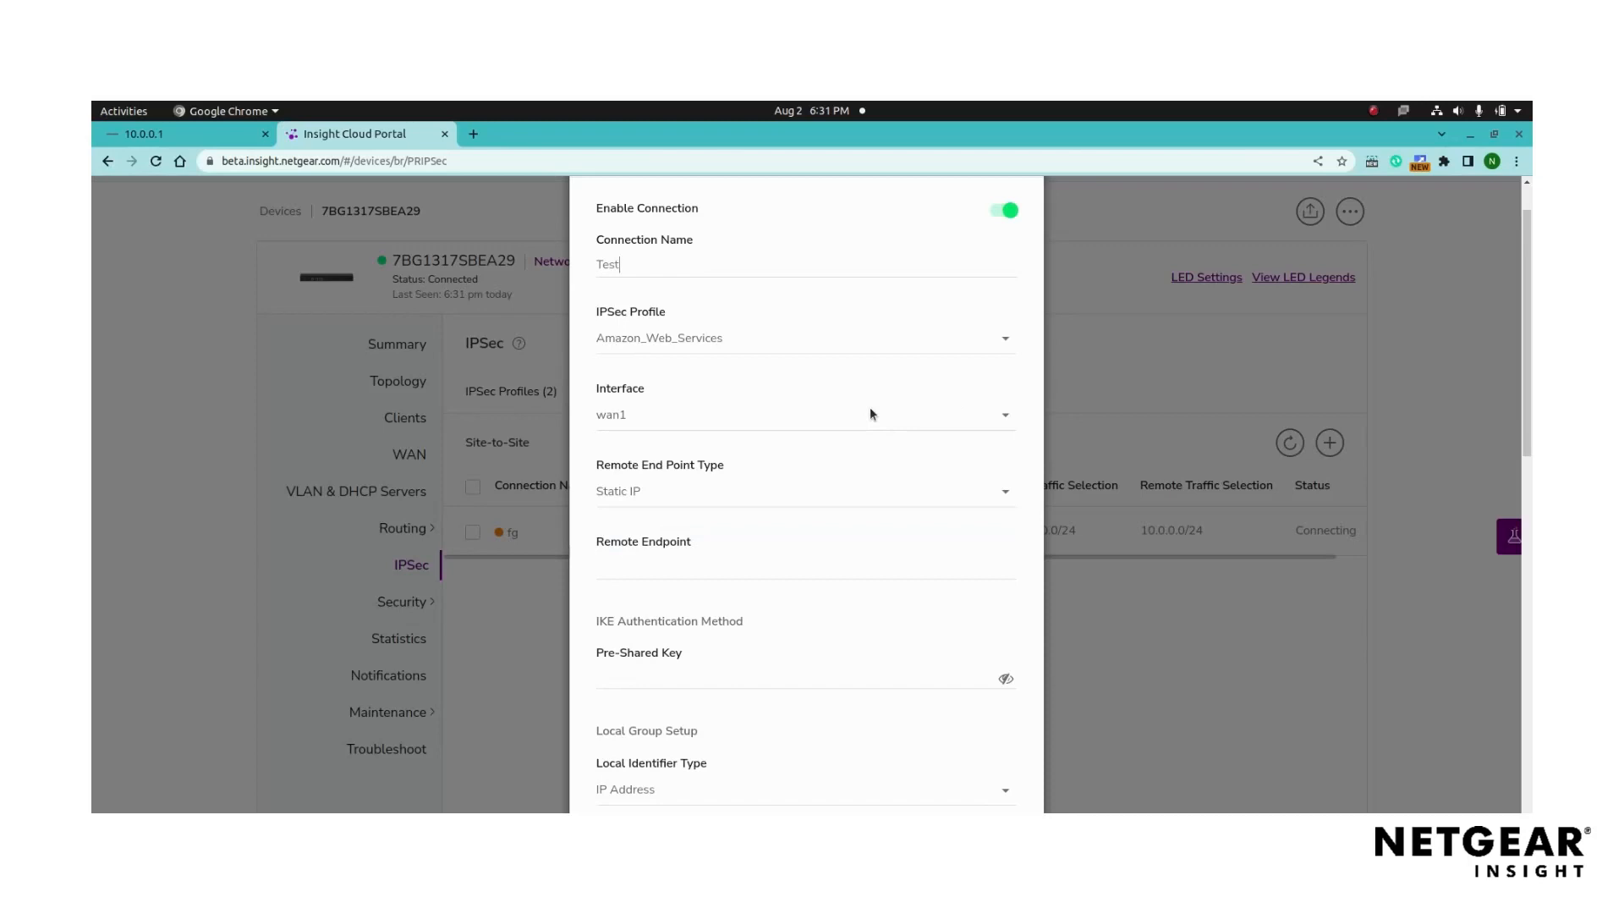
scroll(down, 3)
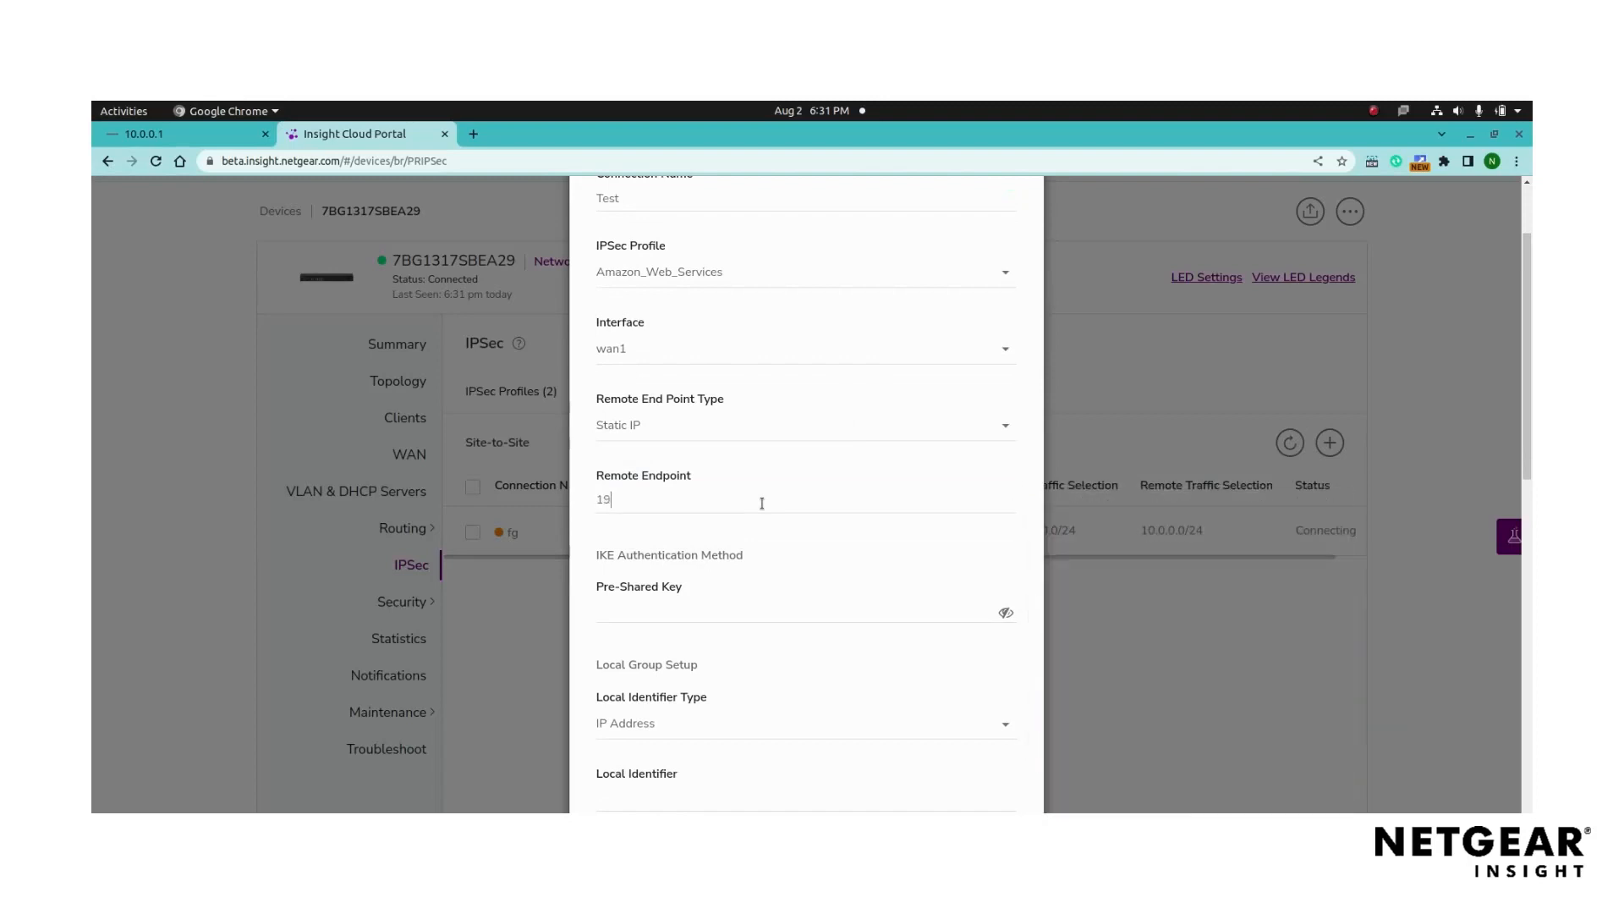
text(192.168.1.2)
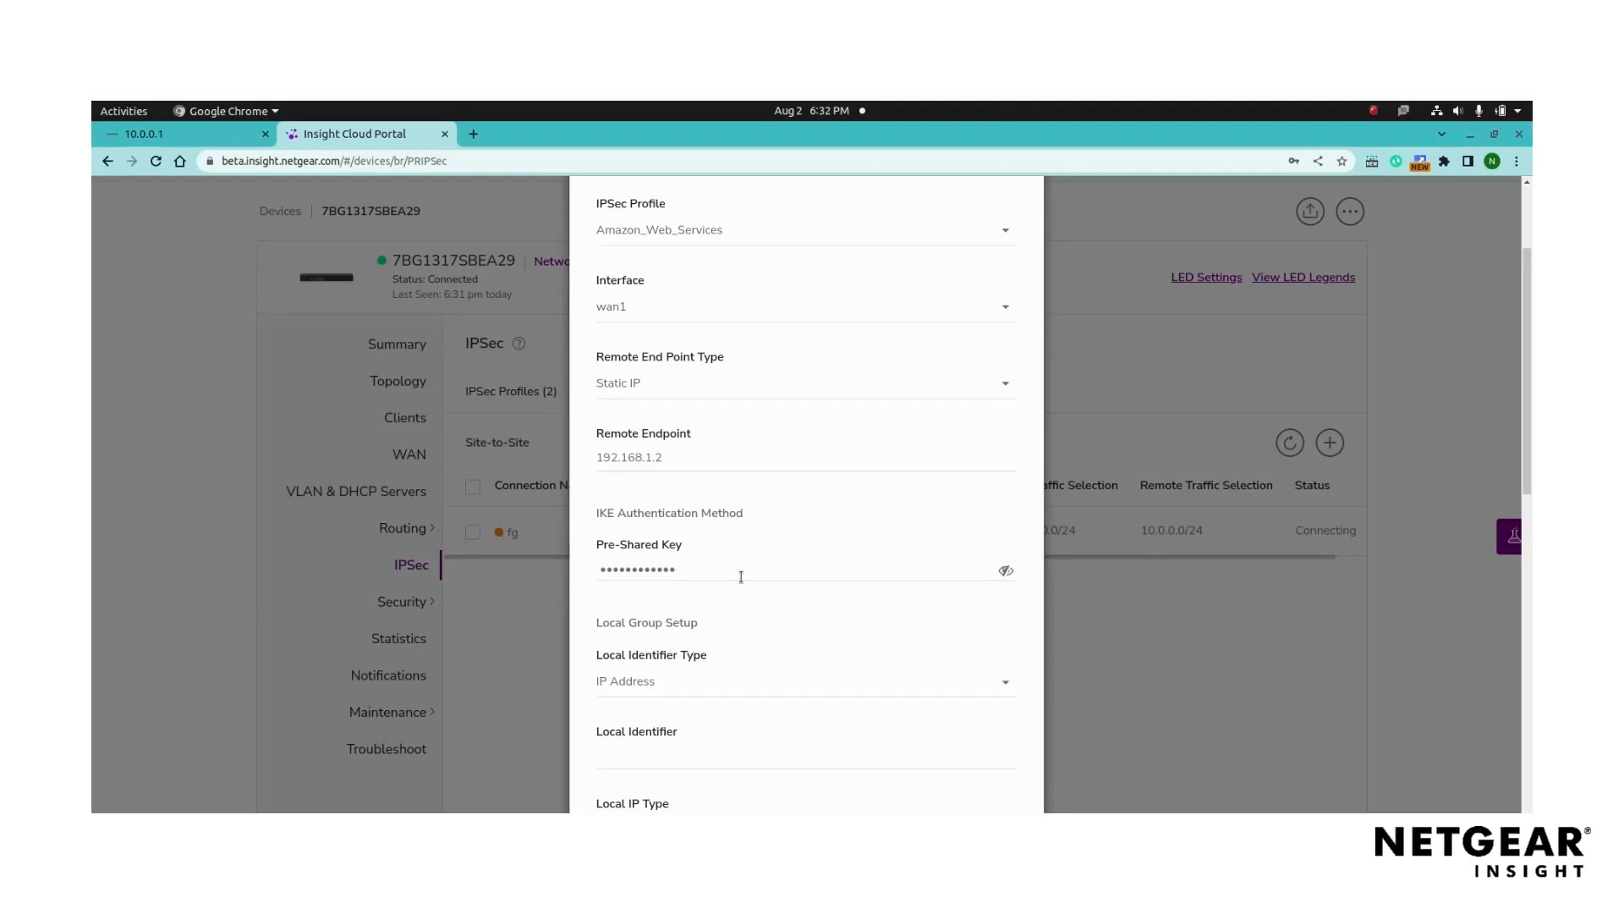
Step: Use Local WAN IP as local identifier with local subnet 172.16.0.0/255.255.255.0
scroll(down, 3)
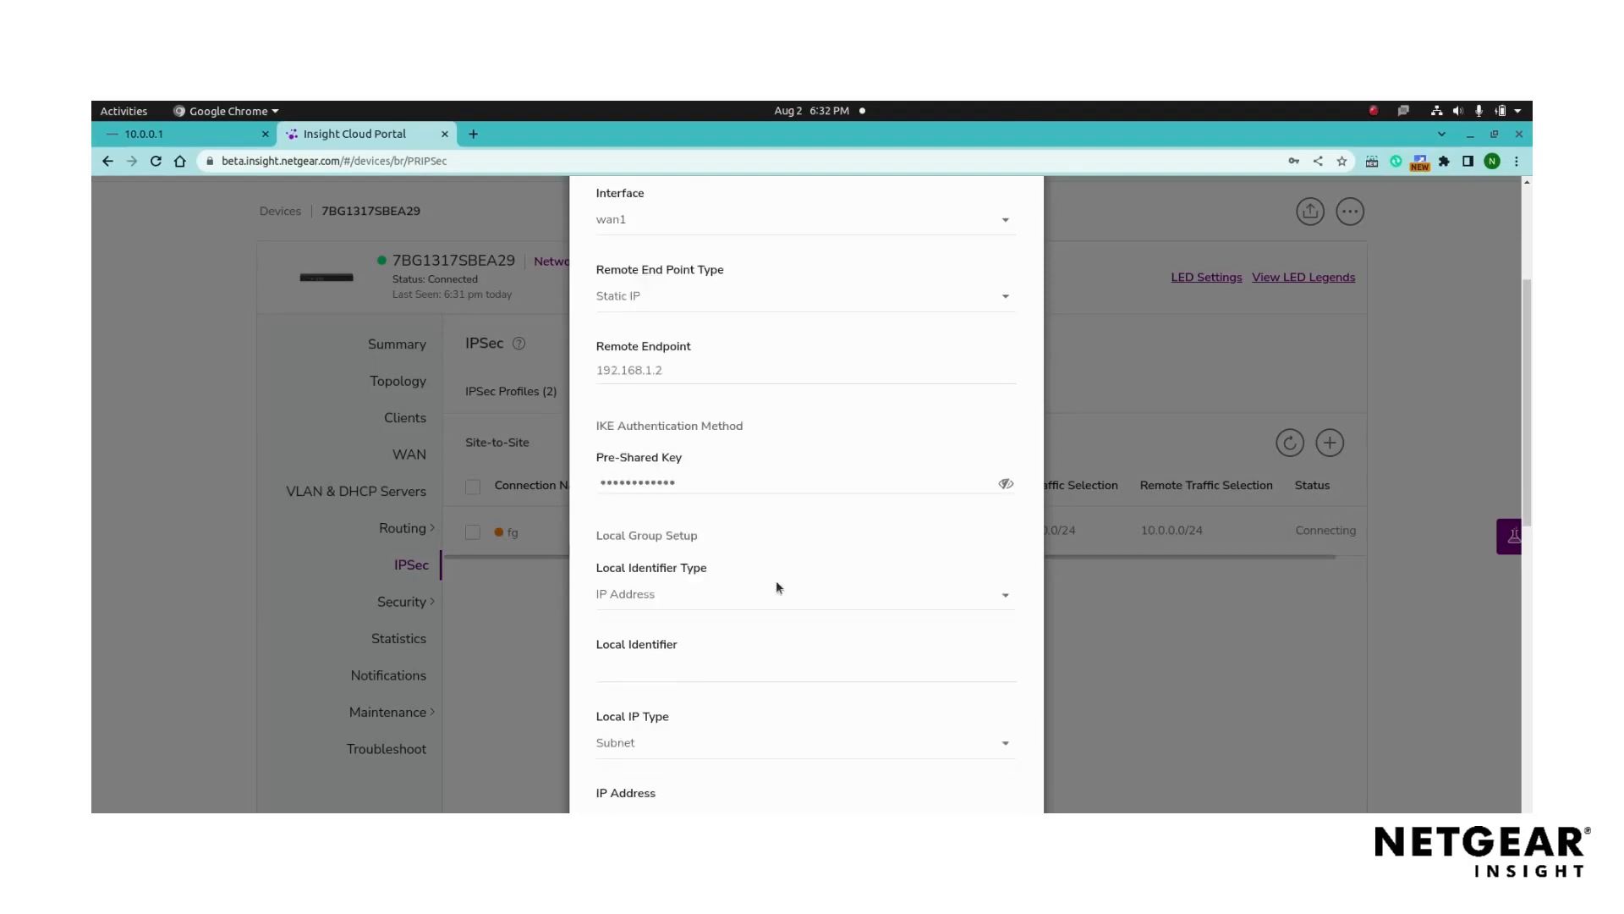
click(802, 594)
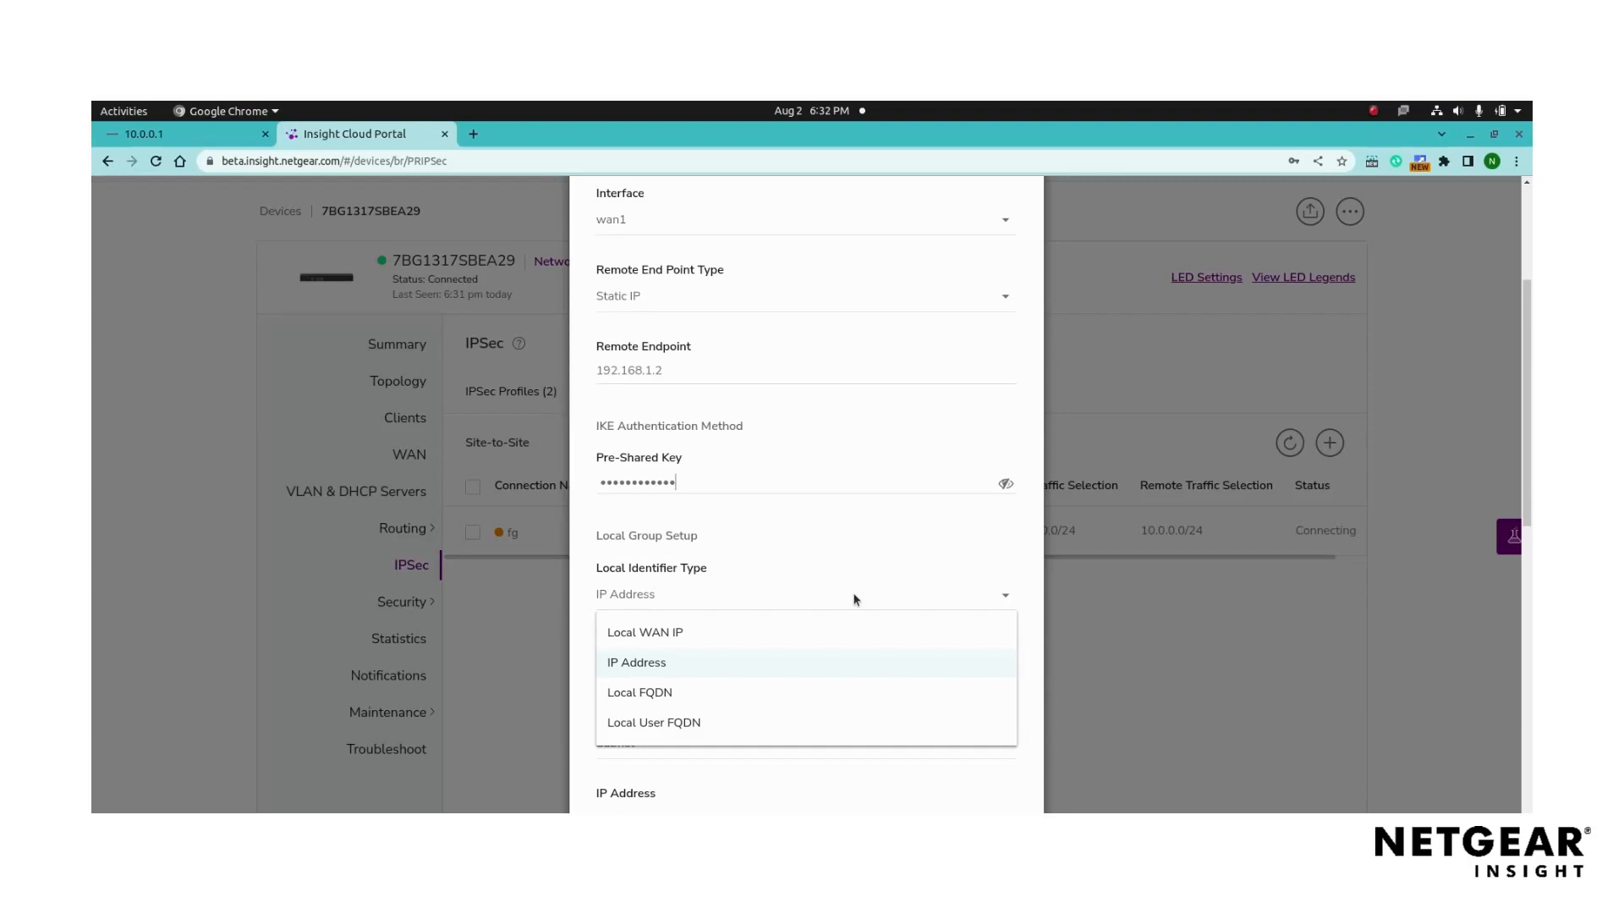
mouse_move(692, 640)
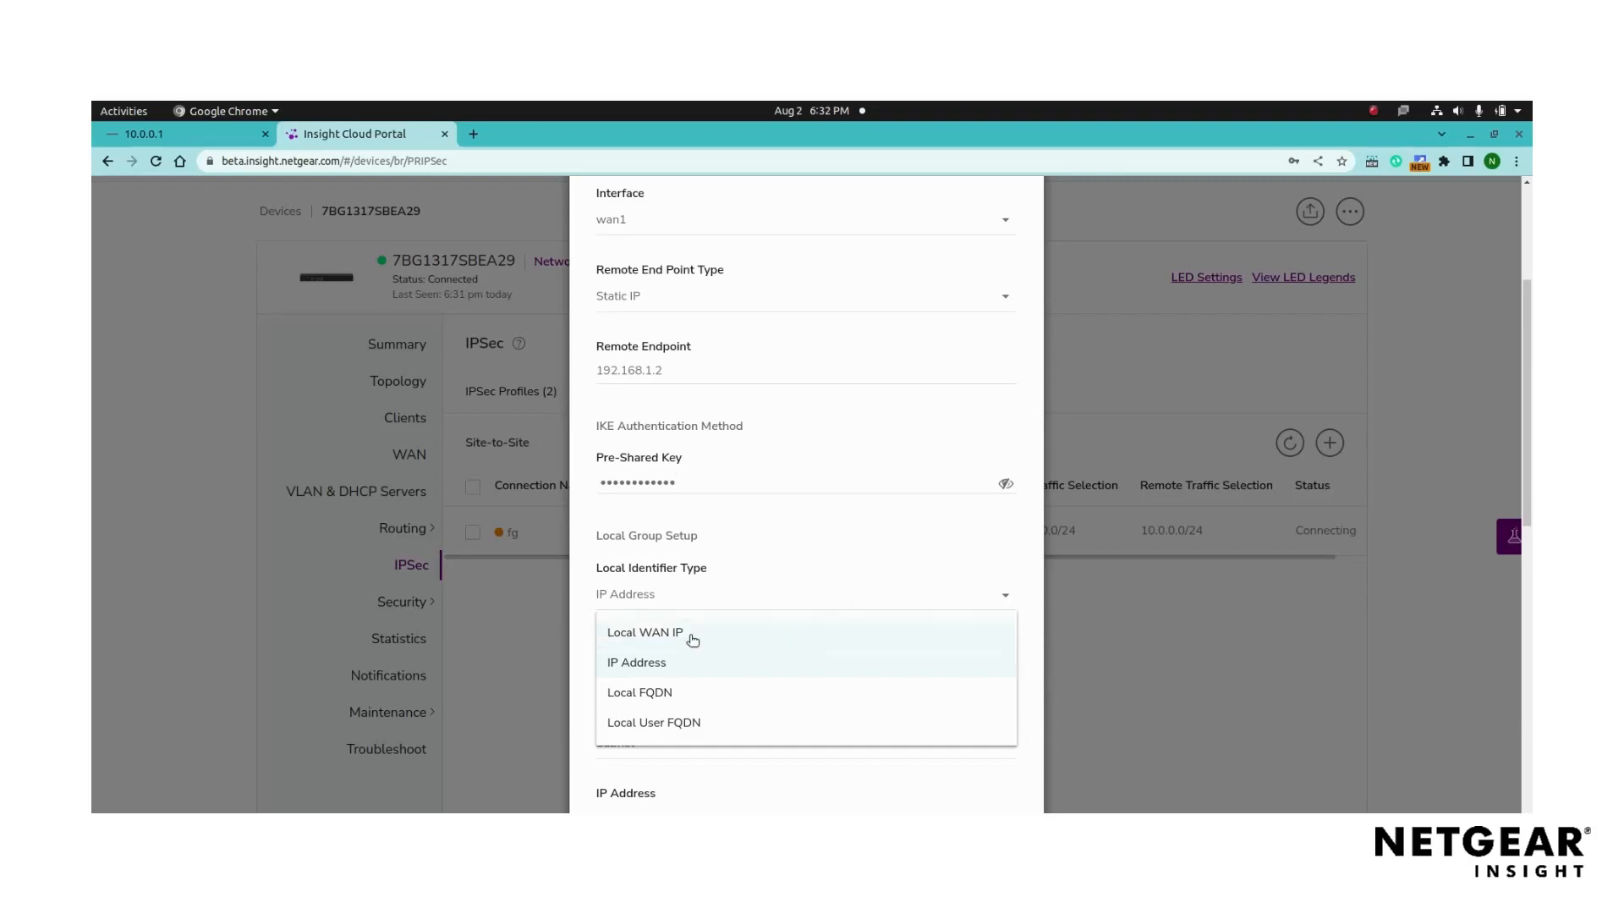
click(645, 632)
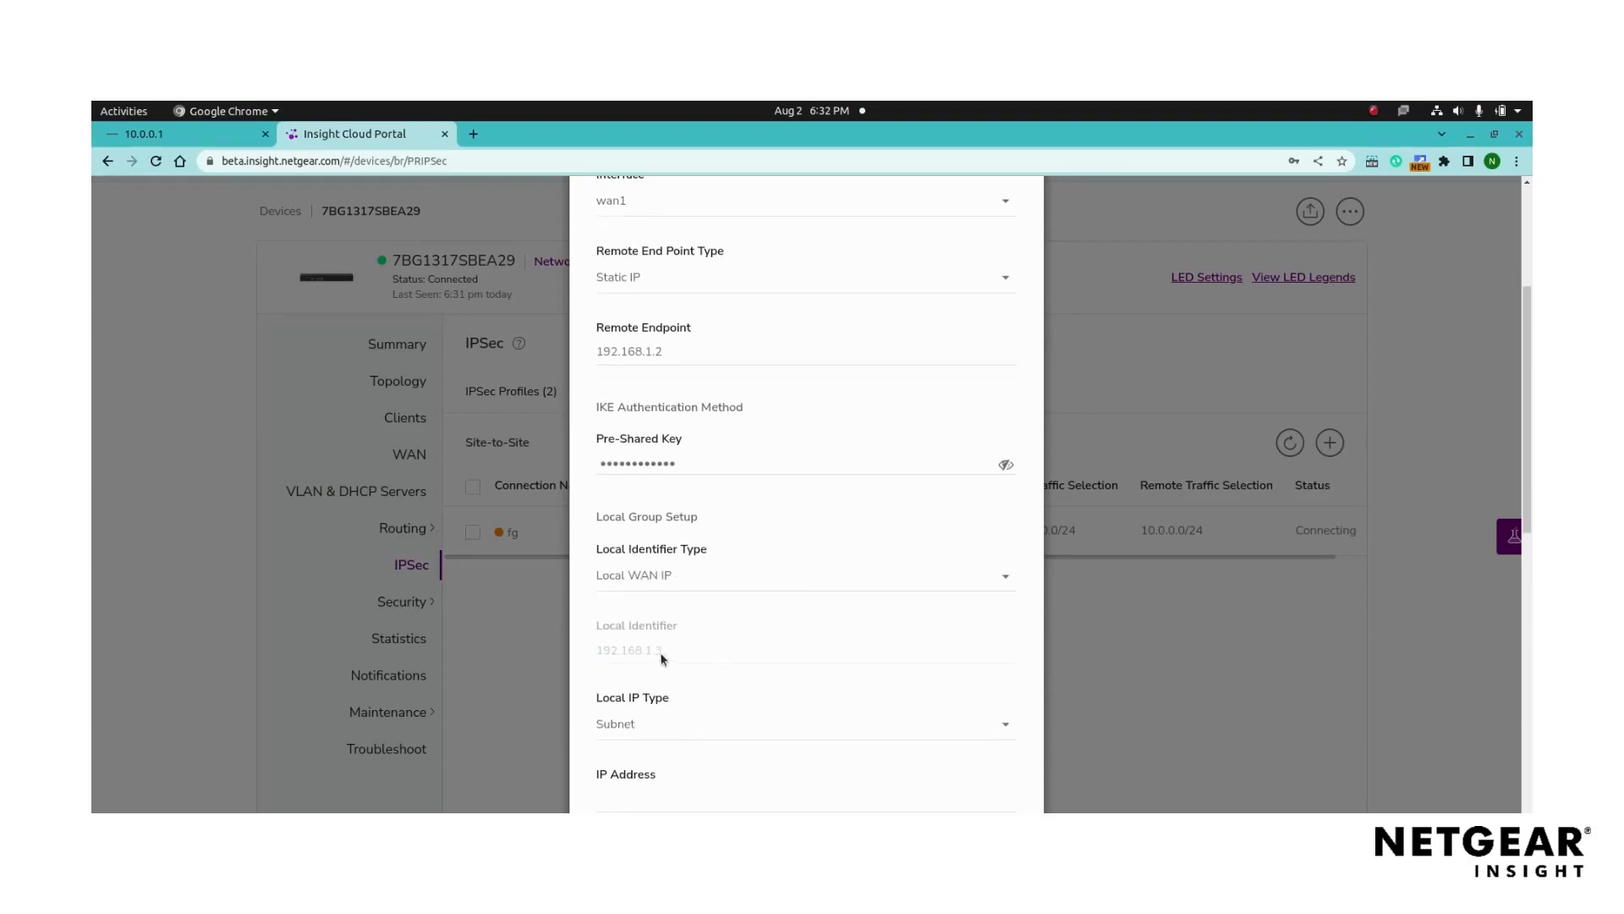
scroll(down, 3)
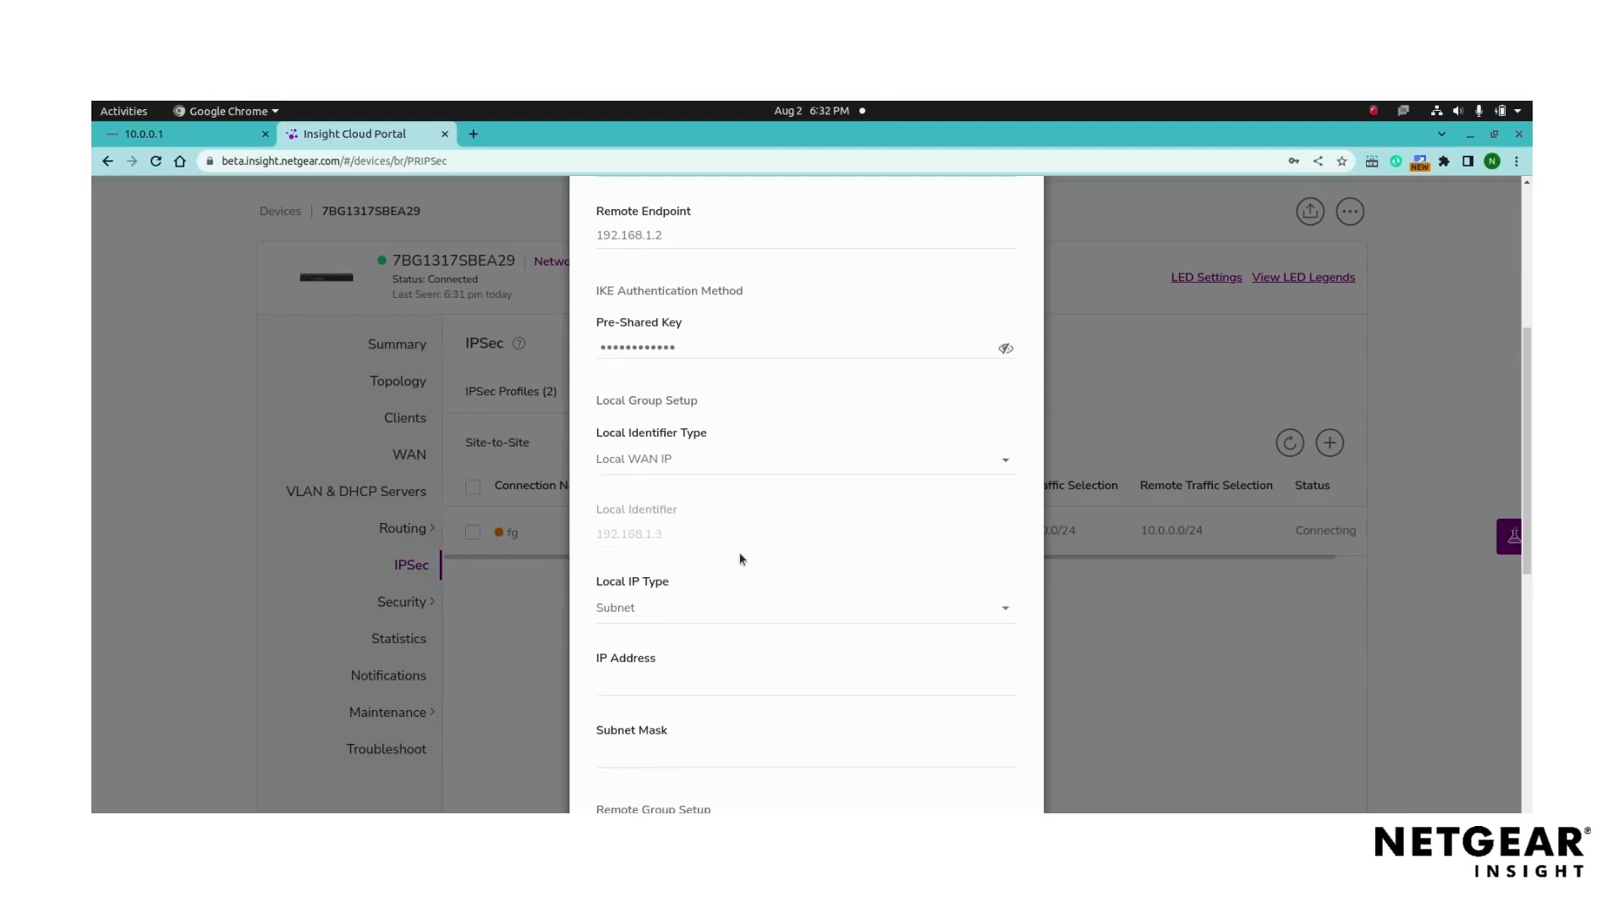
scroll(down, 3)
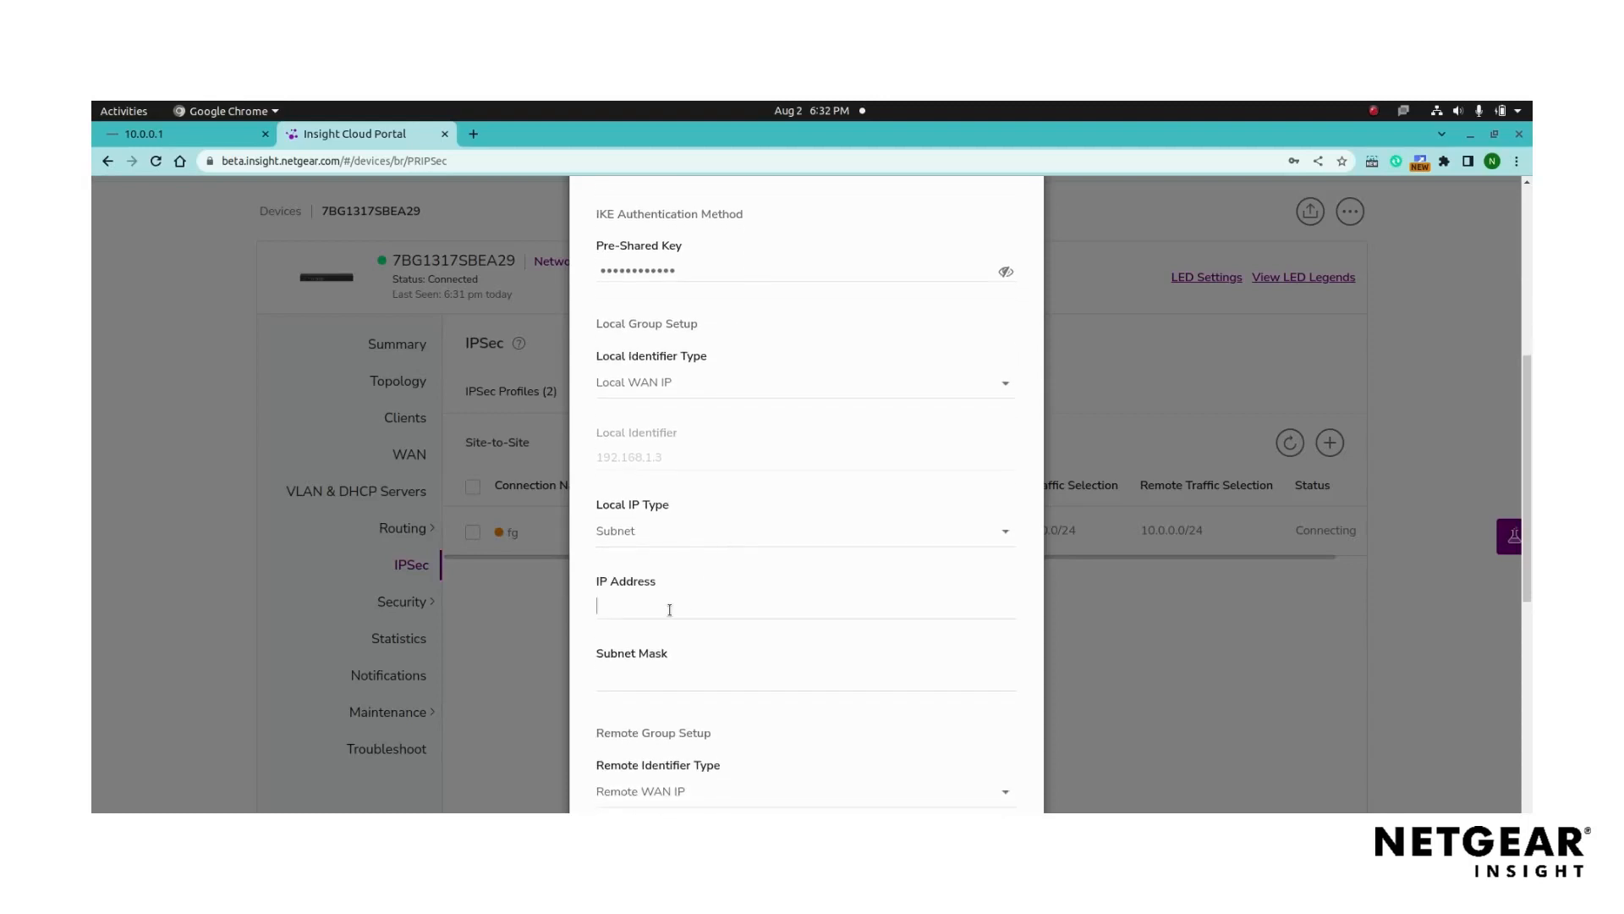
text(172.16)
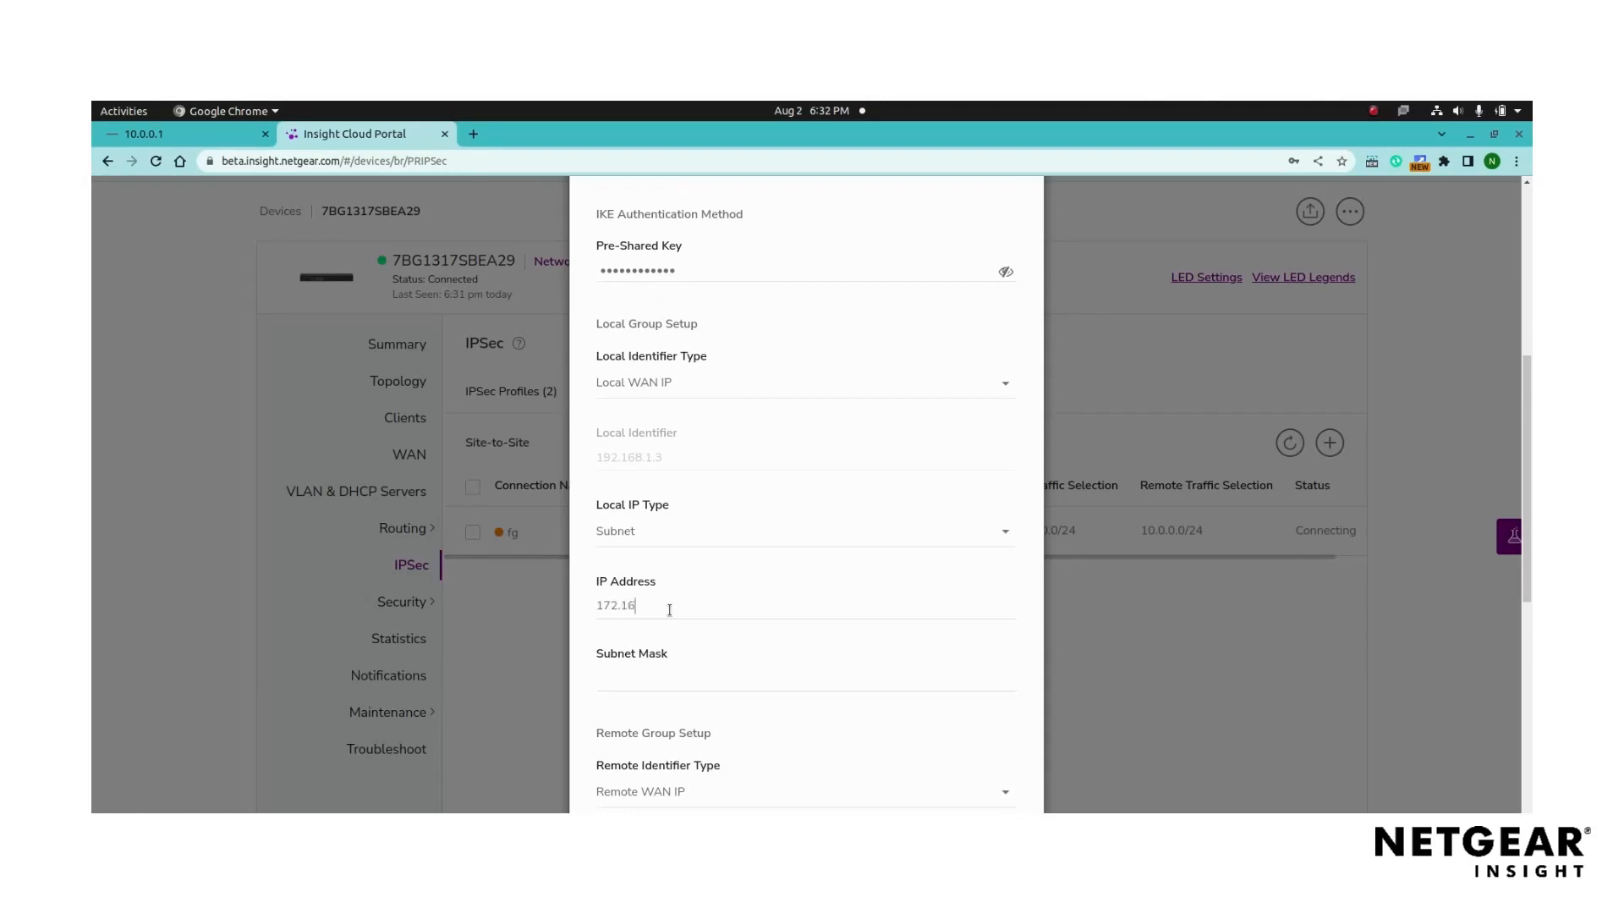
text(.0.0)
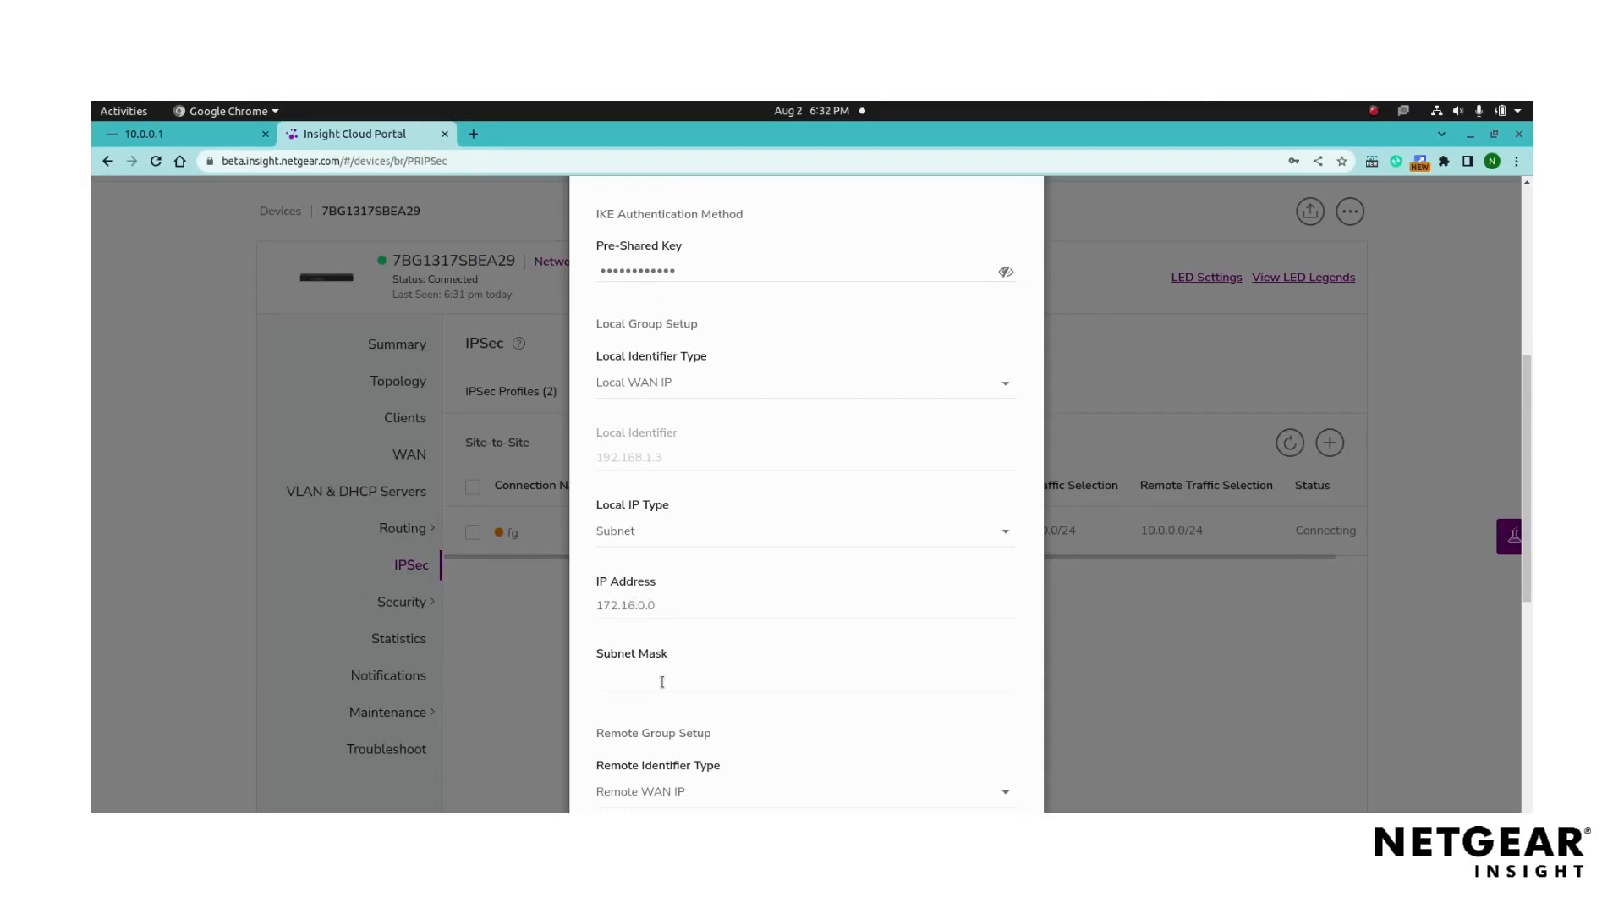
scroll(down, 3)
text(255.255.255.0)
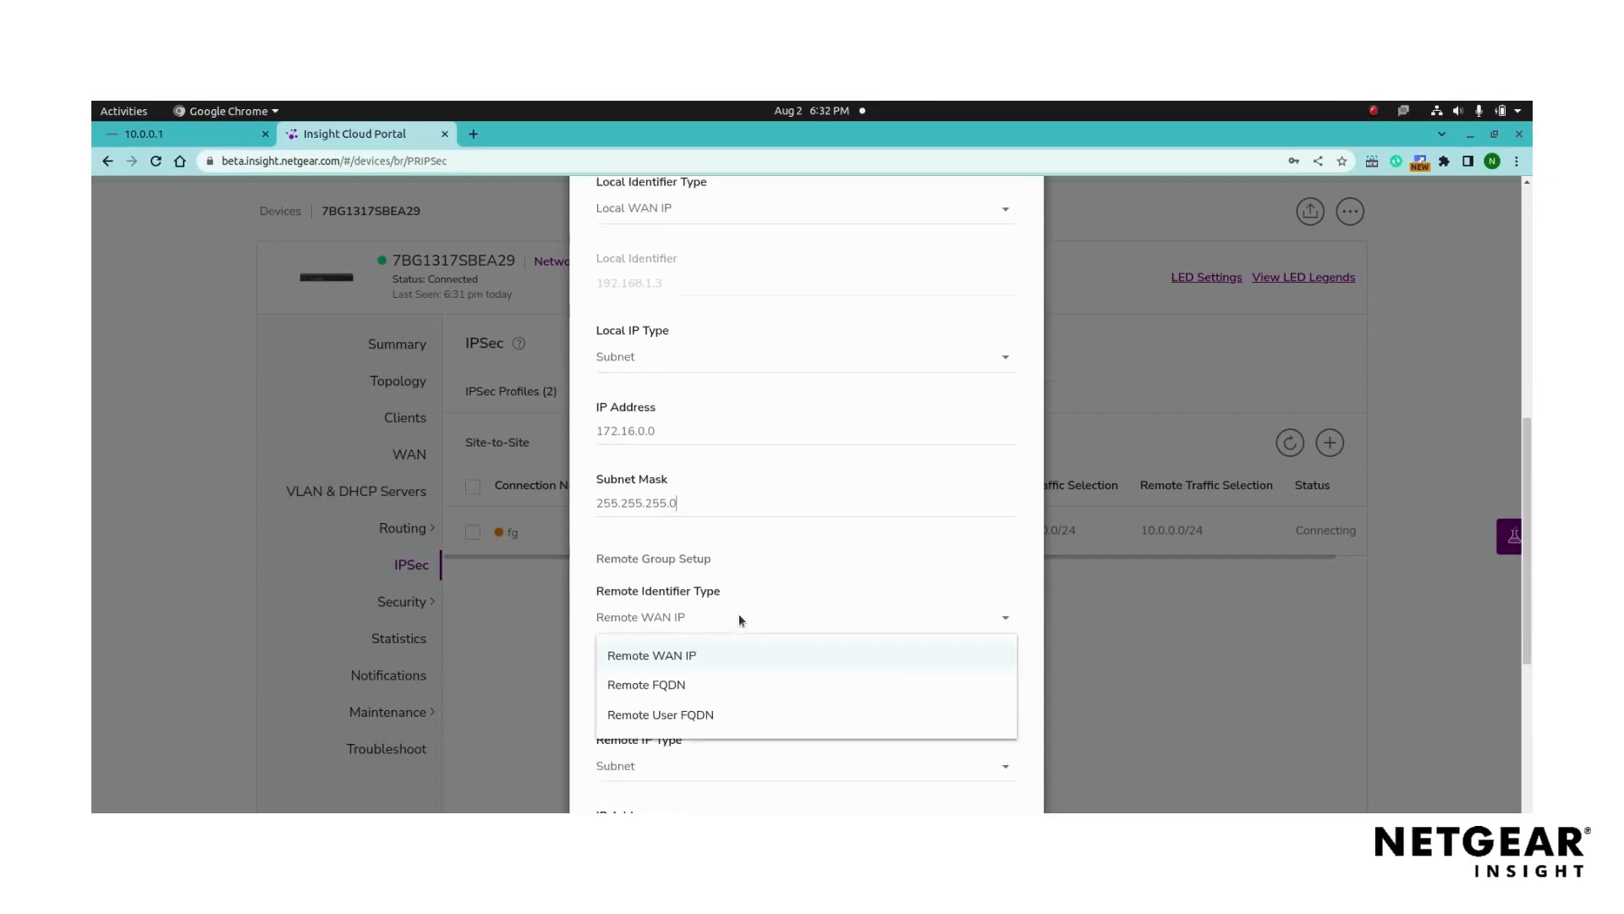
Step: Set remote WAN IP identifier 192.168.1.2 and remote subnet 10.0.0.0/255.255.255.0
click(651, 655)
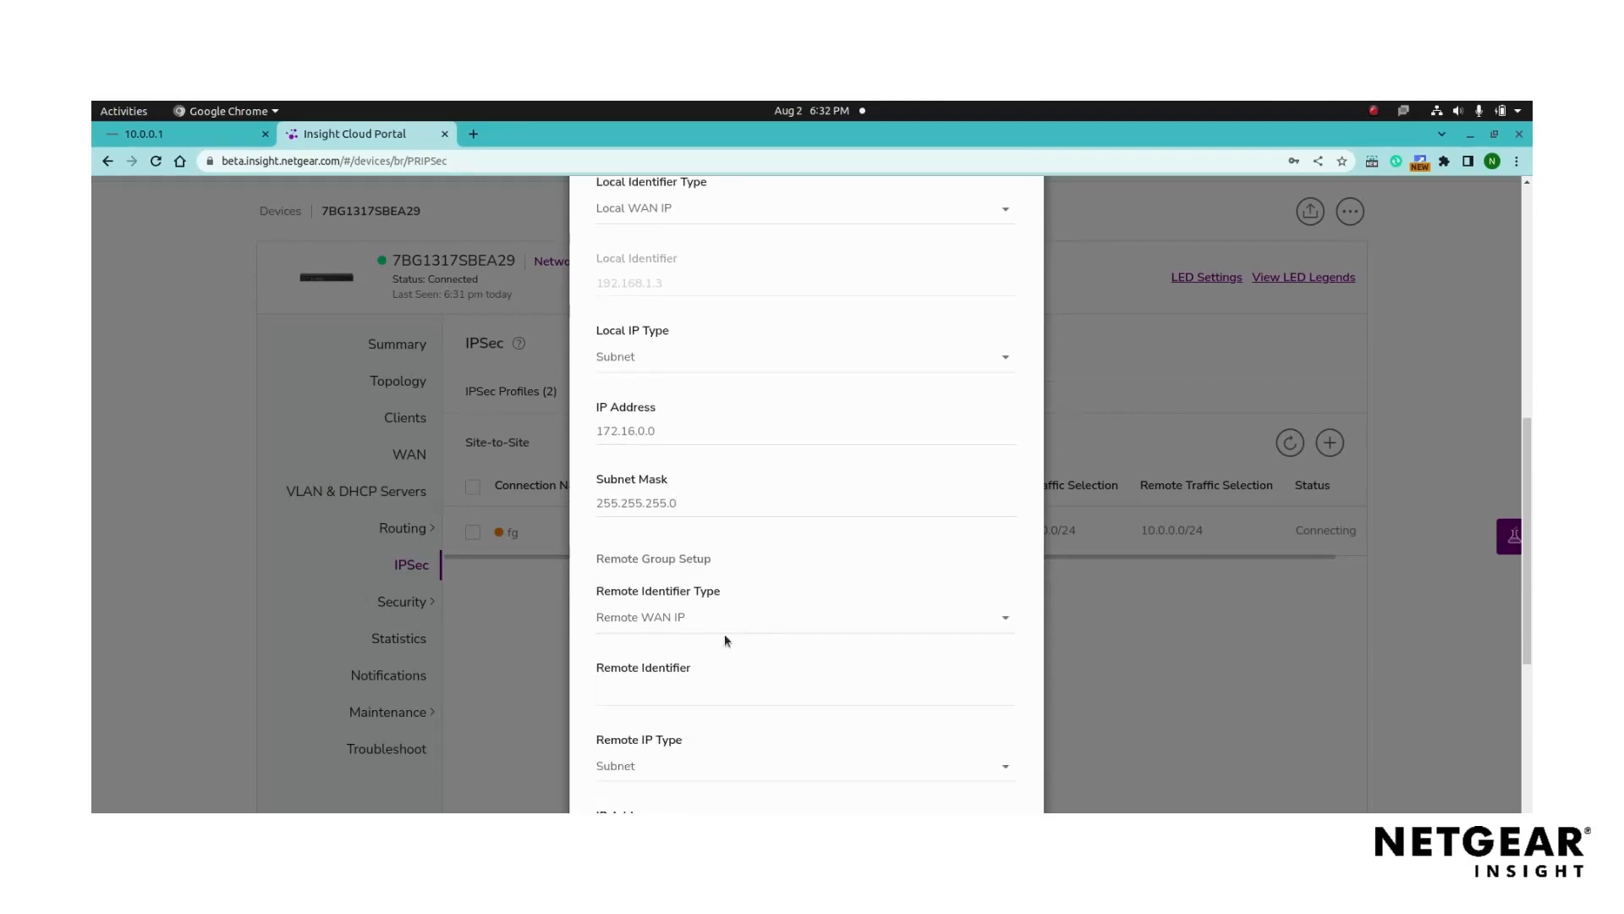
text(192.168.1.2)
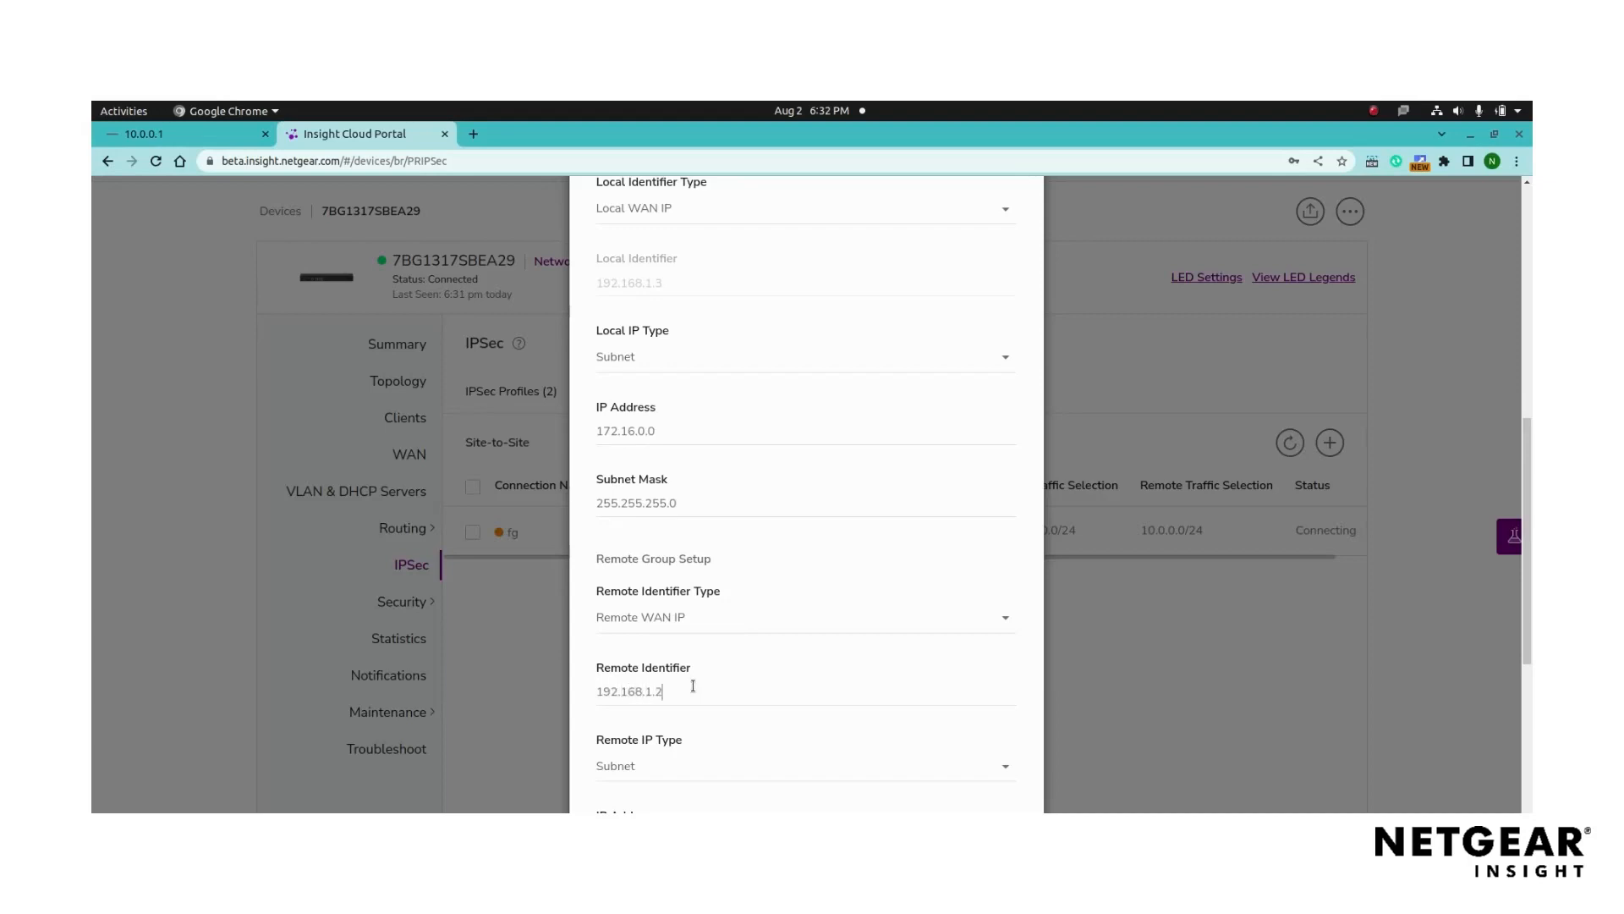
scroll(down, 3)
text(10.0.0.0)
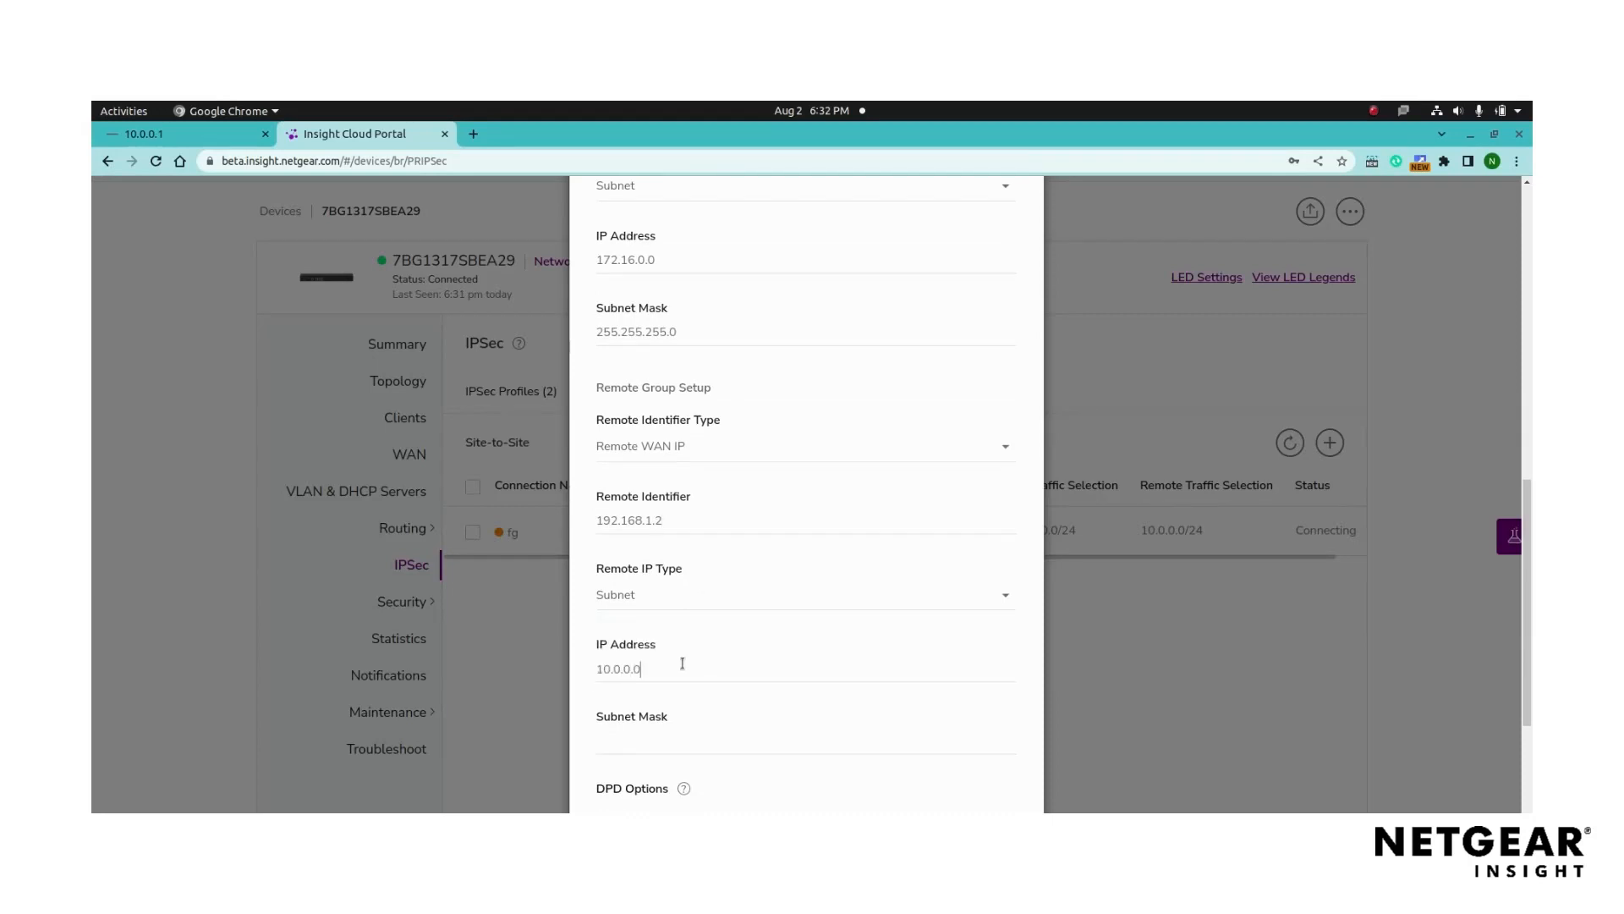
text(255.255.255.0)
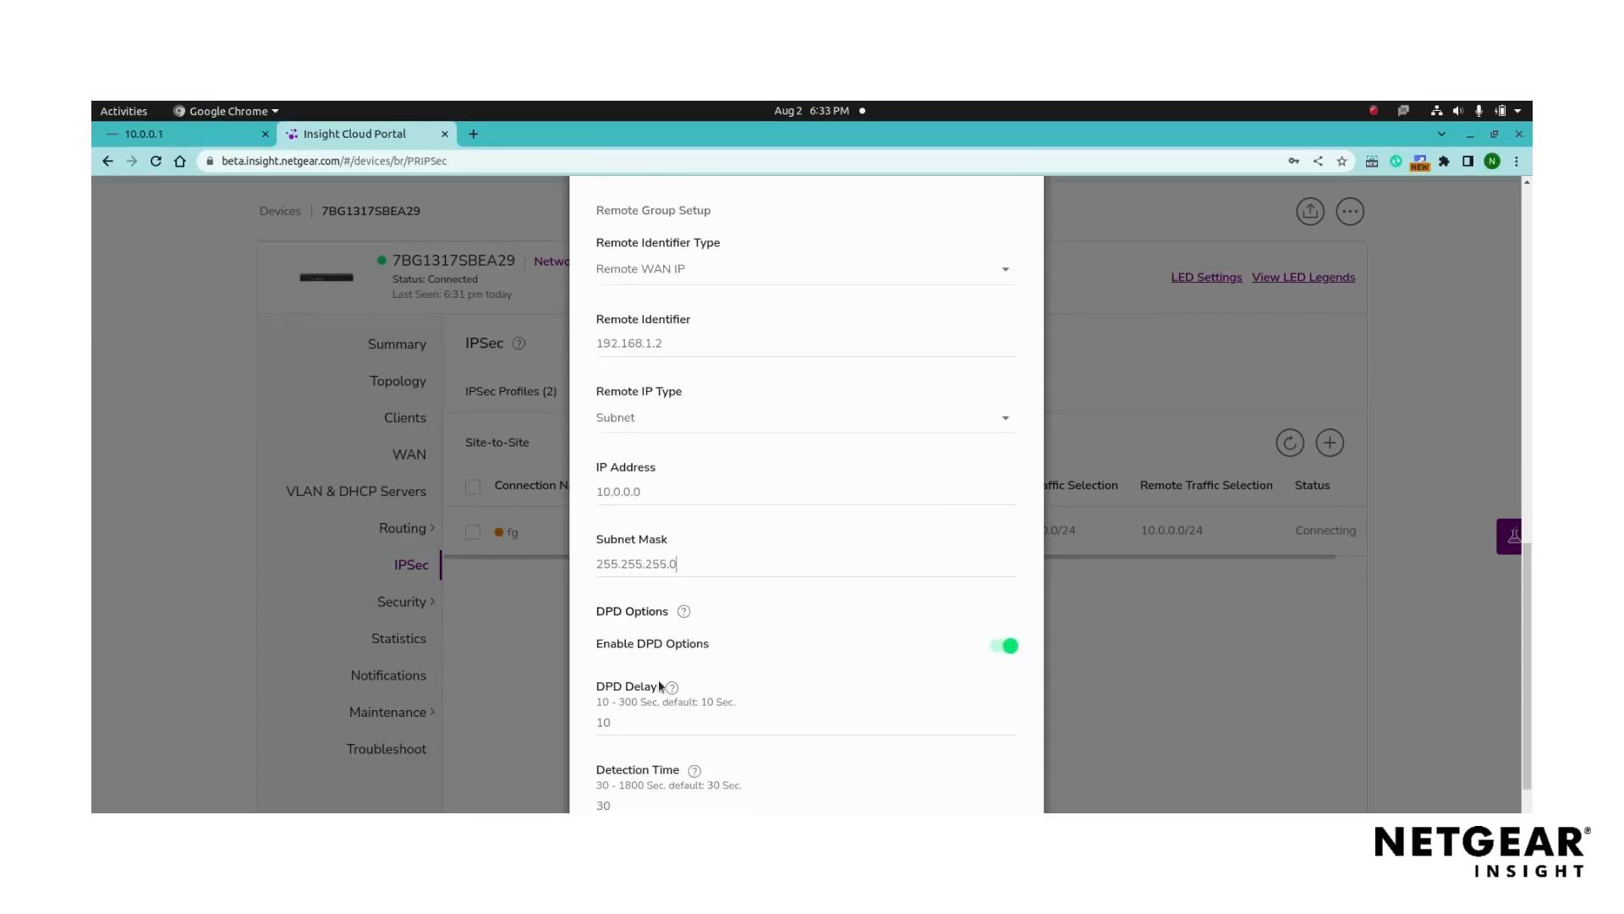
scroll(down, 3)
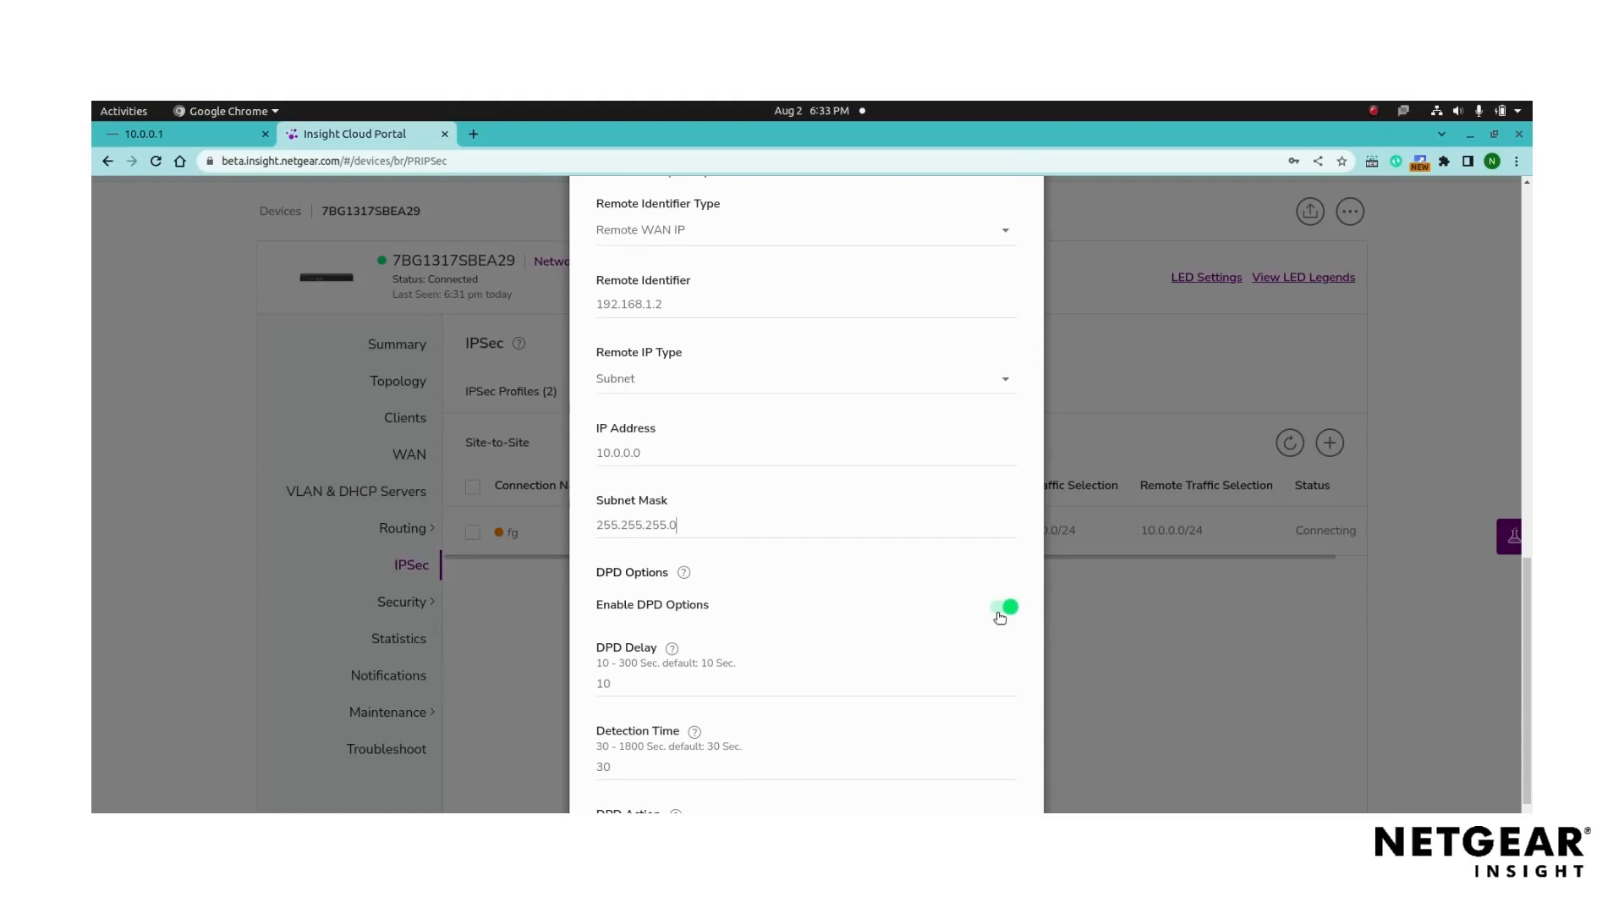
scroll(down, 3)
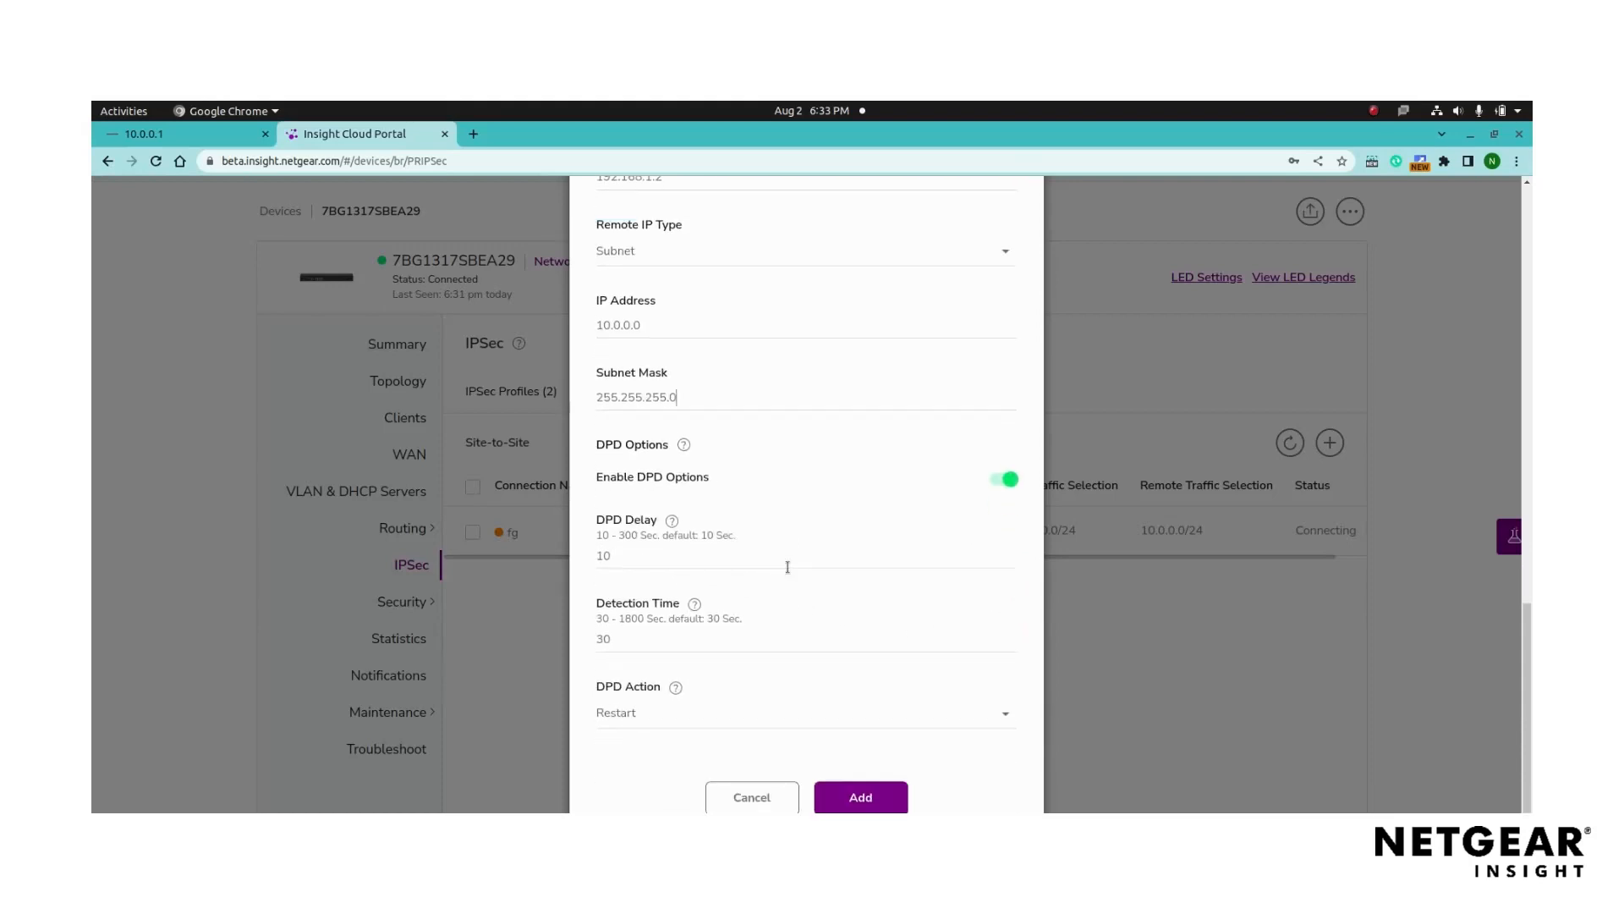
mouse_move(756, 615)
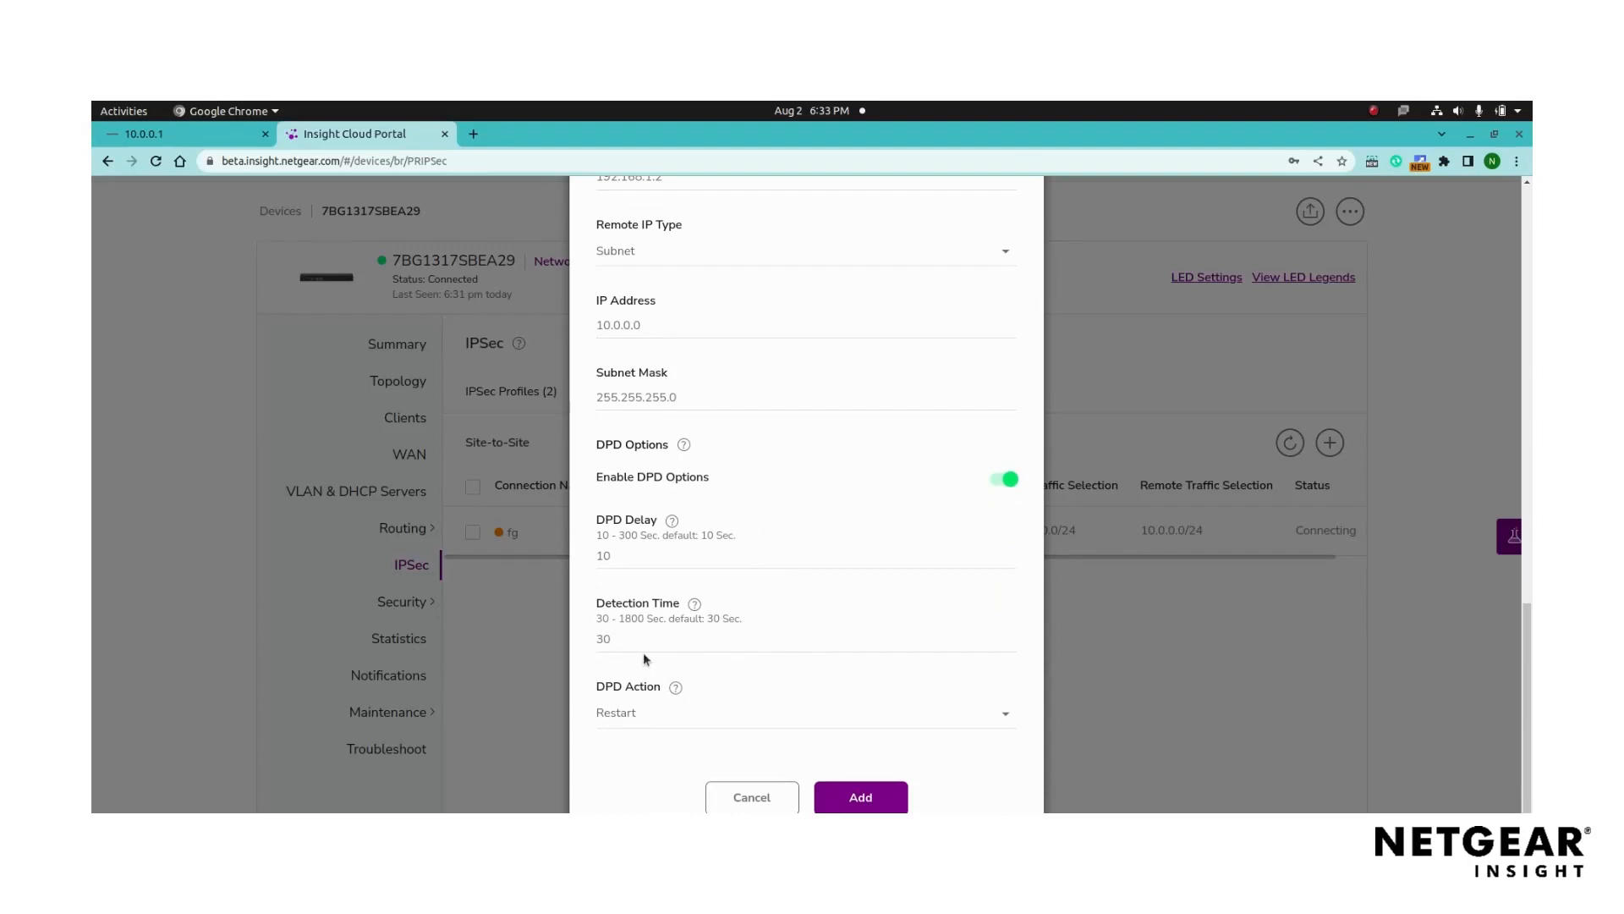
click(642, 637)
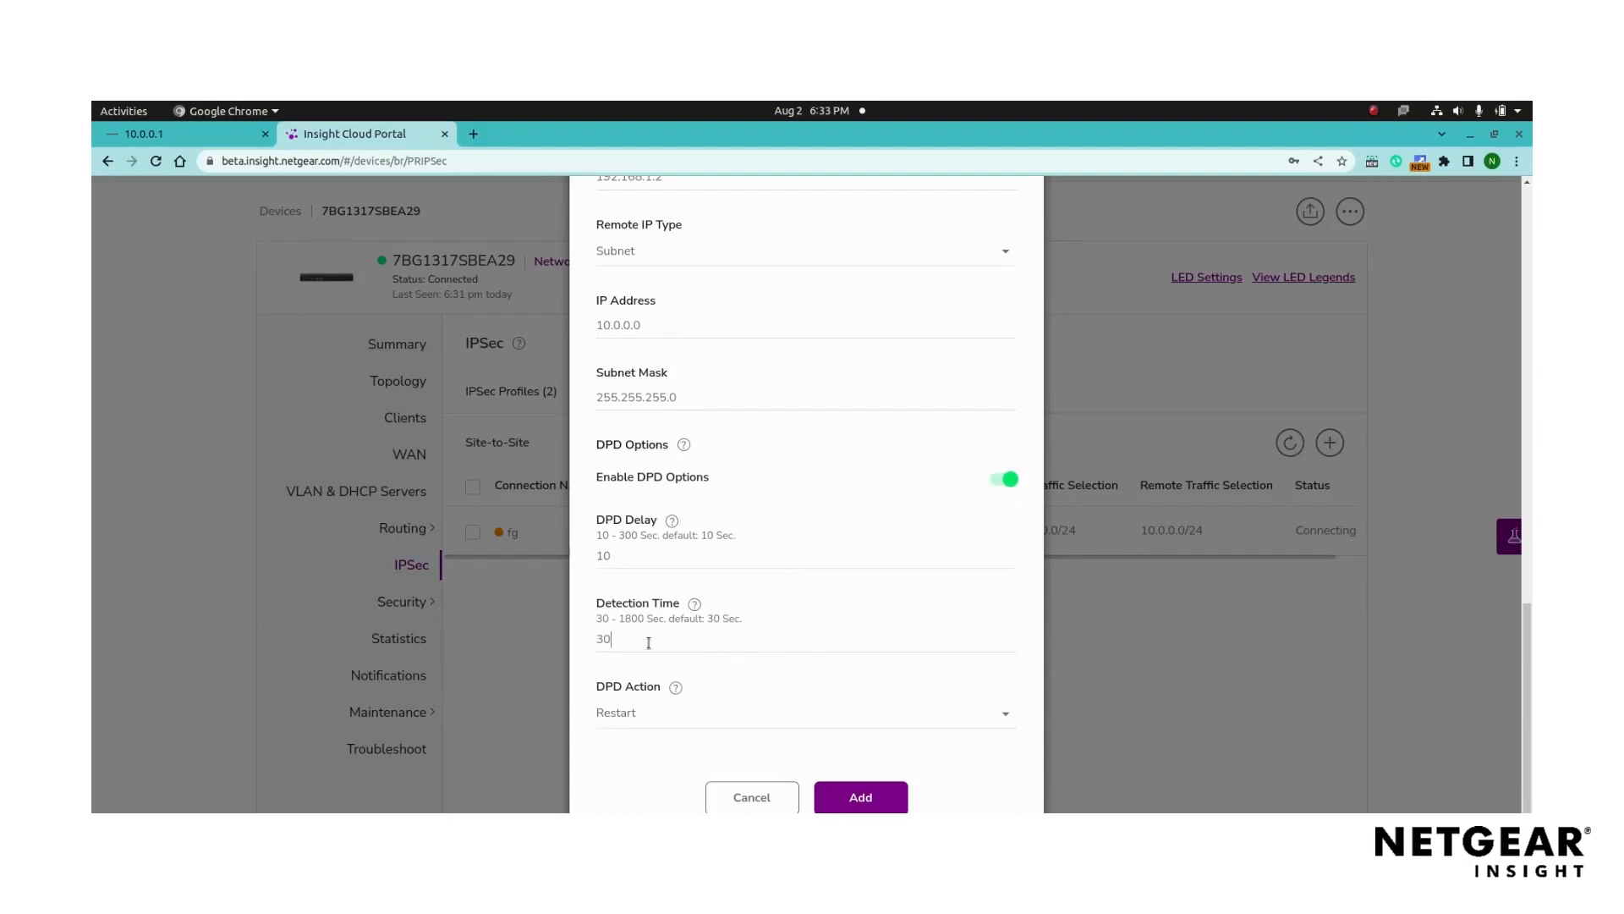
click(803, 711)
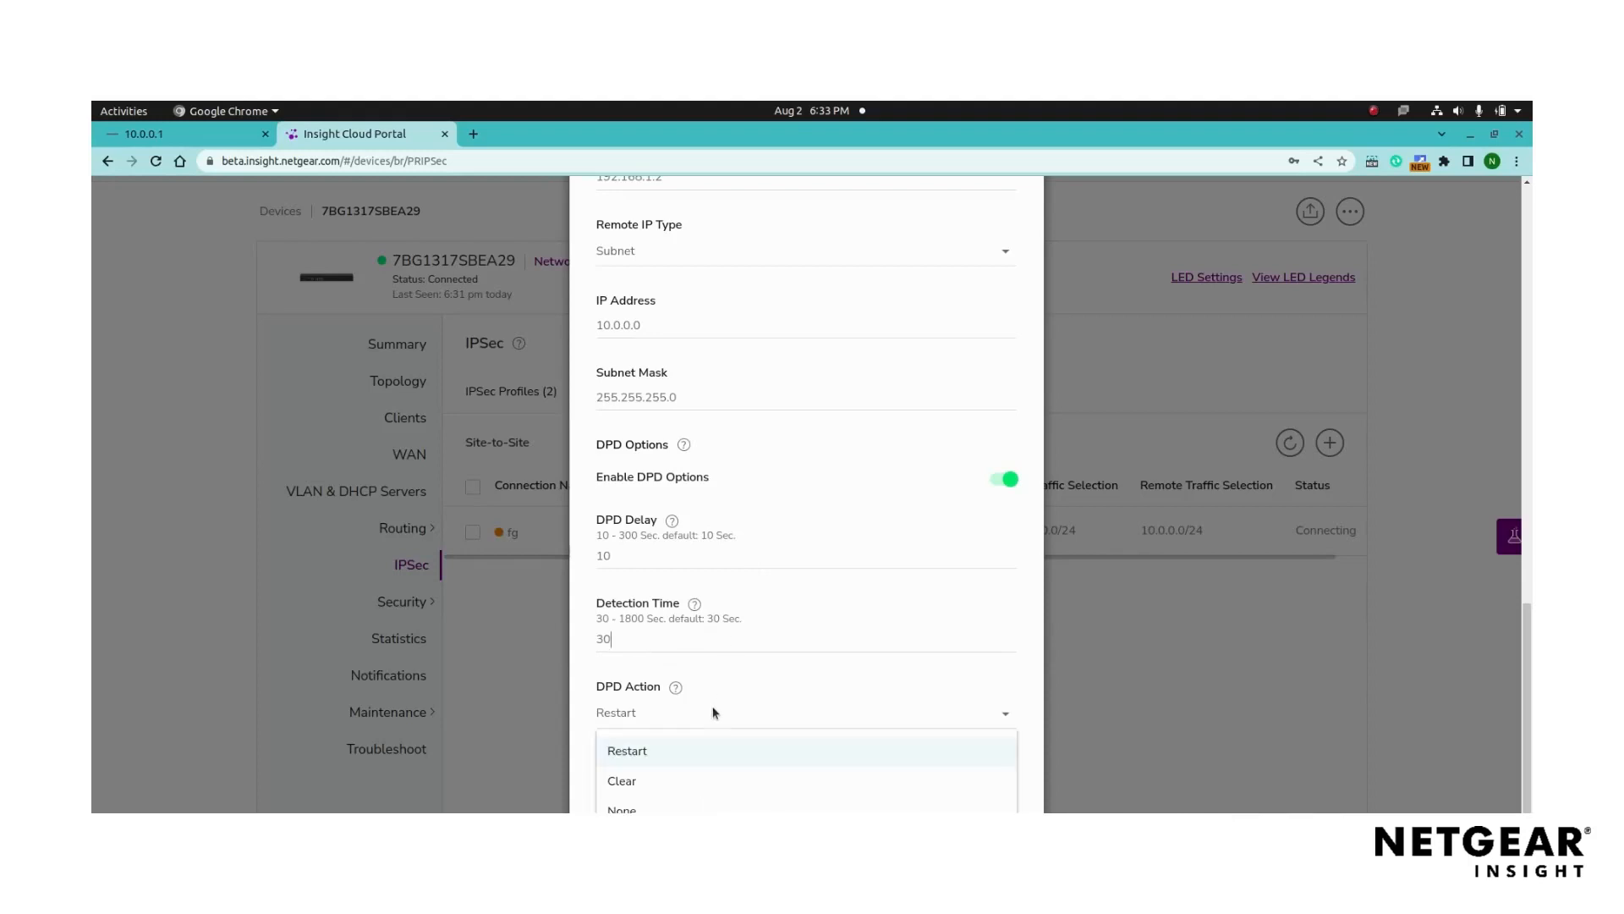
click(627, 750)
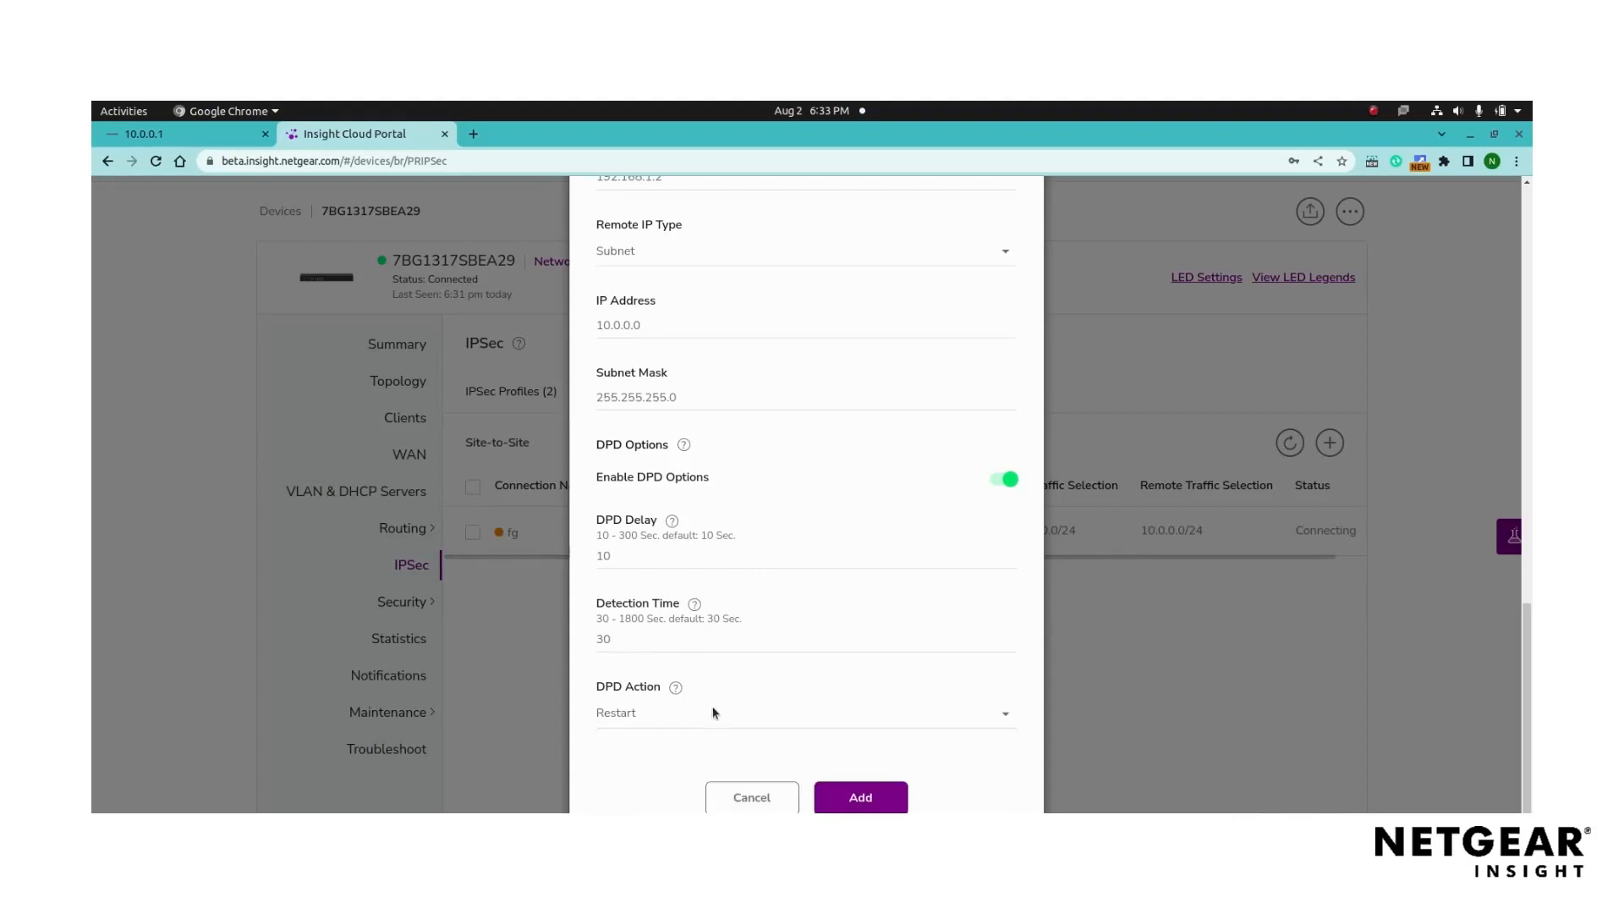
mouse_move(861, 751)
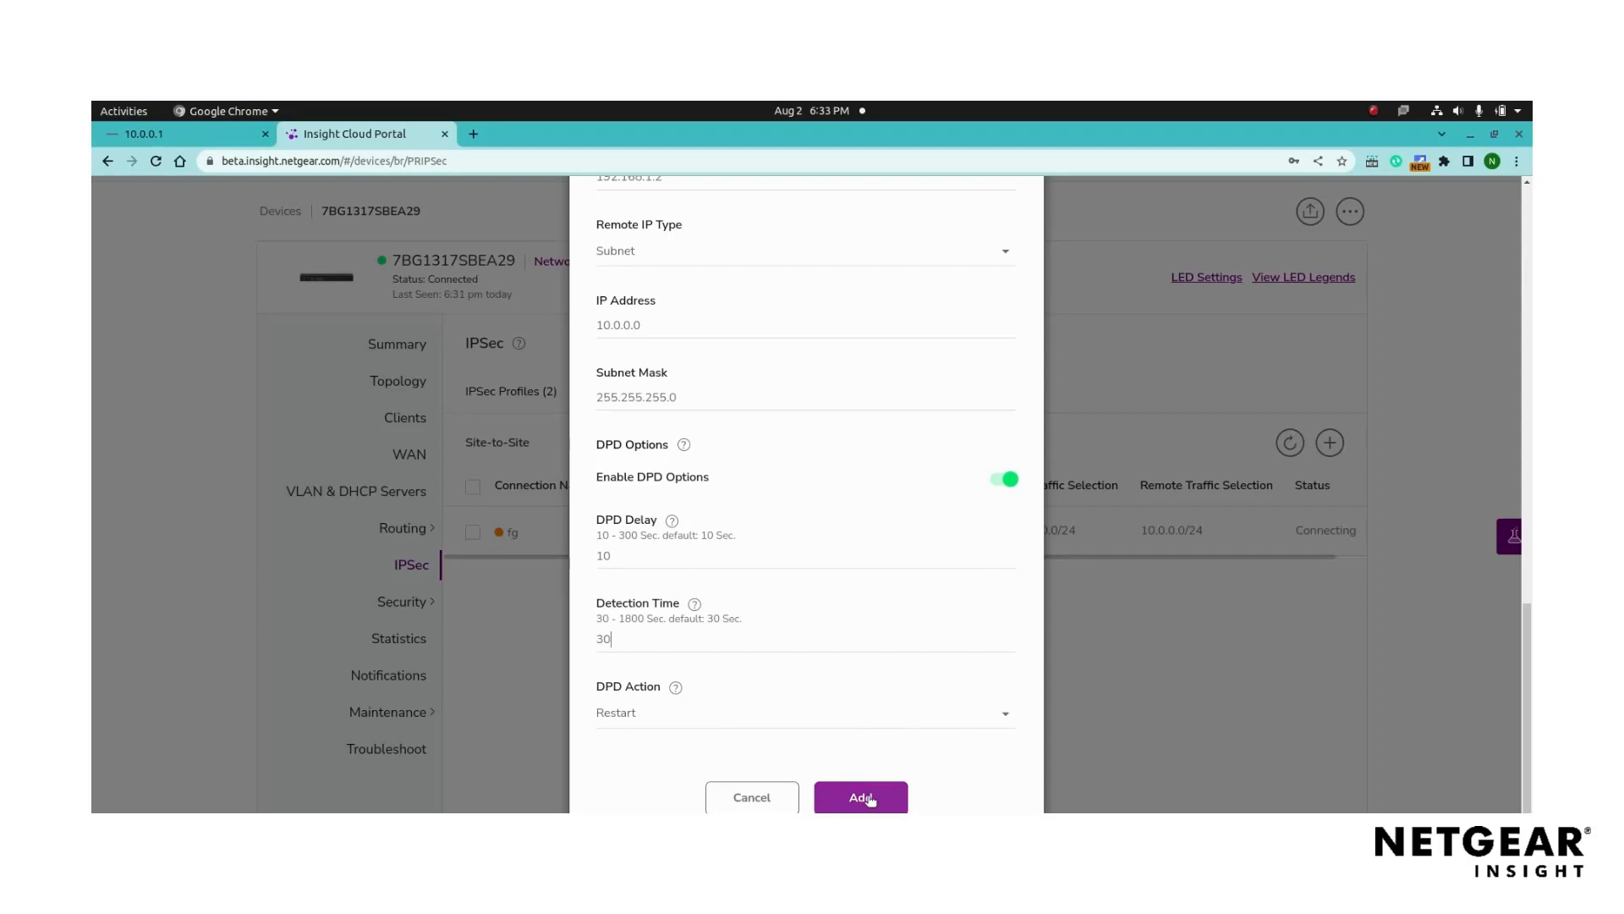
Step: Add the Test connection and refresh the list, showing 192.168.1.2 as Connecting
click(859, 797)
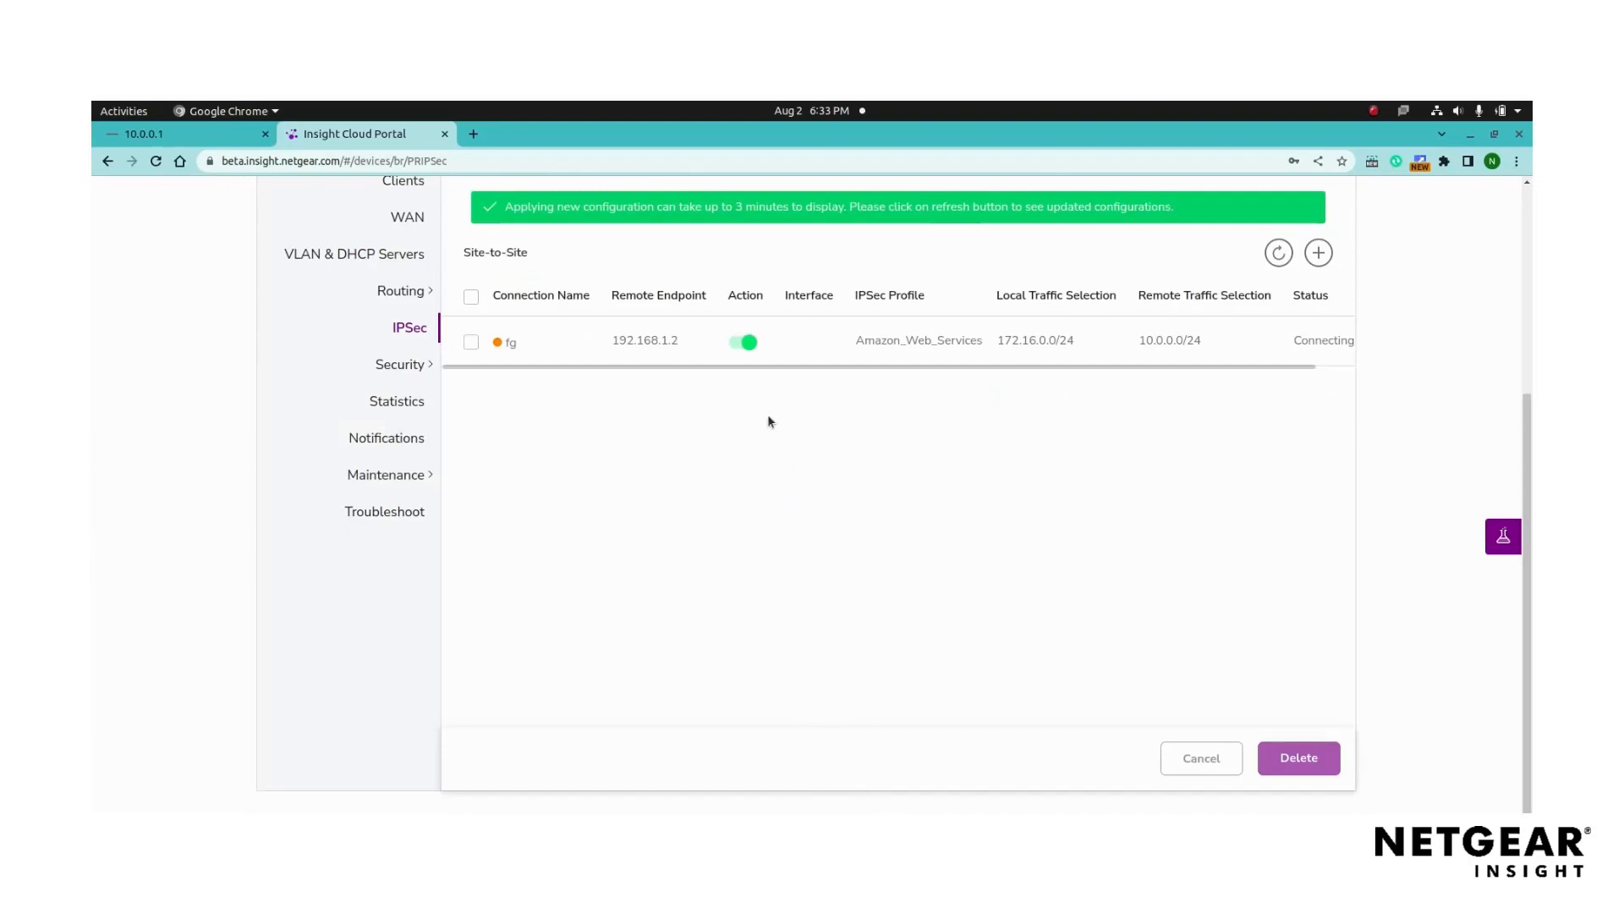
scroll(up, 3)
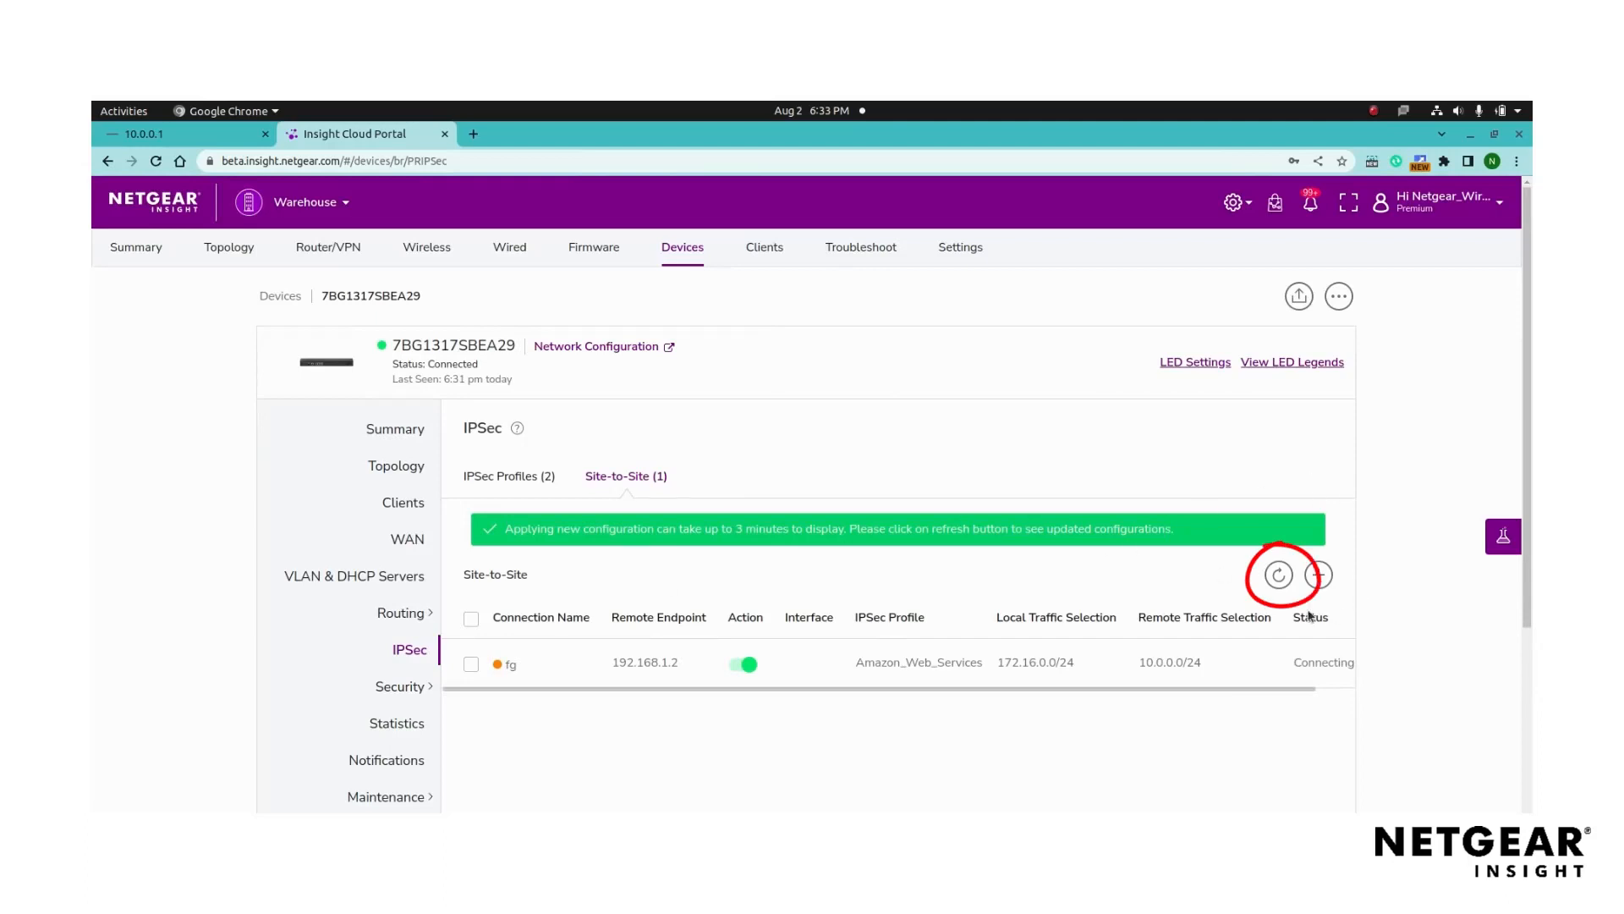
mouse_move(1279, 576)
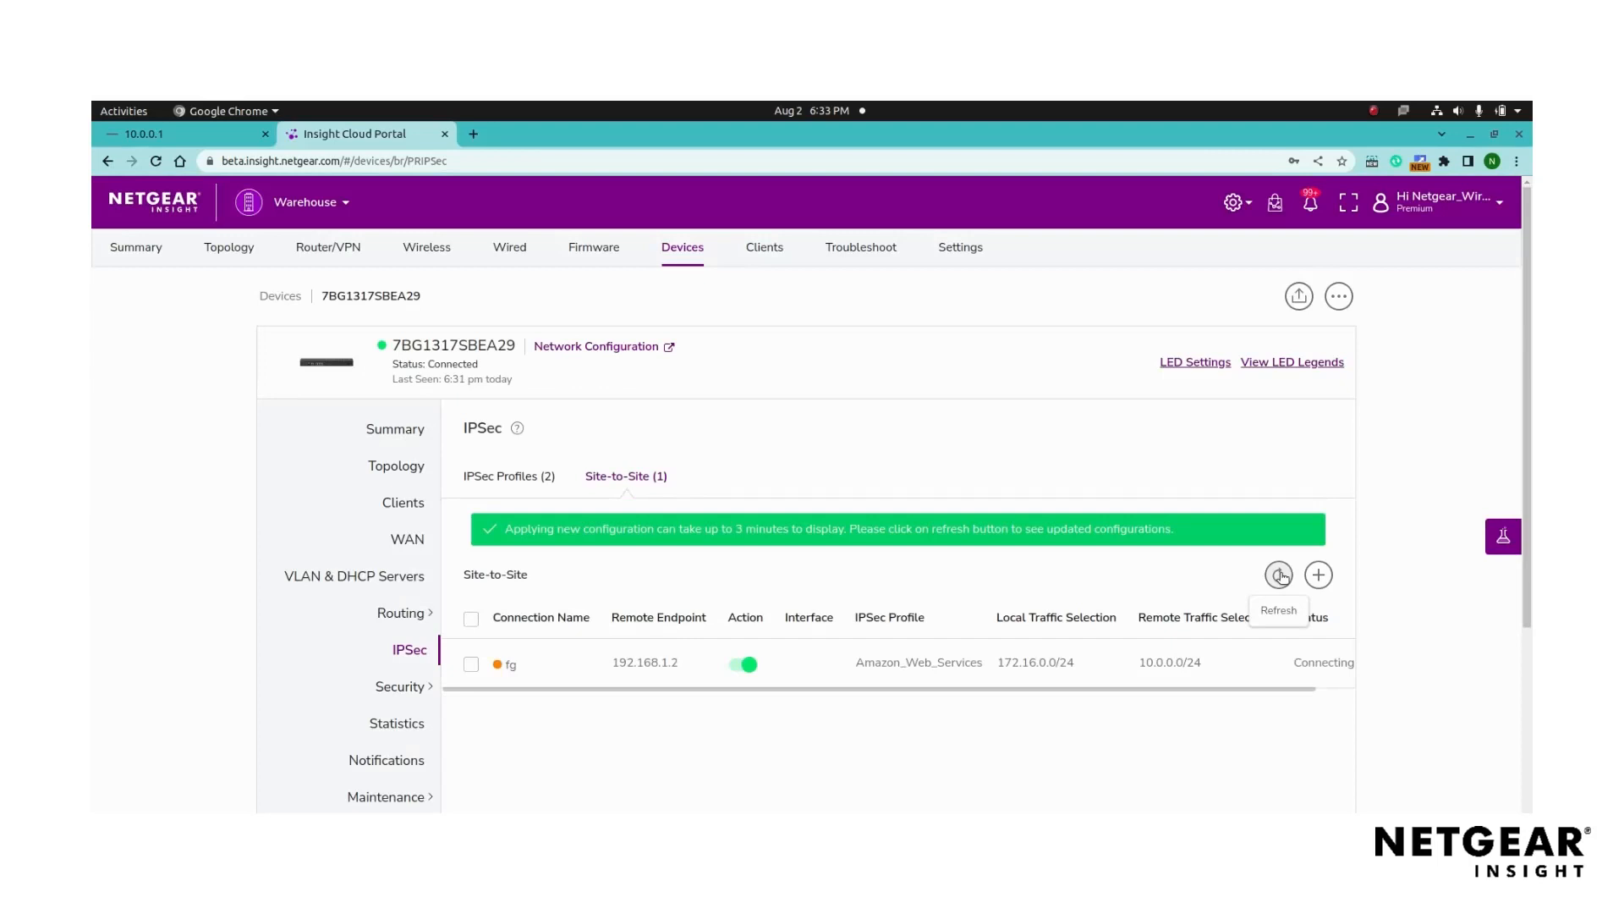
click(1279, 576)
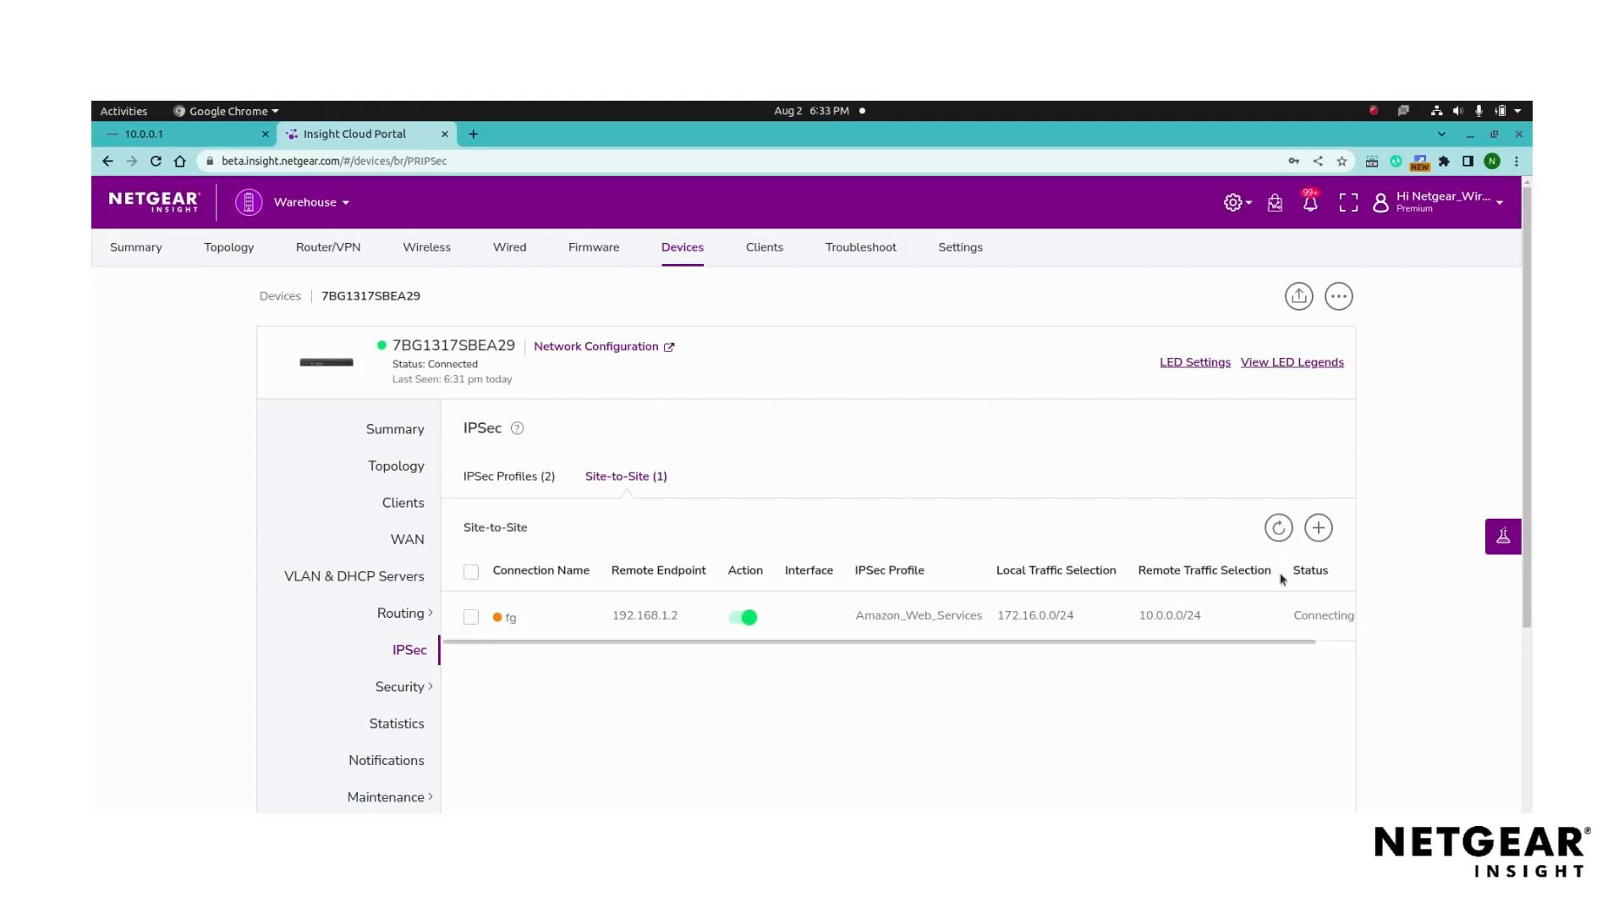